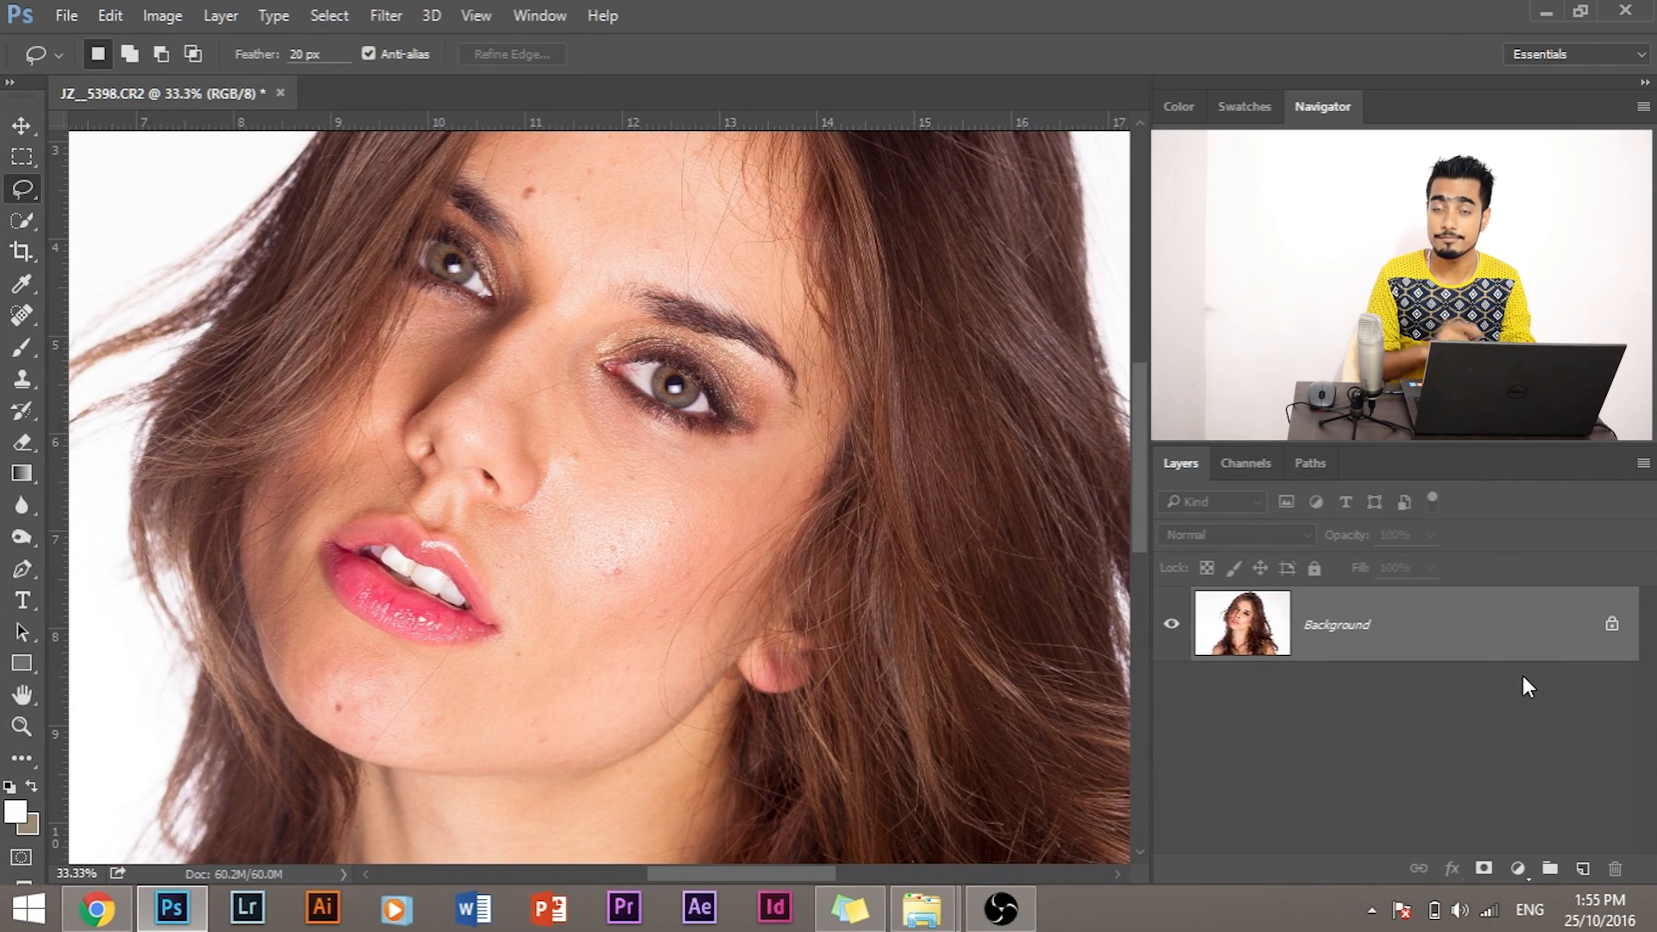
pyautogui.moveTo(1534, 688)
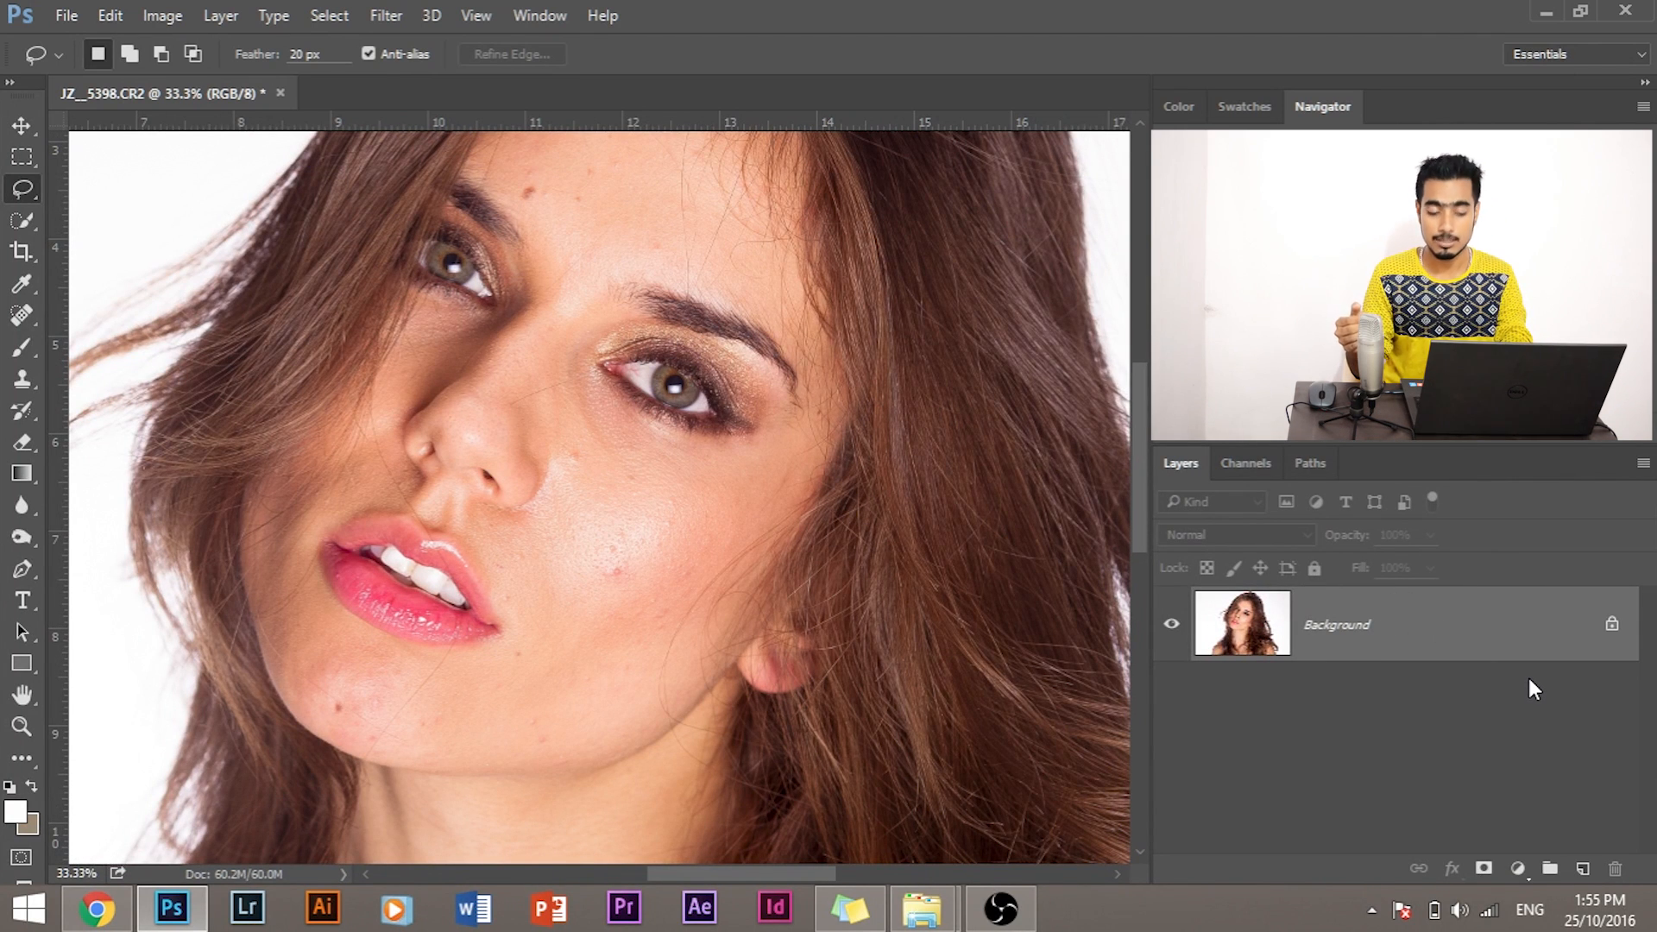
# - Copy the Background layer with Ctrl+J and name the new layer 'Blemishes'
pyautogui.press('ctrl+j')
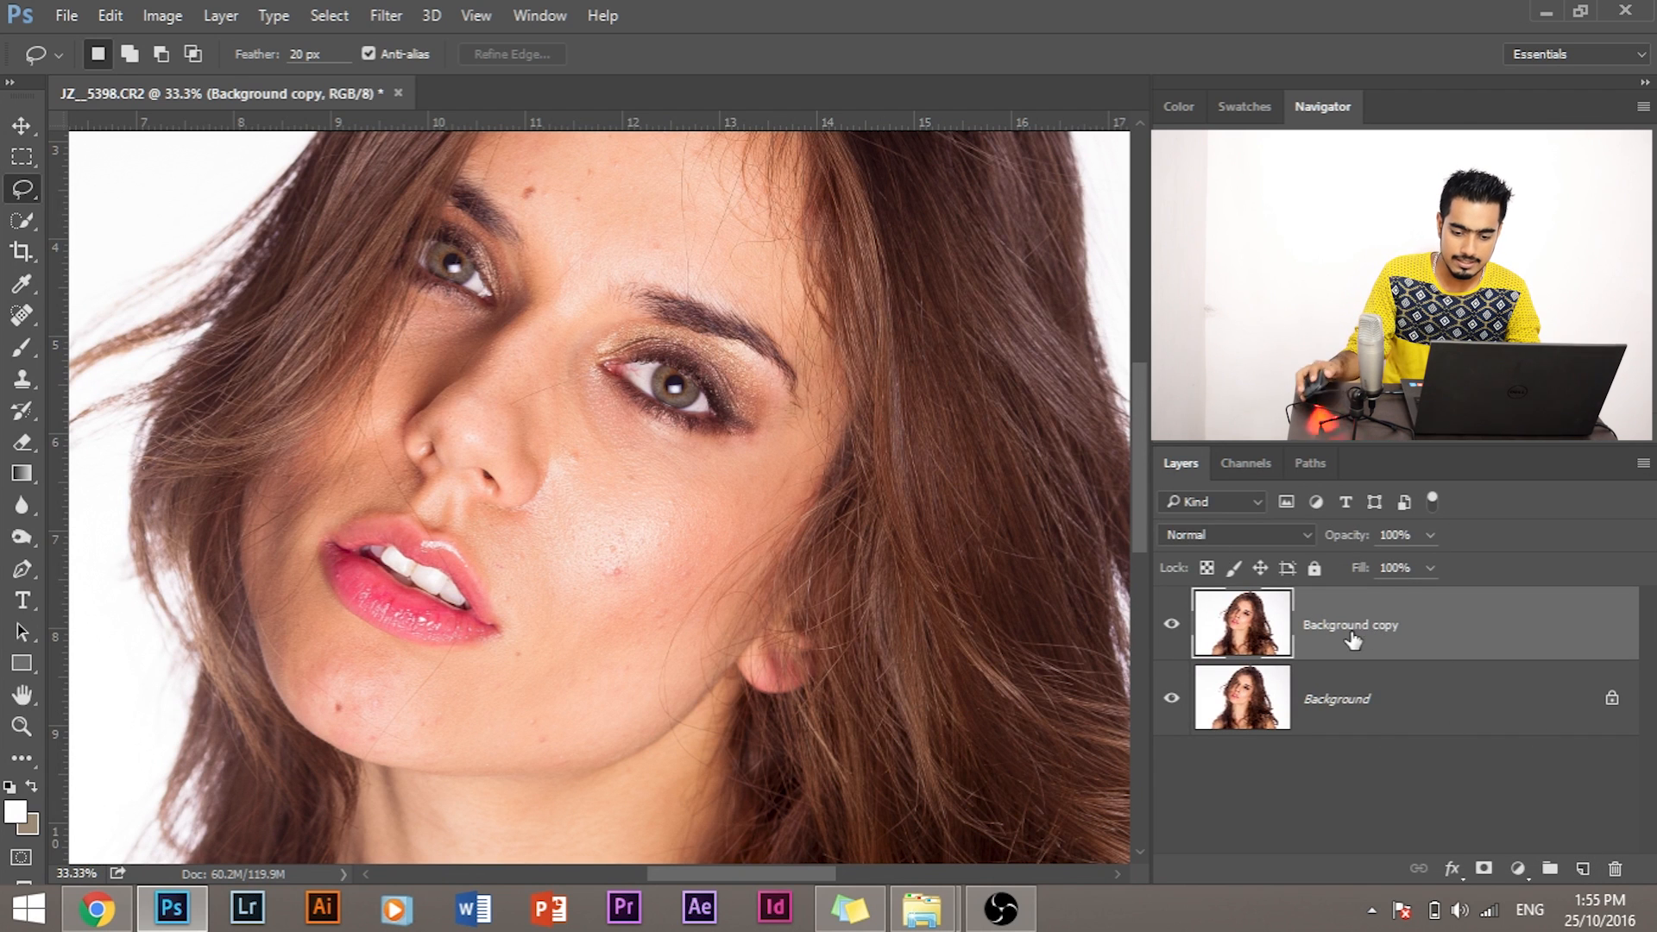
pyautogui.doubleClick(1351, 624)
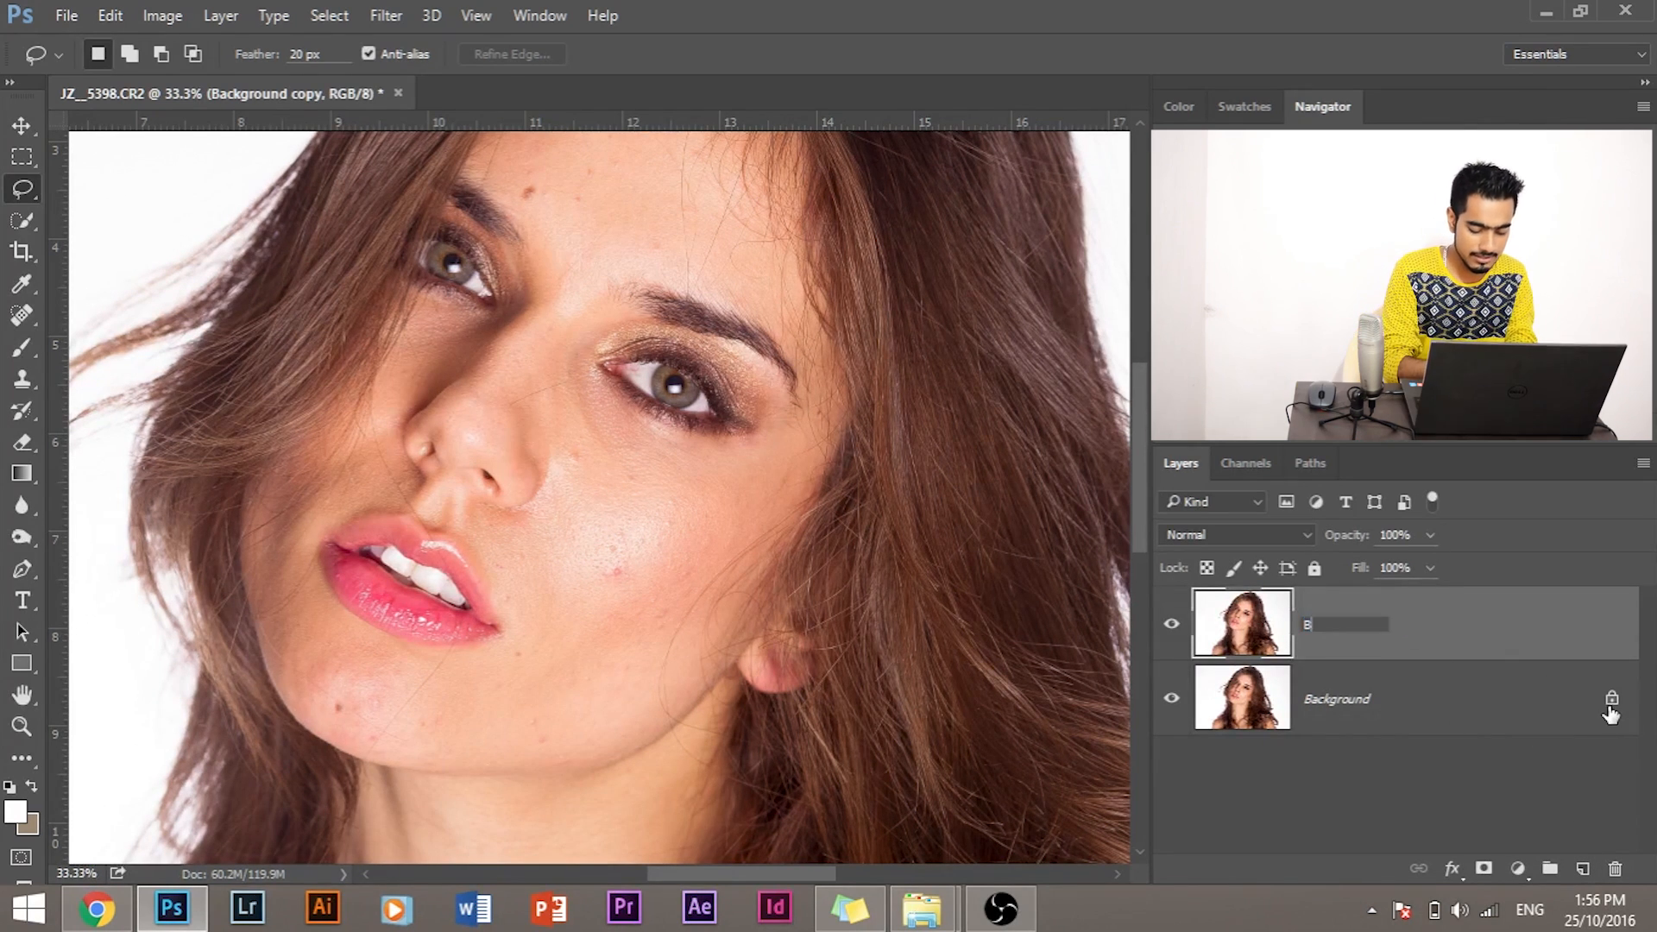
pyautogui.write('Blemishes')
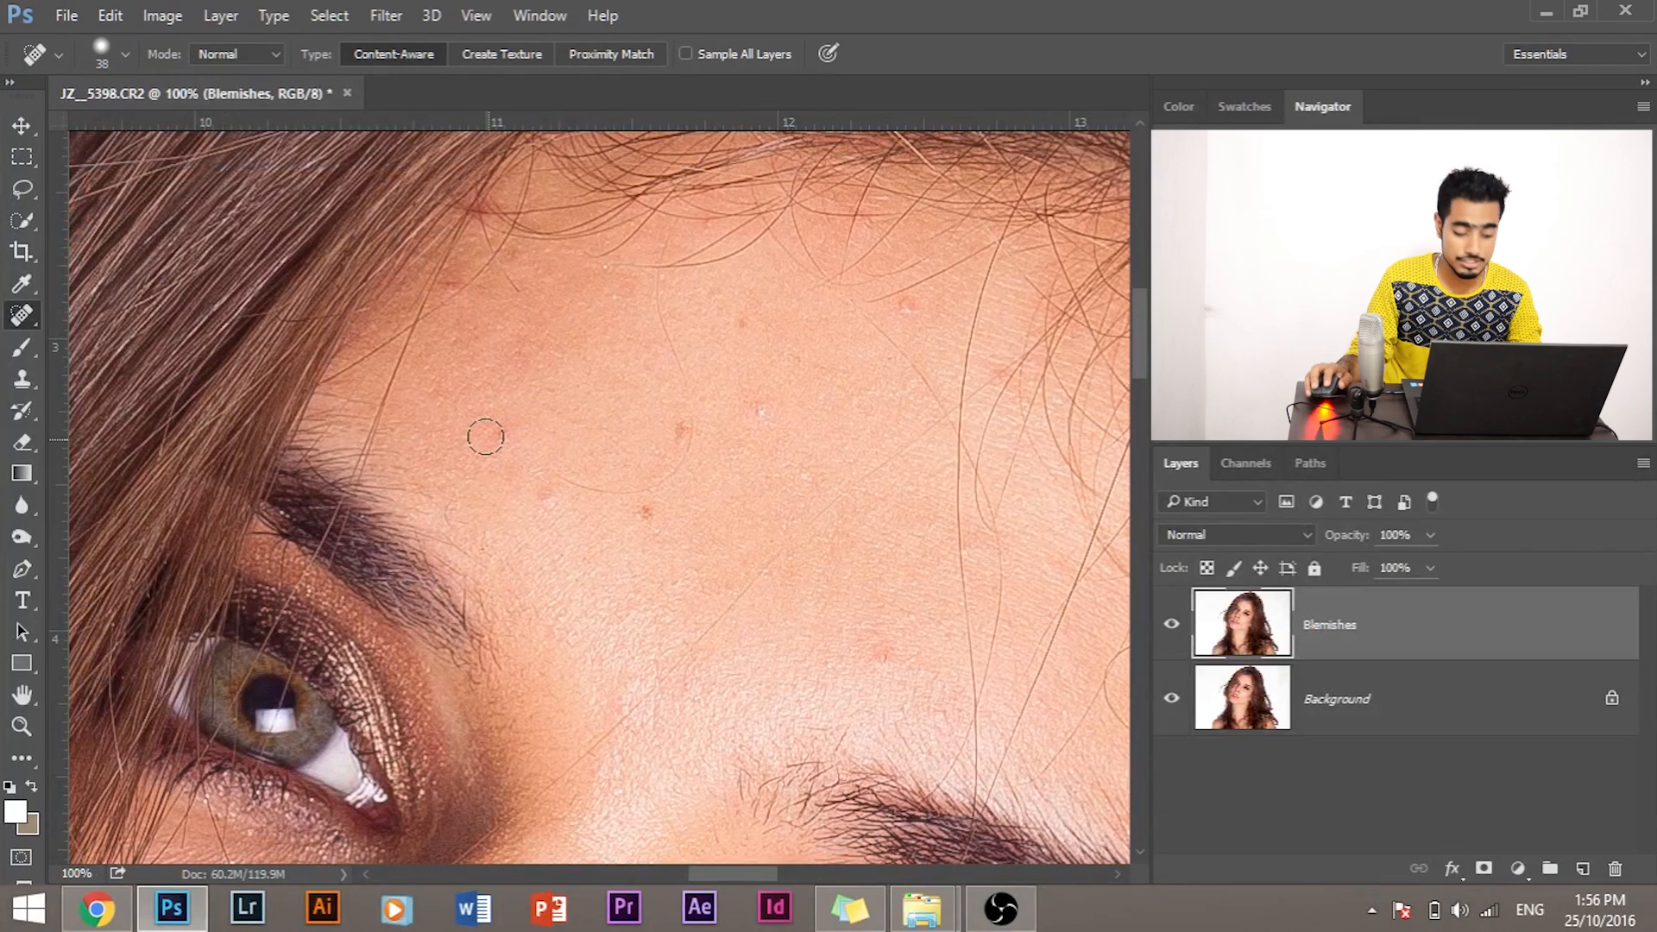
pyautogui.moveTo(618, 724)
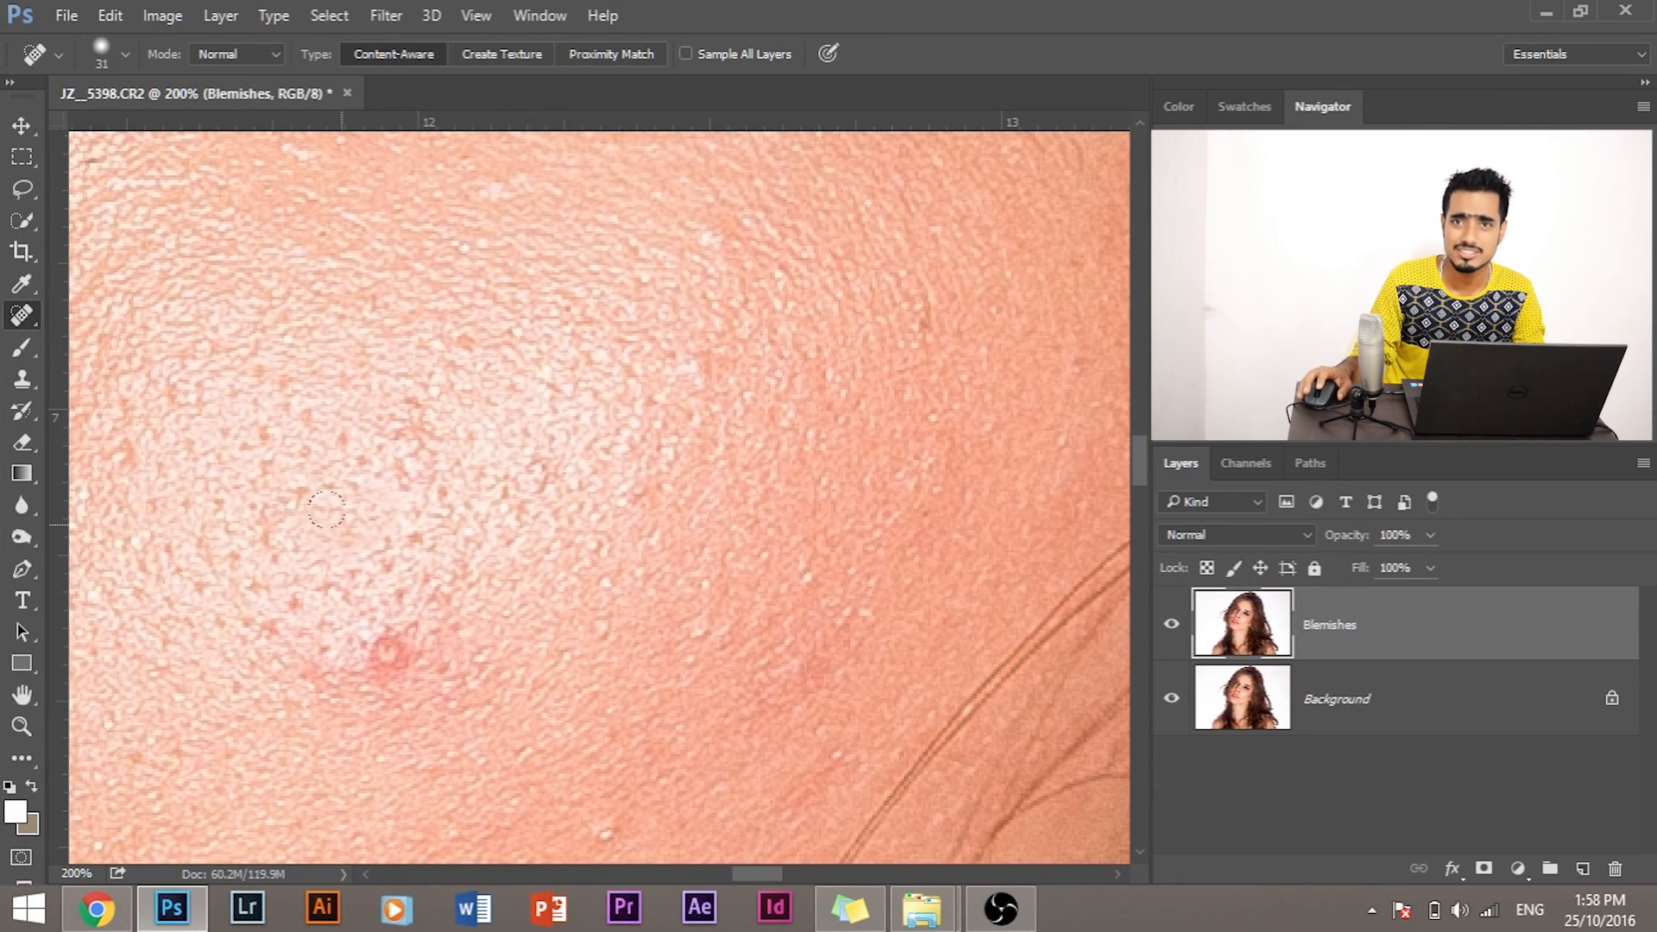
pyautogui.moveTo(433, 547)
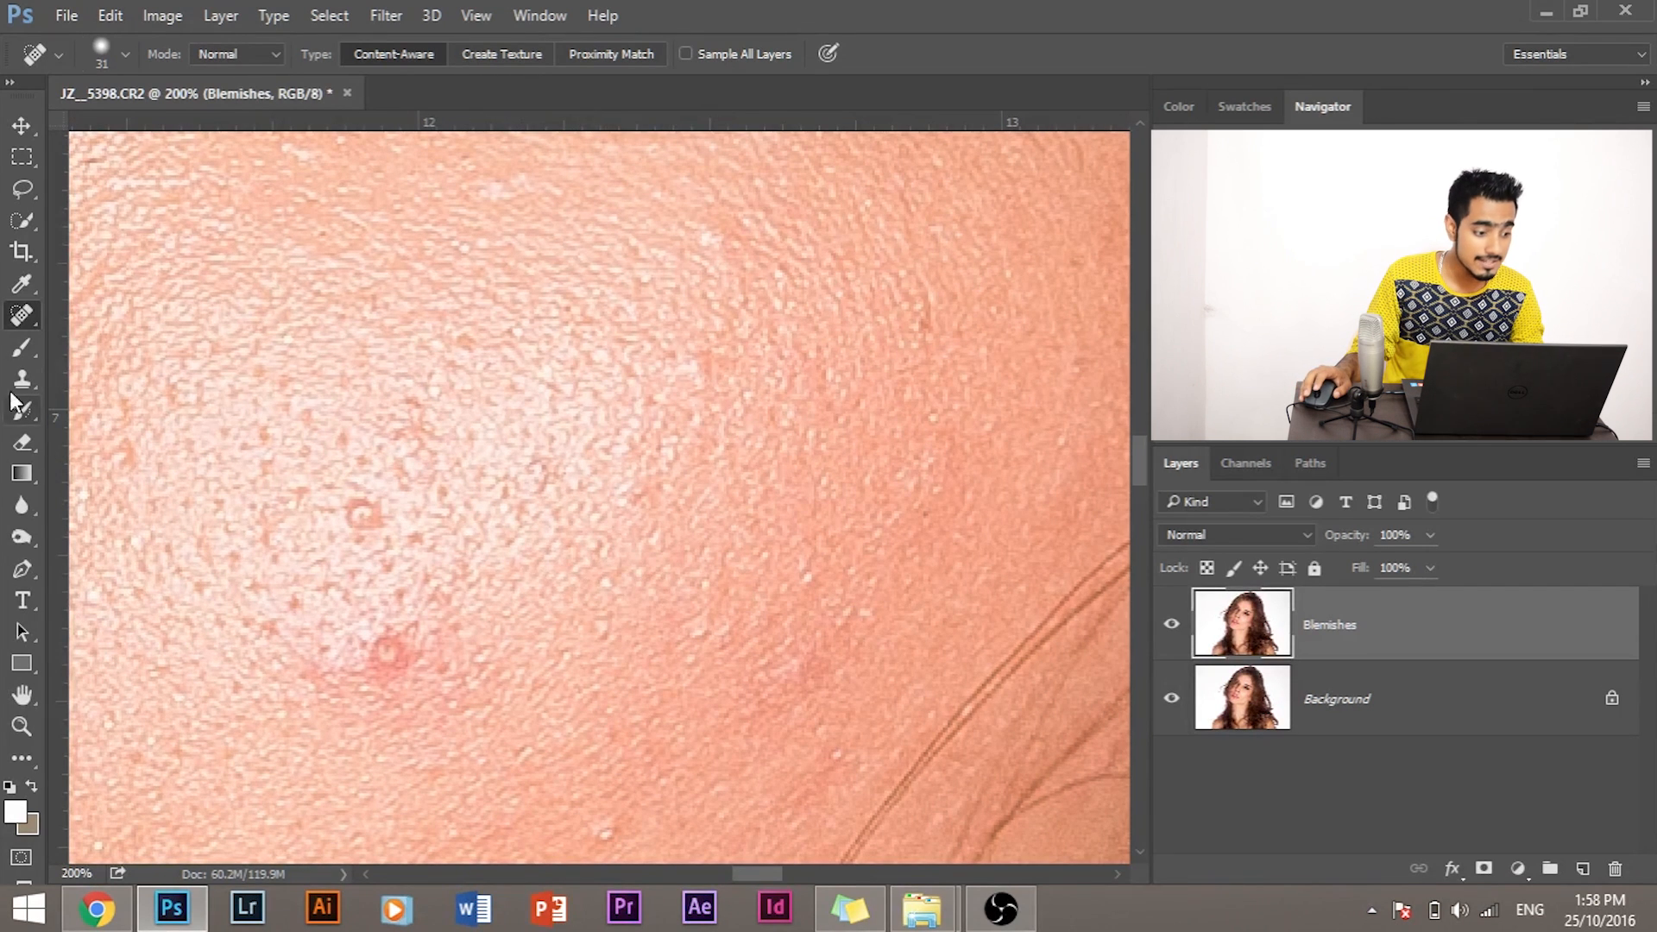
# - Switch to the Healing Brush Tool with Source: Sampled and pan to another cheek patch
pyautogui.click(21, 315)
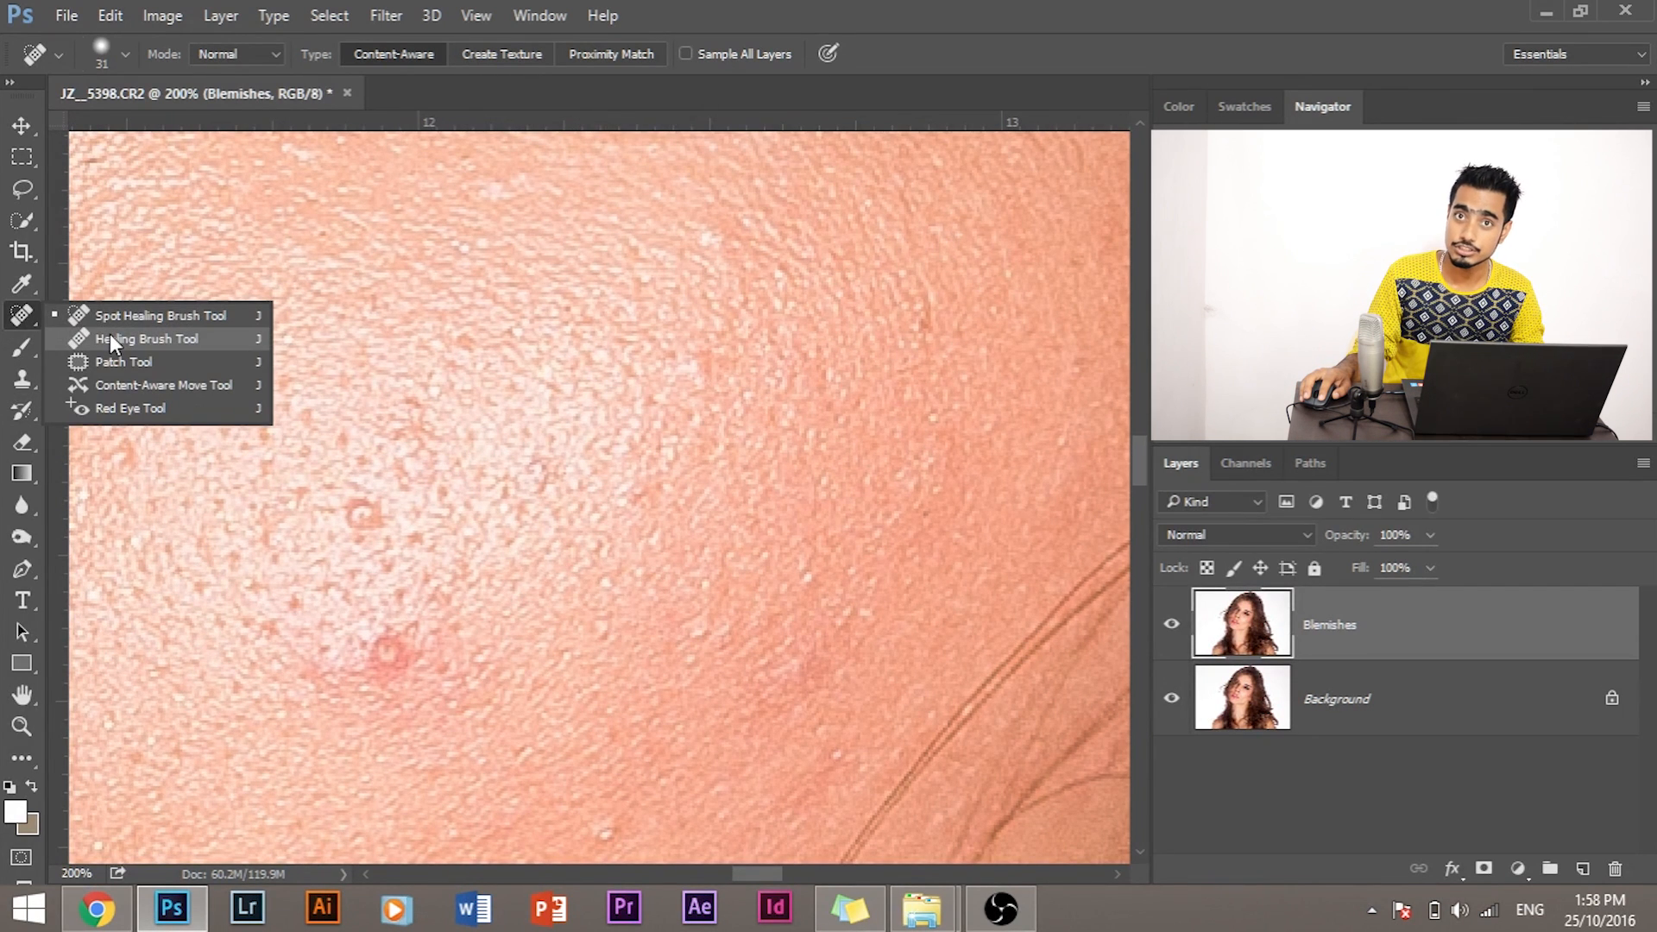
pyautogui.click(146, 339)
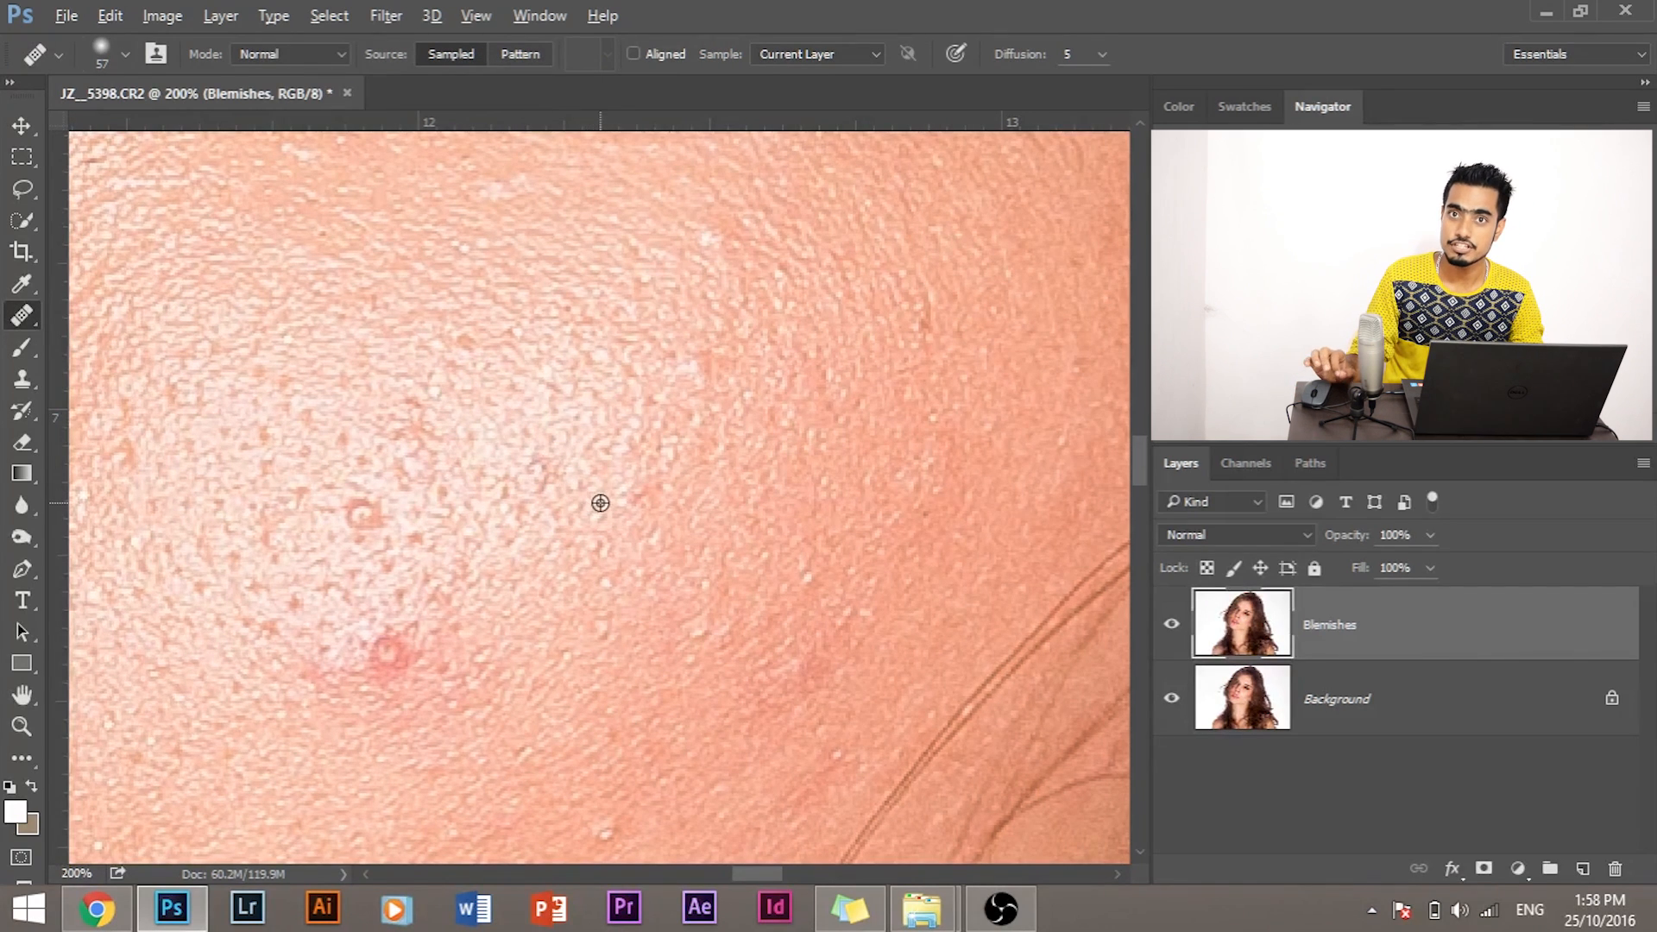
pyautogui.moveTo(428, 382)
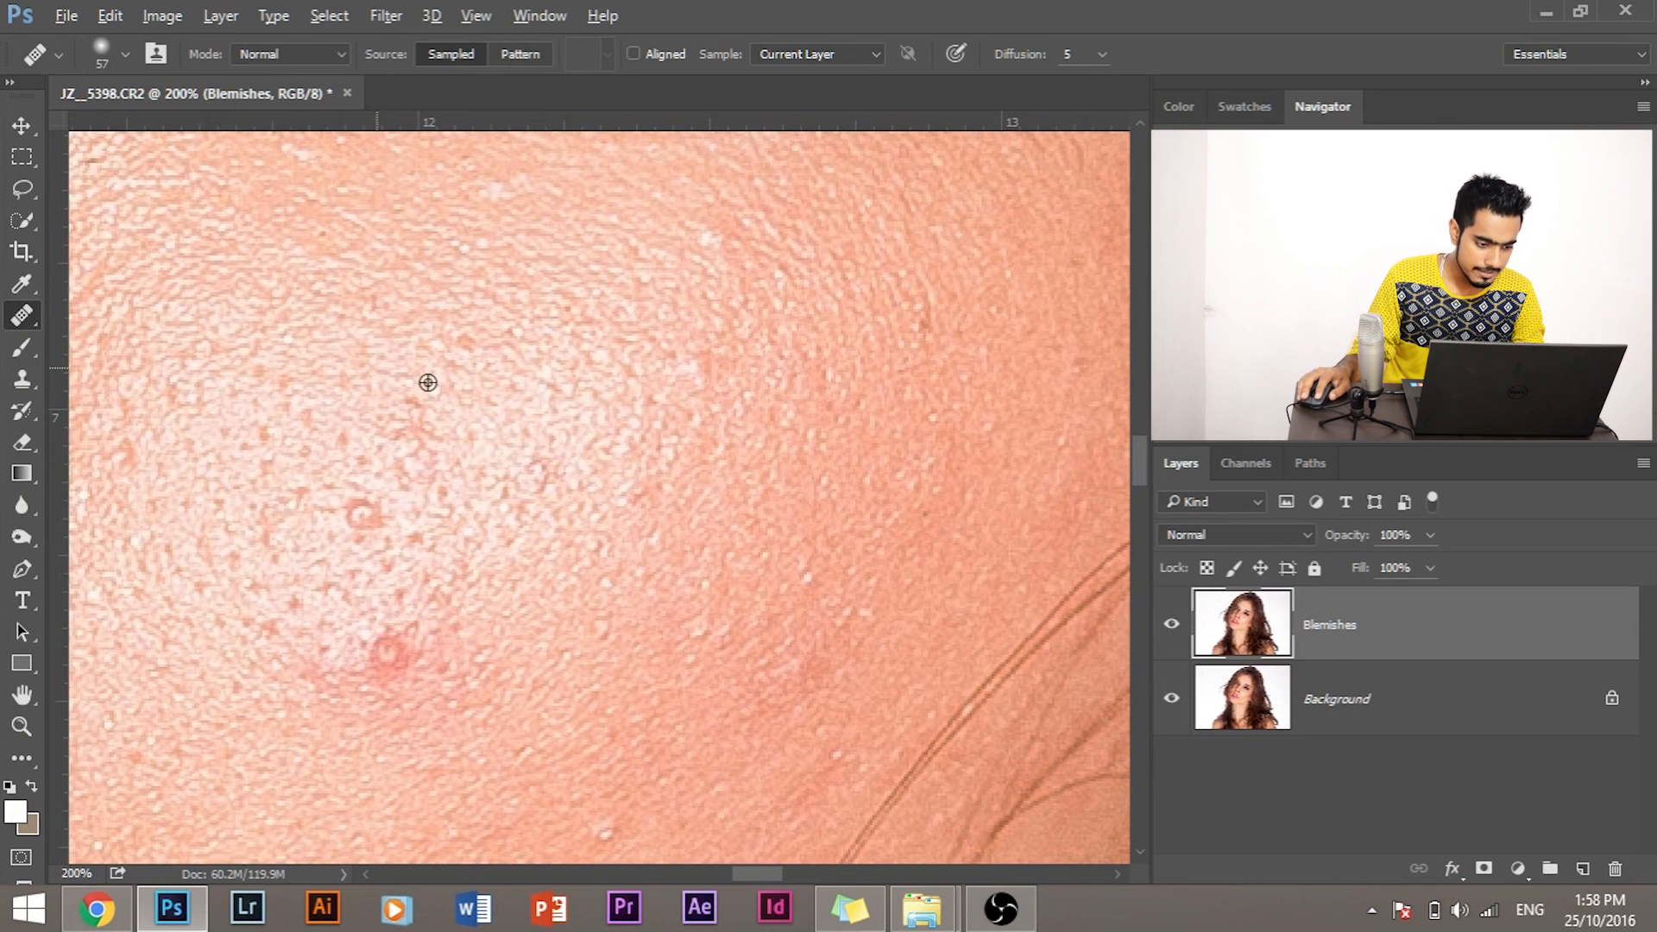
pyautogui.moveTo(576, 434)
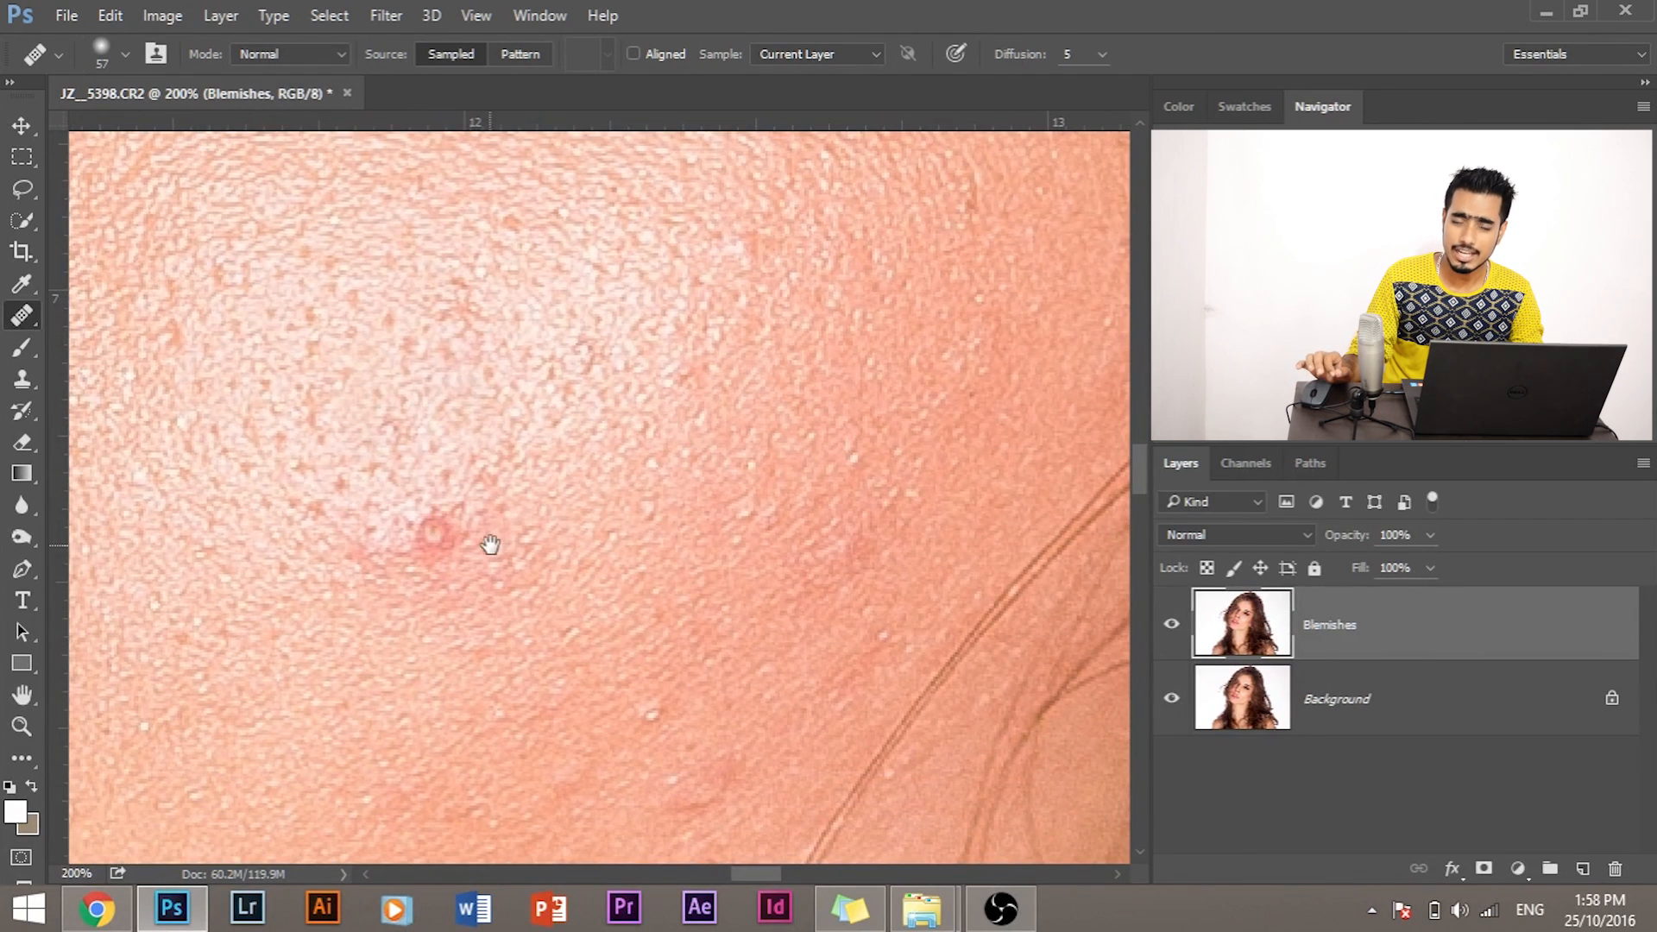
pyautogui.moveTo(518, 581)
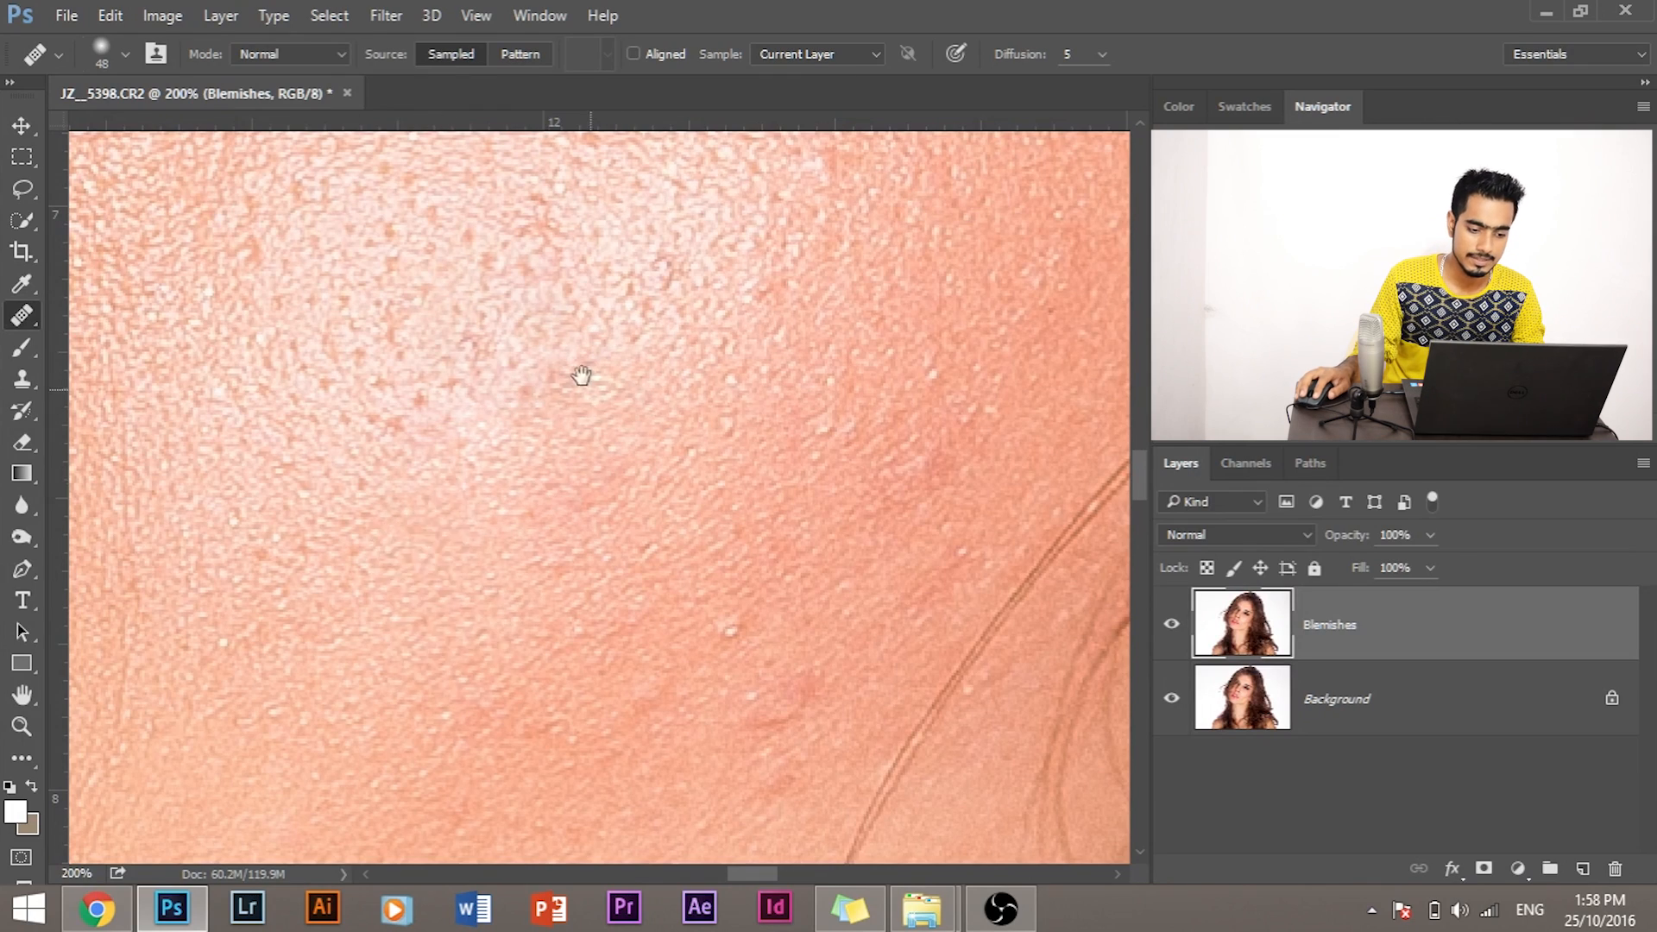
pyautogui.moveTo(584, 376); pyautogui.dragTo(659, 339)
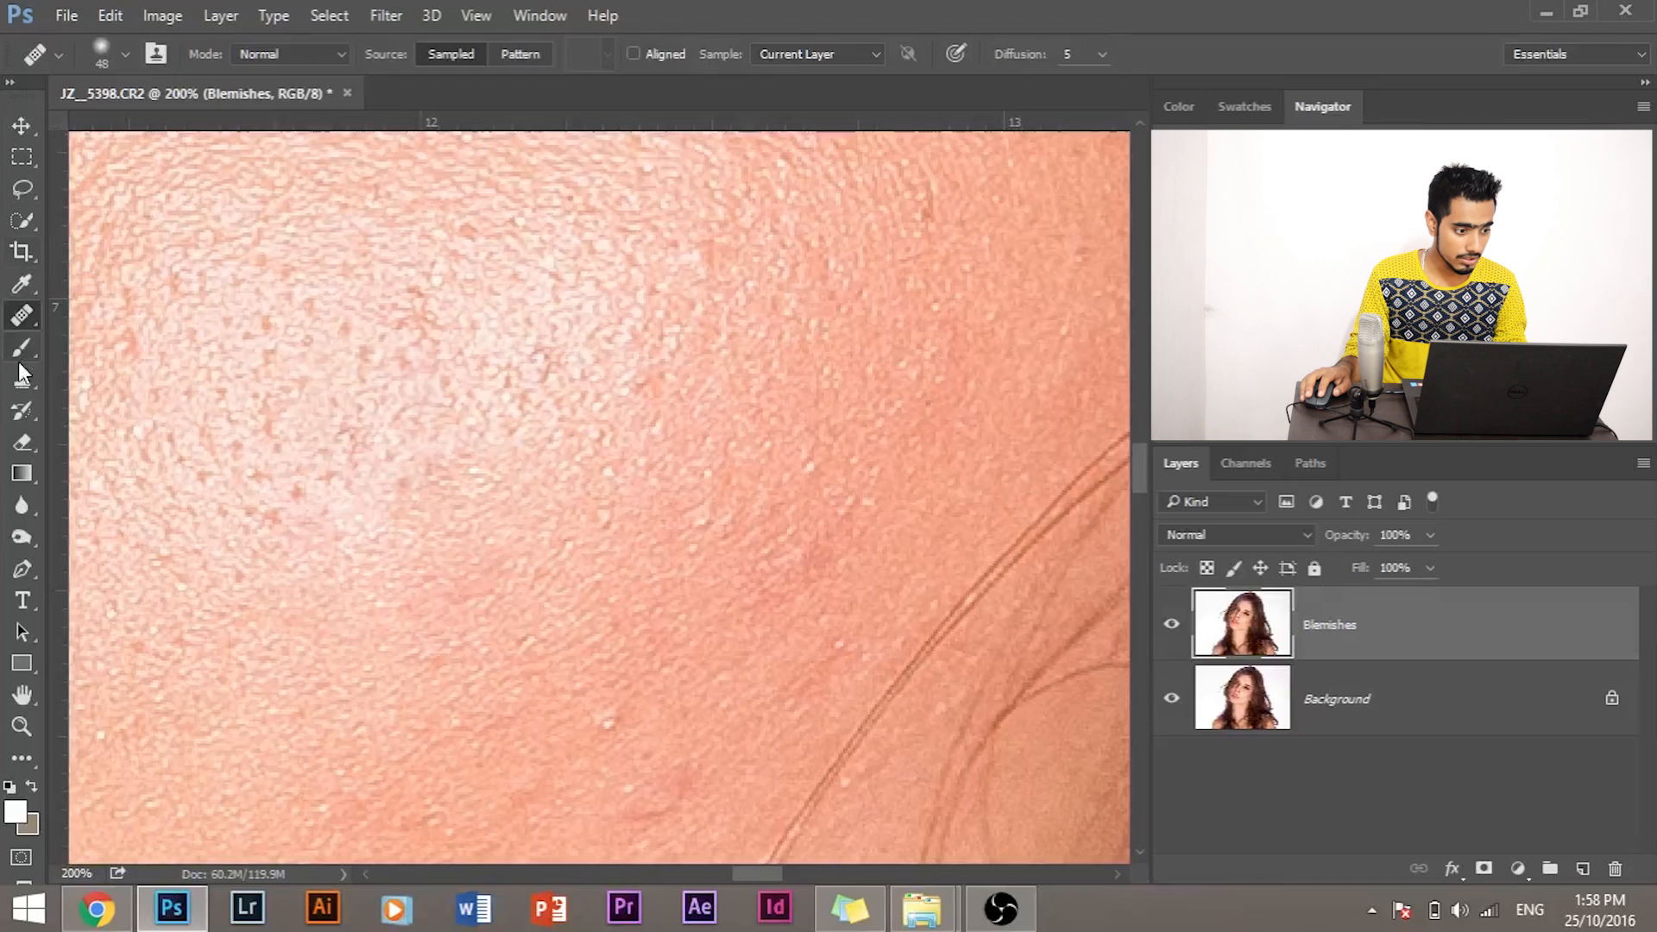
pyautogui.click(20, 315)
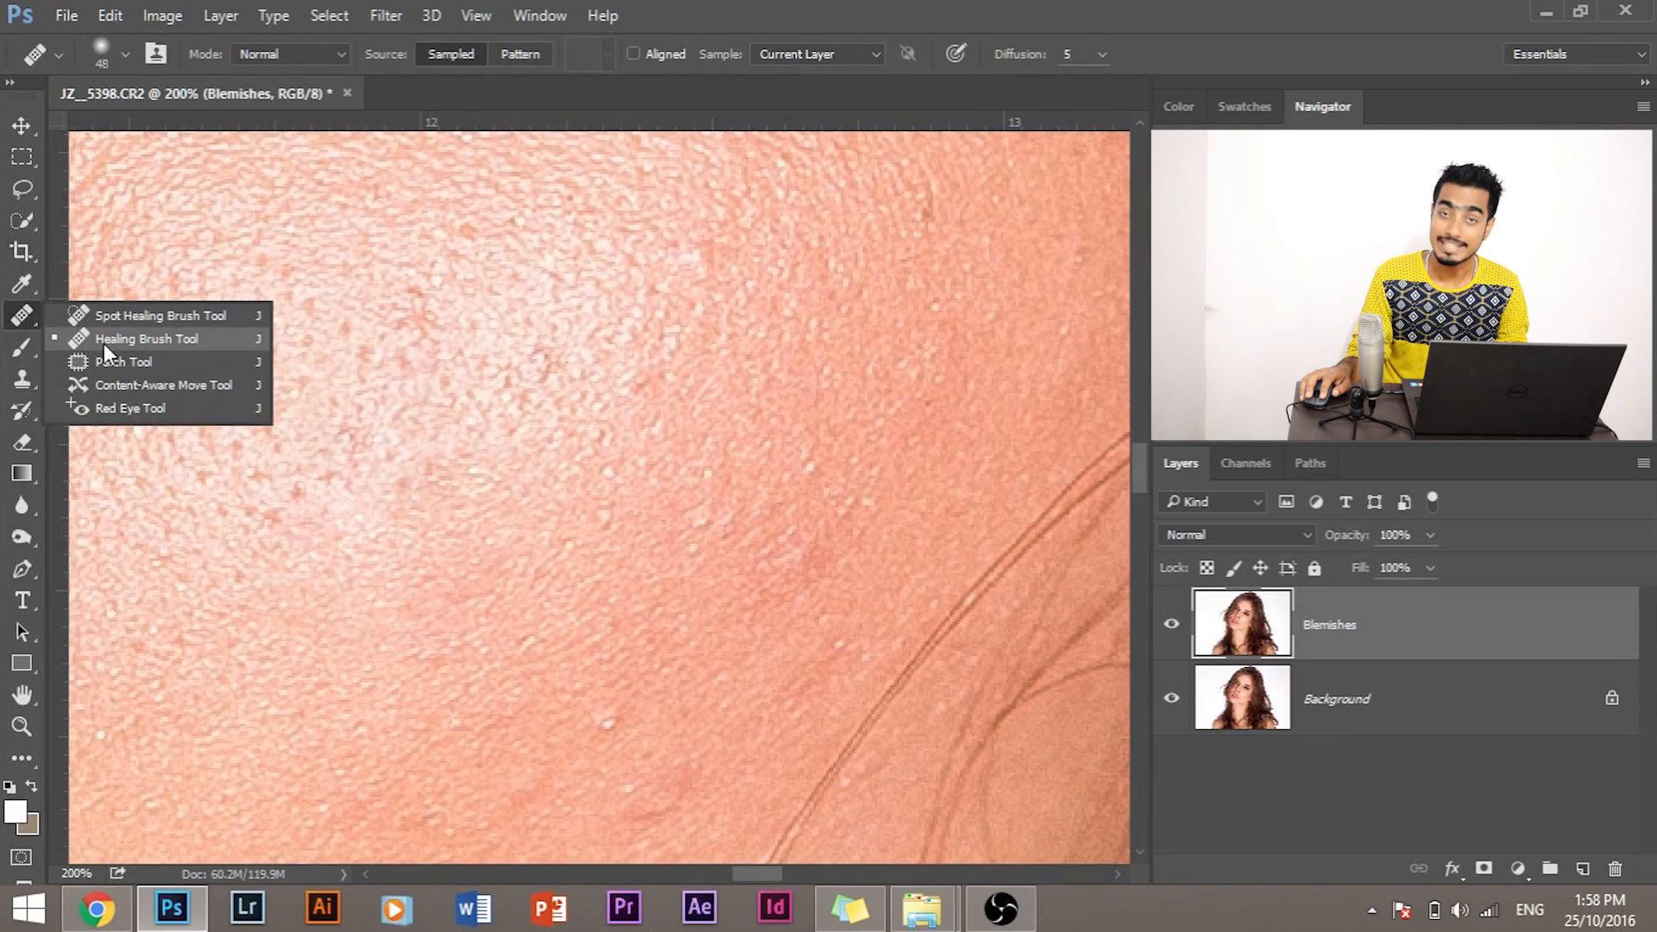
pyautogui.moveTo(143, 322)
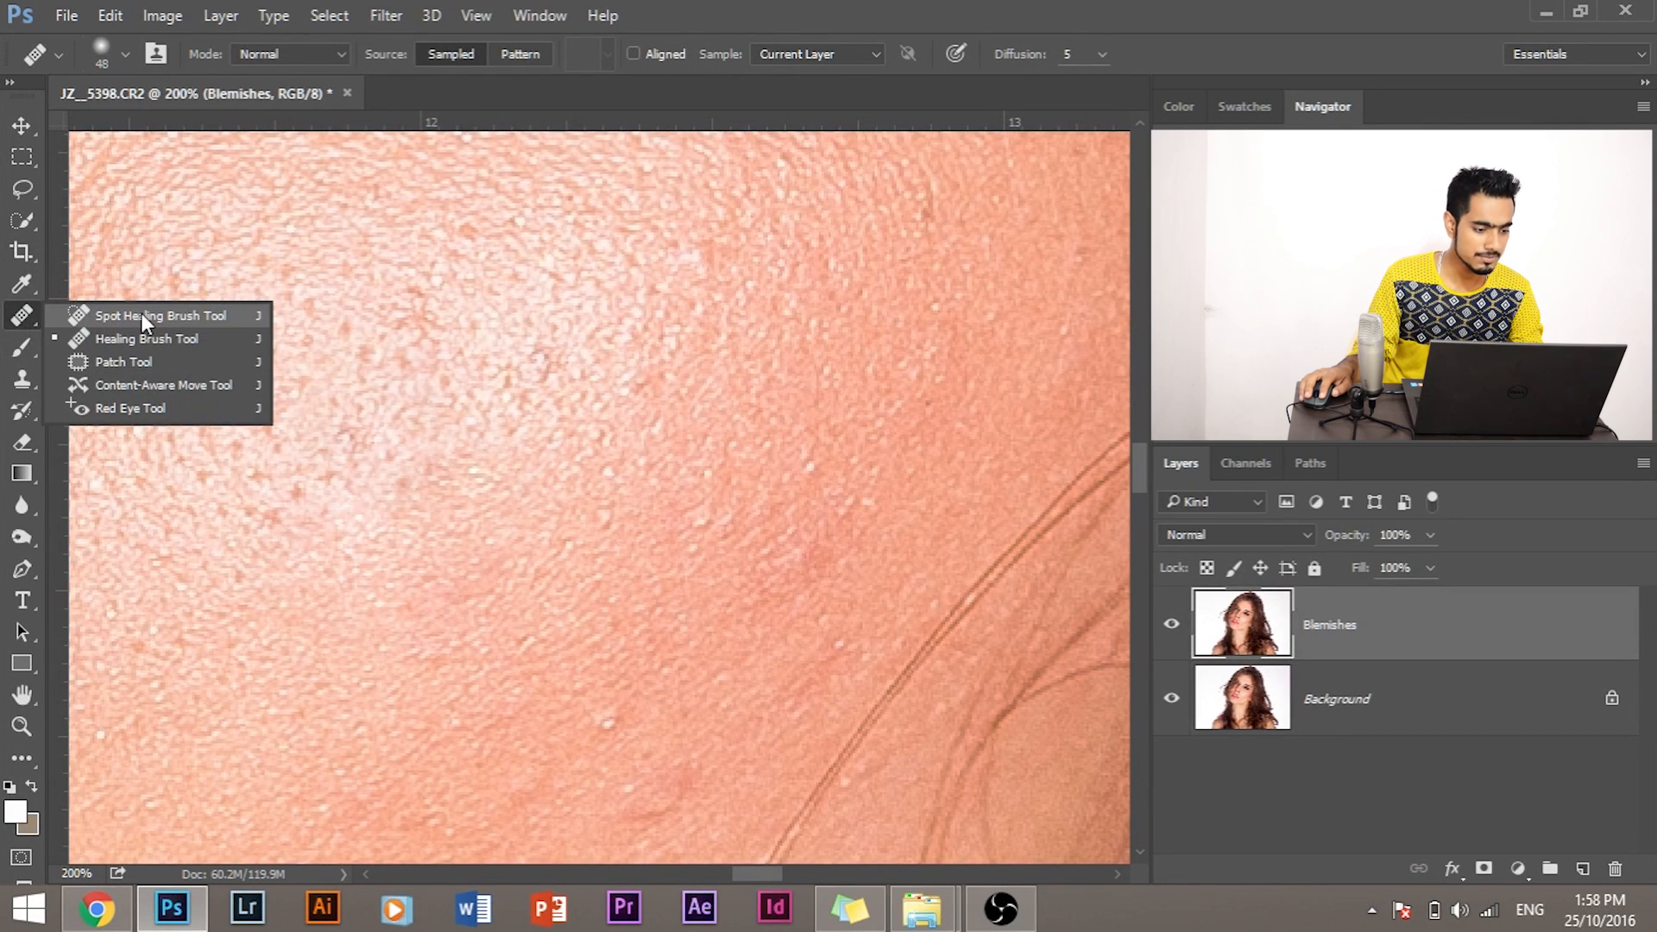
# - Switch back to the Spot Healing Brush and heal the small blemish on the lower cheek
pyautogui.click(160, 315)
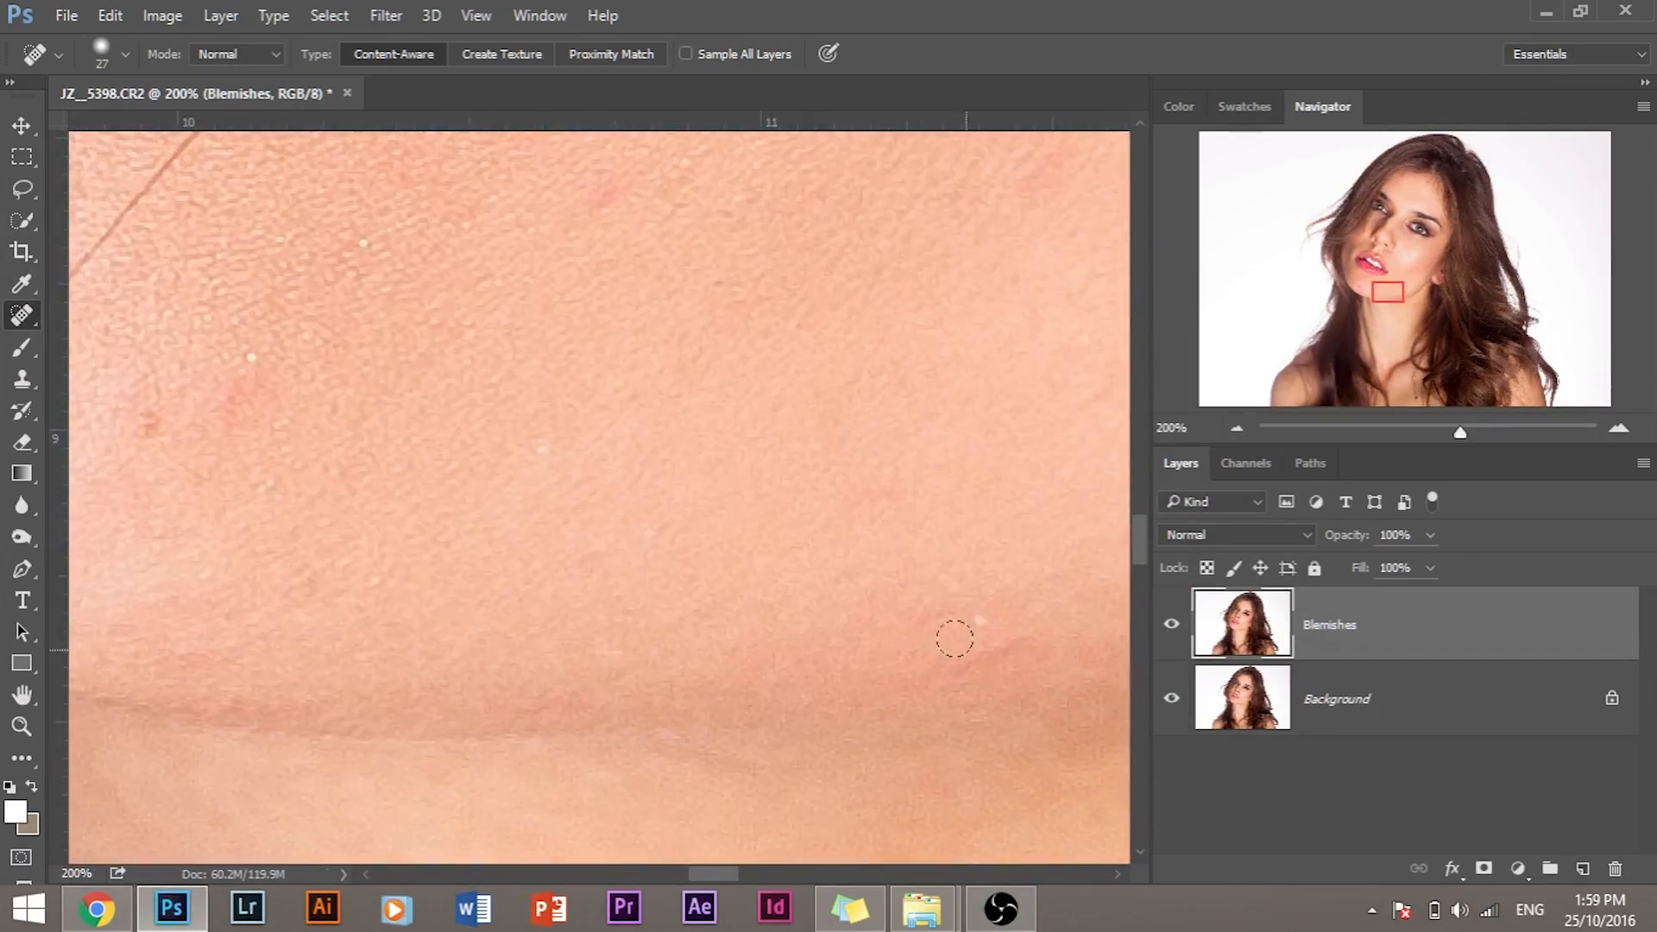
pyautogui.moveTo(951, 634); pyautogui.dragTo(890, 458)
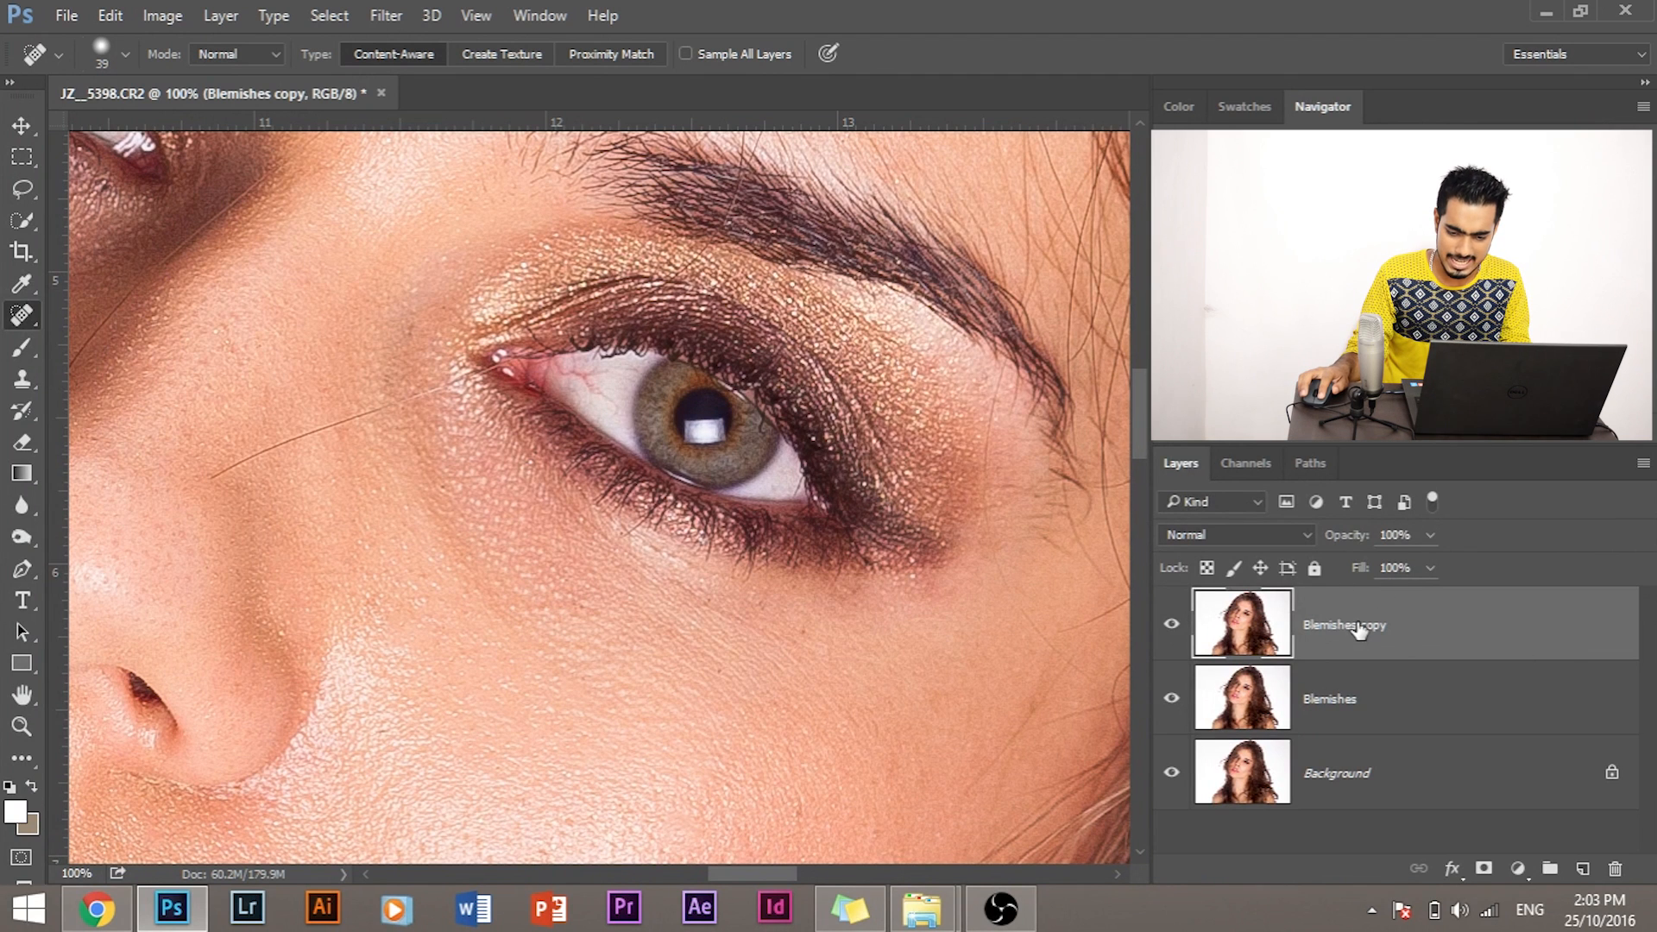
# - Start renaming the copied Blemishes layer in the Layers panel
pyautogui.doubleClick(1345, 625)
pyautogui.write('Skin Tone')
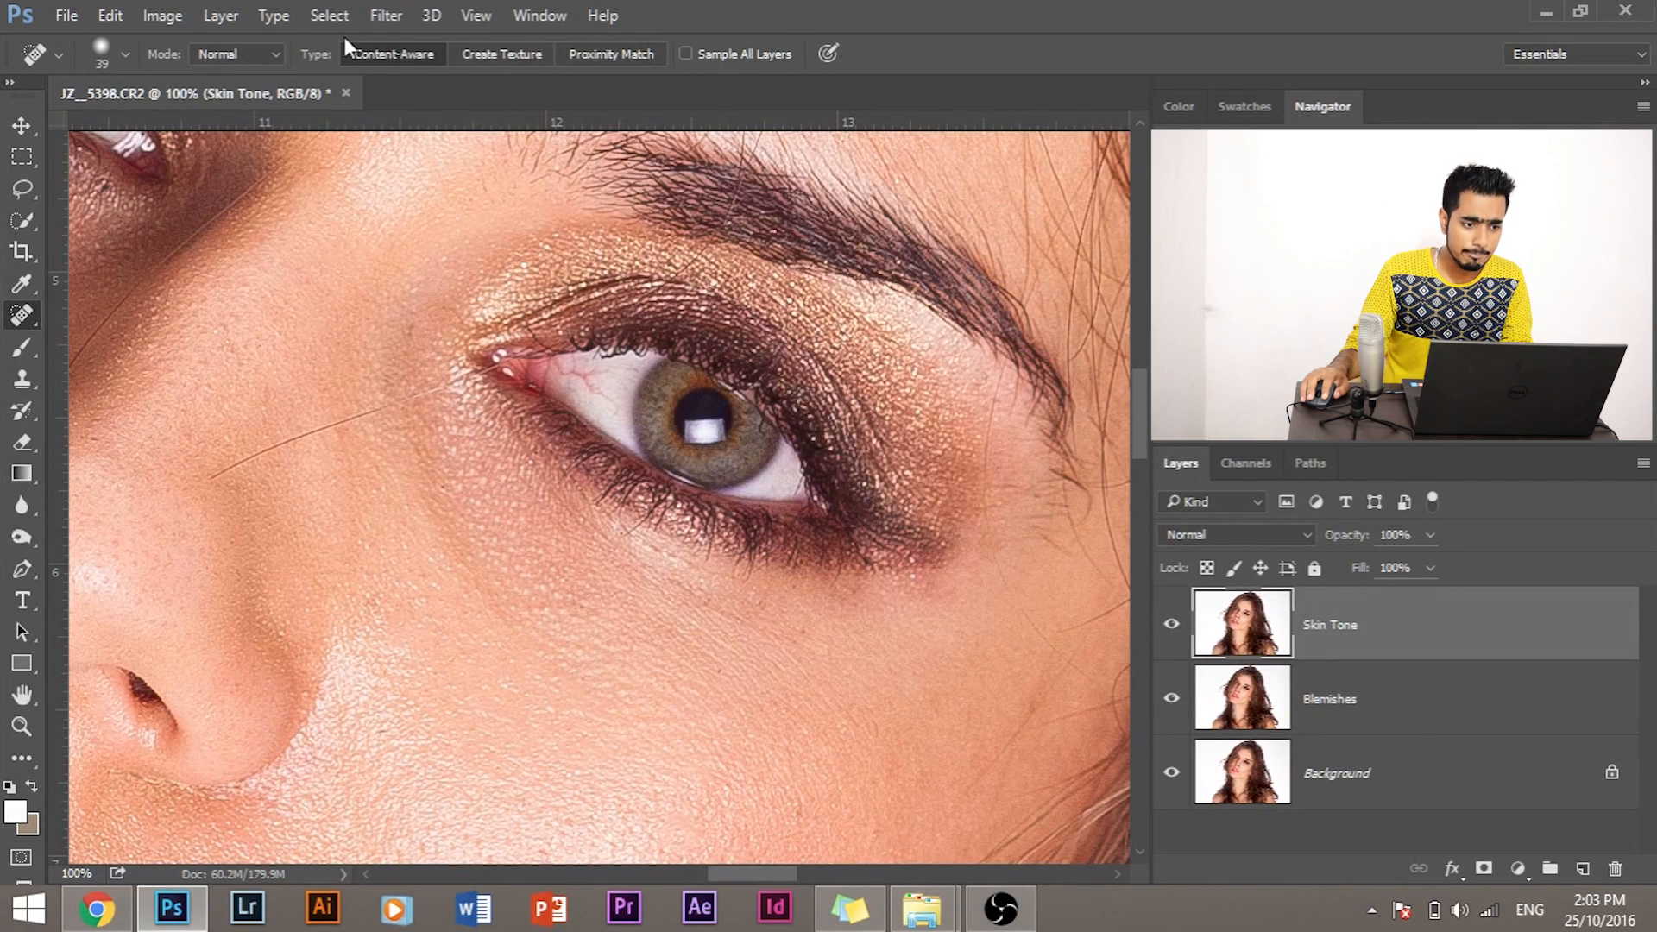
# - Gaussian-blur the Skin Tone layer, tuning the radius between about 1.7 and 3.9 px
pyautogui.click(384, 14)
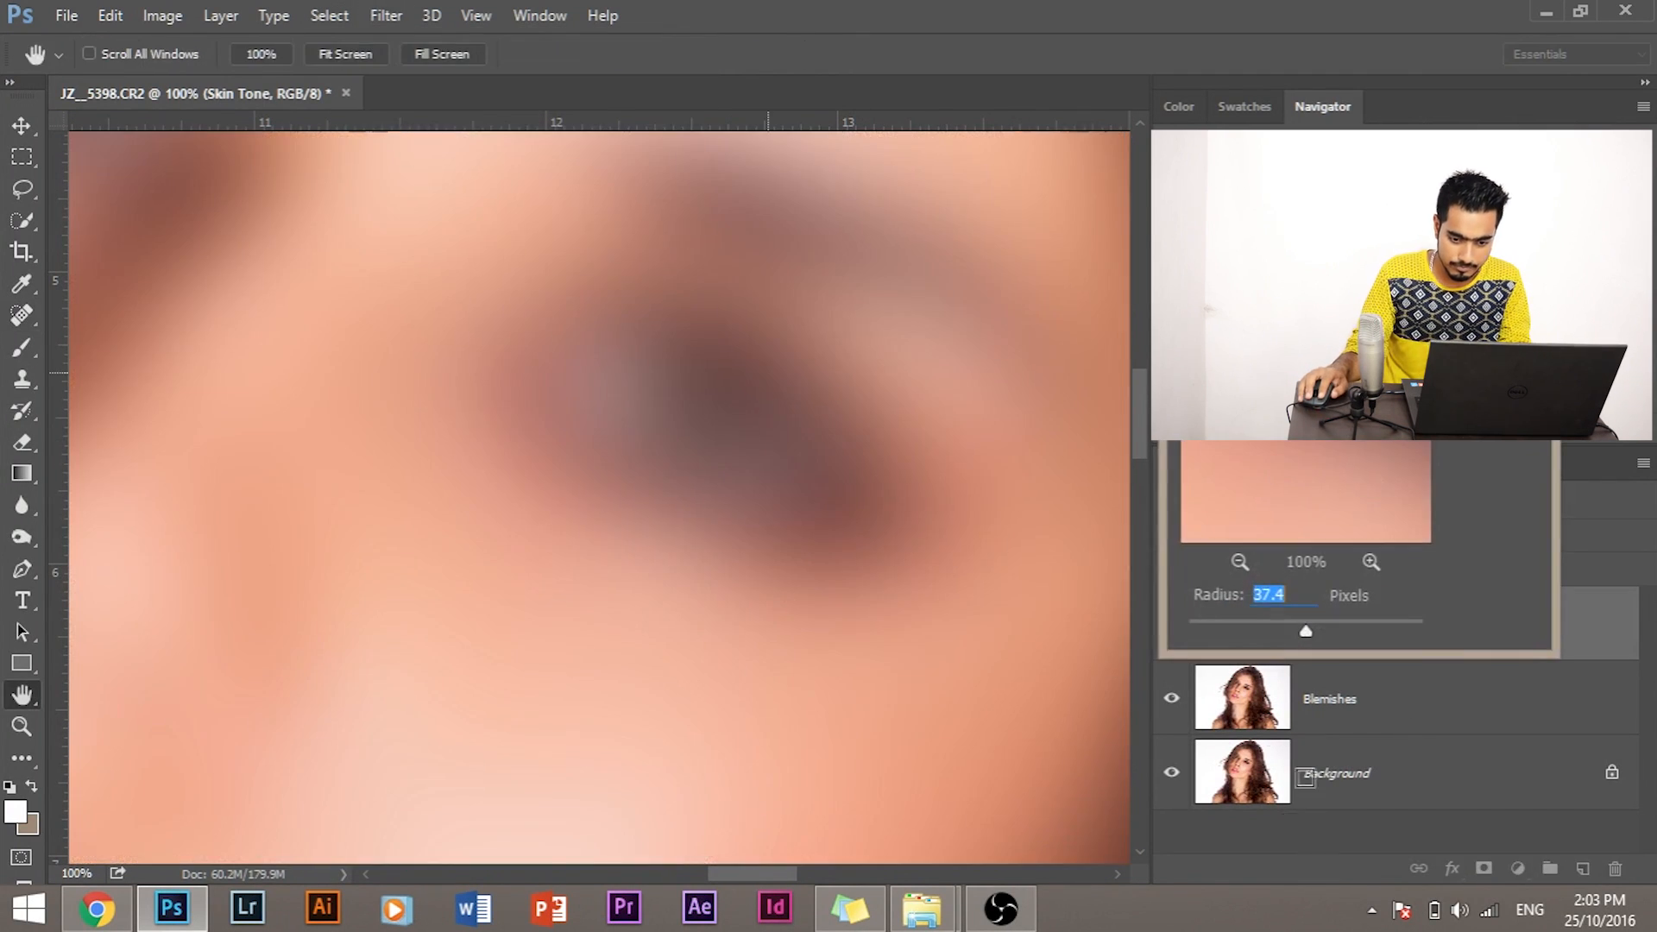
pyautogui.moveTo(1305, 631); pyautogui.dragTo(1186, 631)
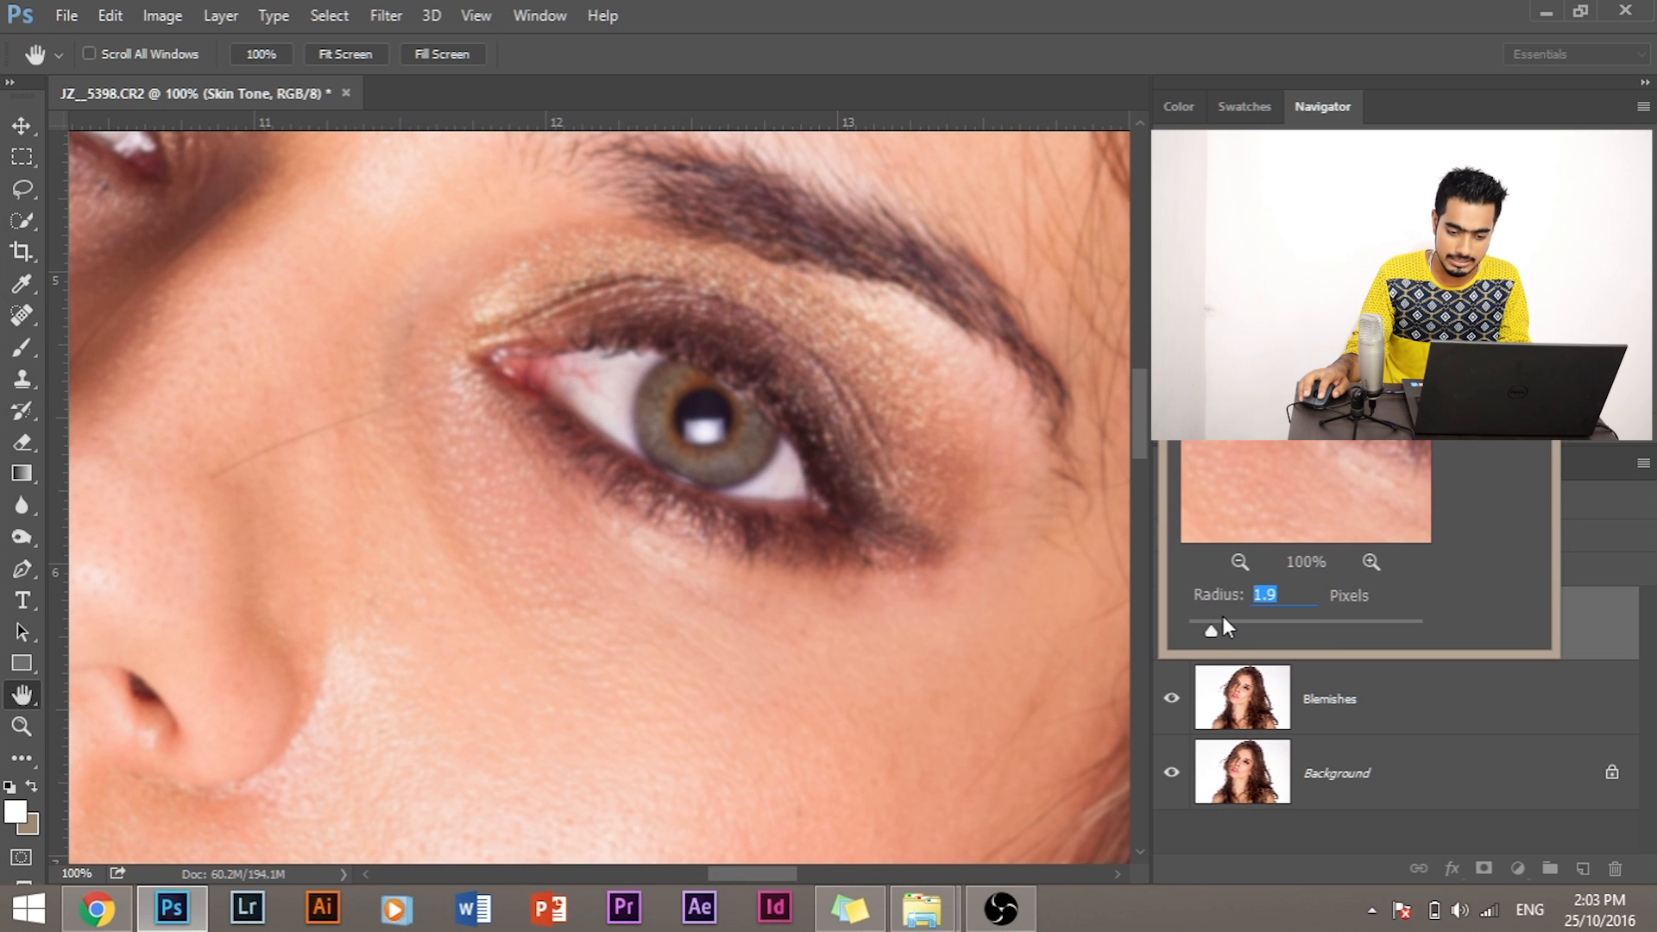
pyautogui.moveTo(1212, 630); pyautogui.dragTo(1314, 630)
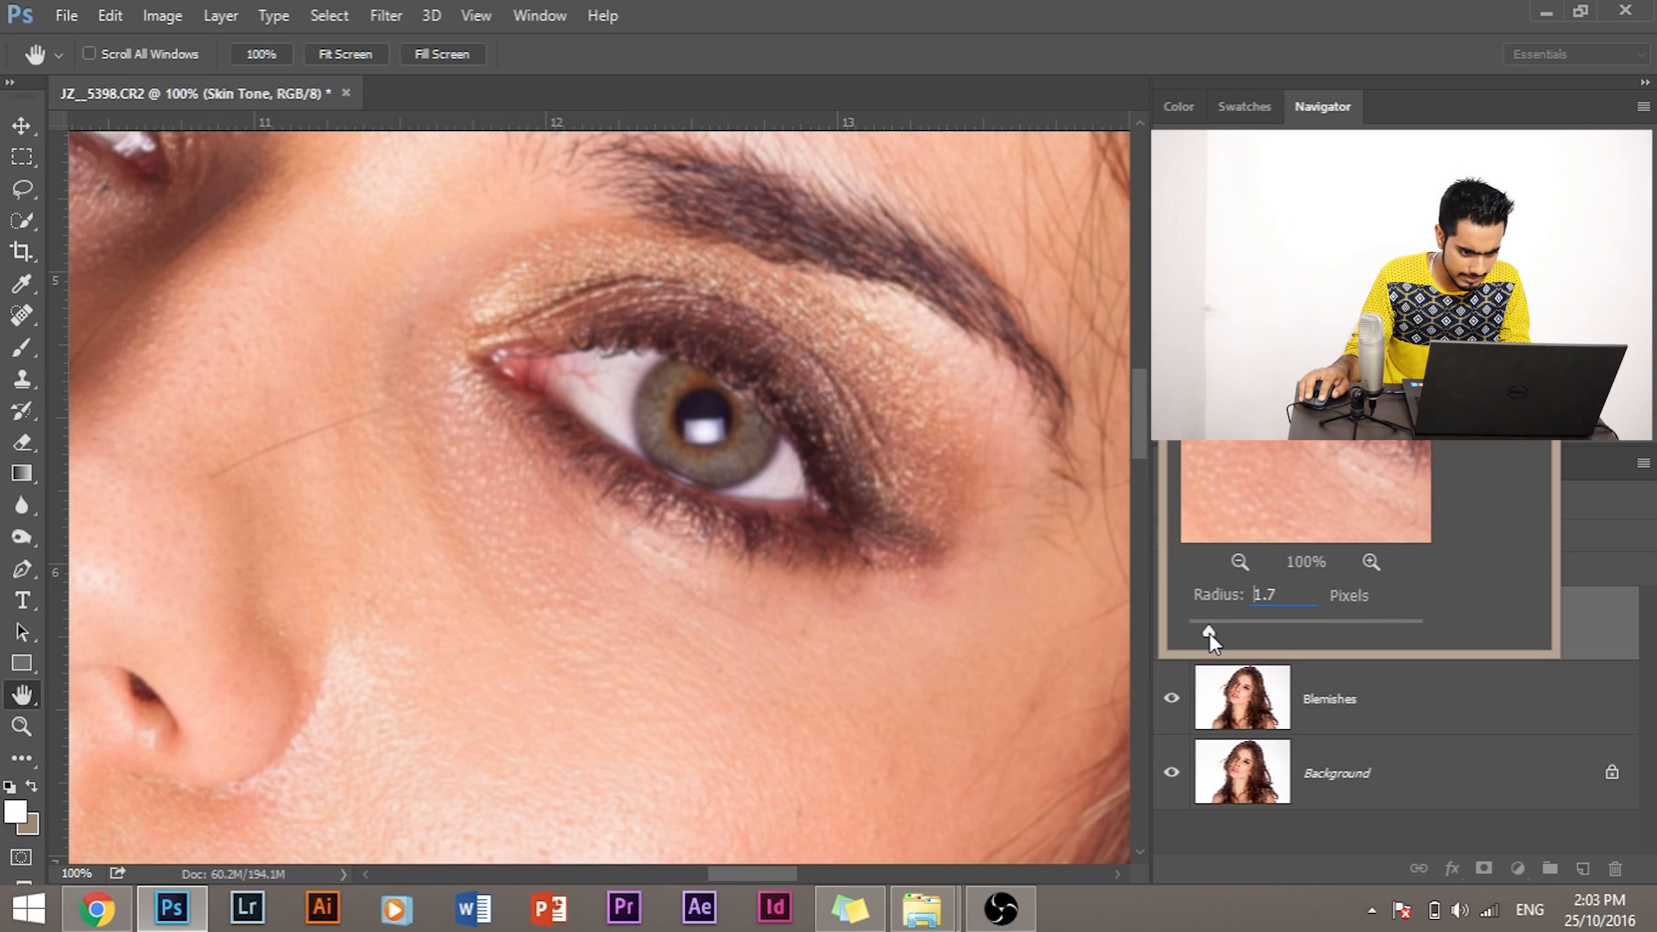
pyautogui.moveTo(1211, 632); pyautogui.dragTo(1224, 637)
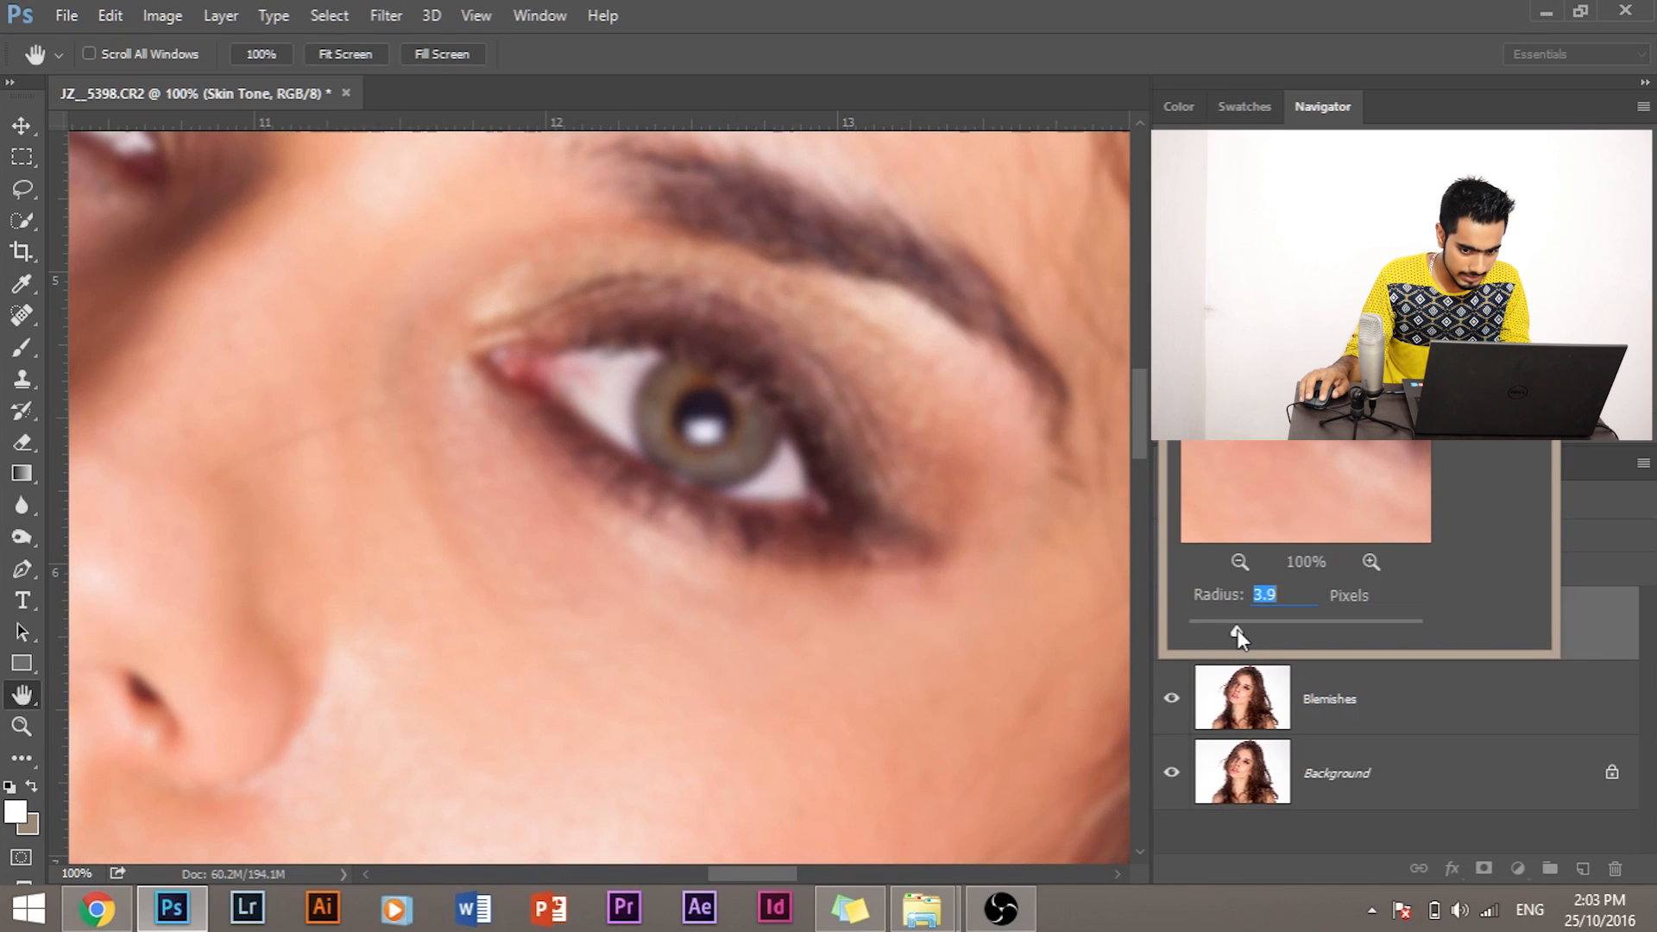
pyautogui.moveTo(1242, 637); pyautogui.dragTo(1280, 631)
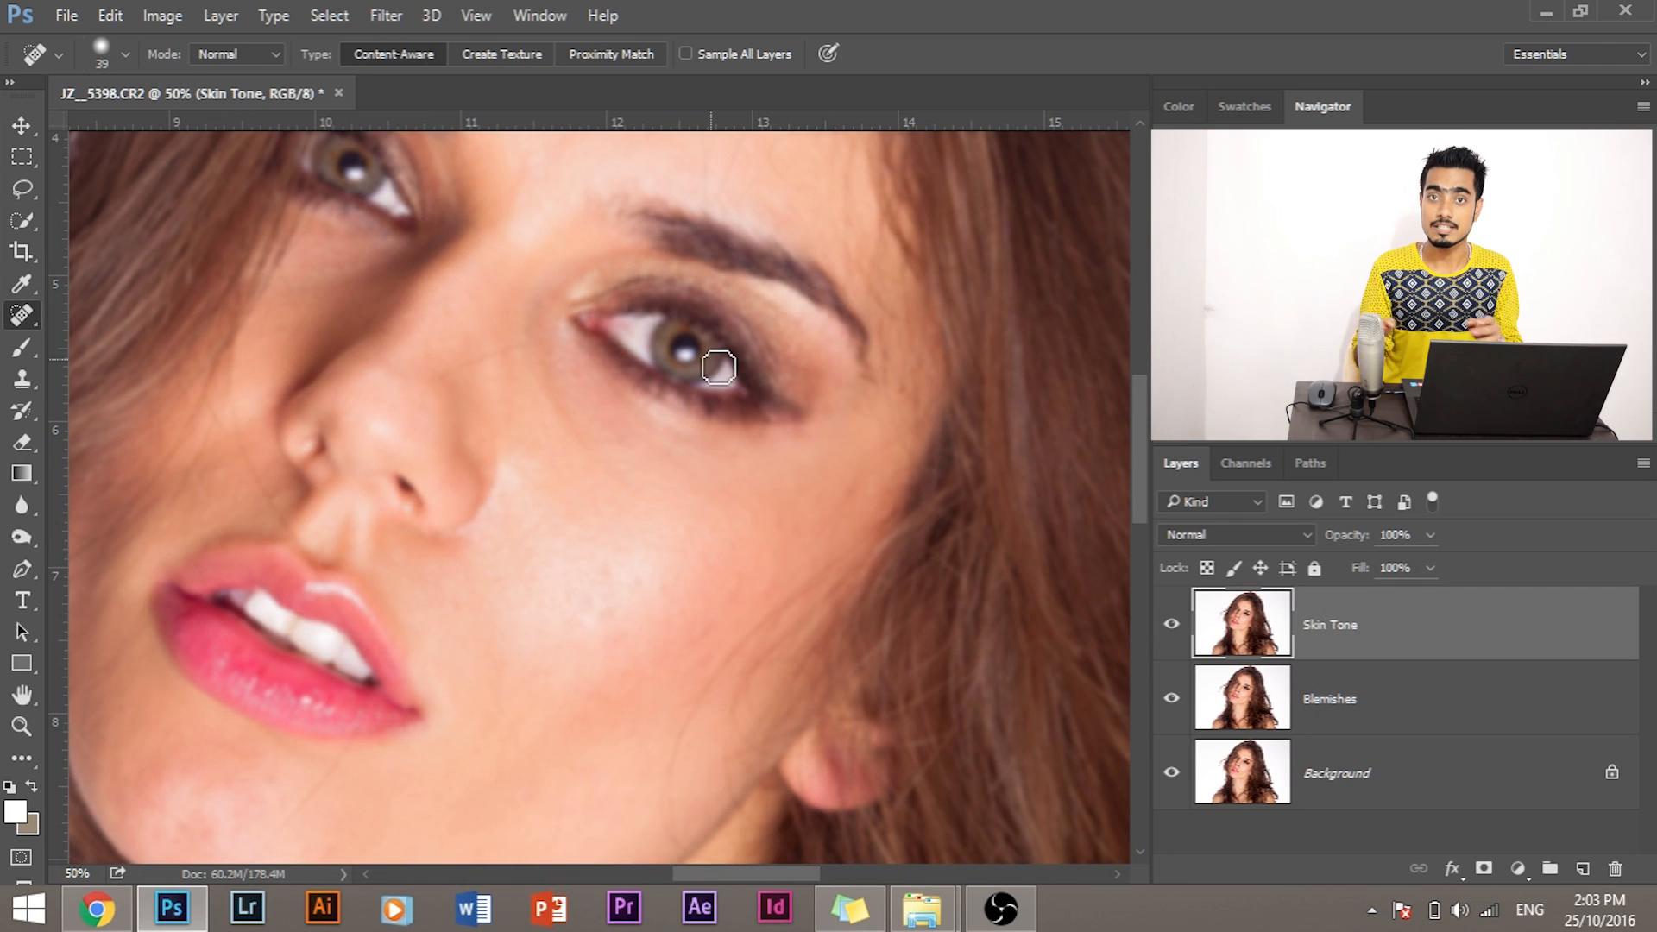
pyautogui.click(1329, 699)
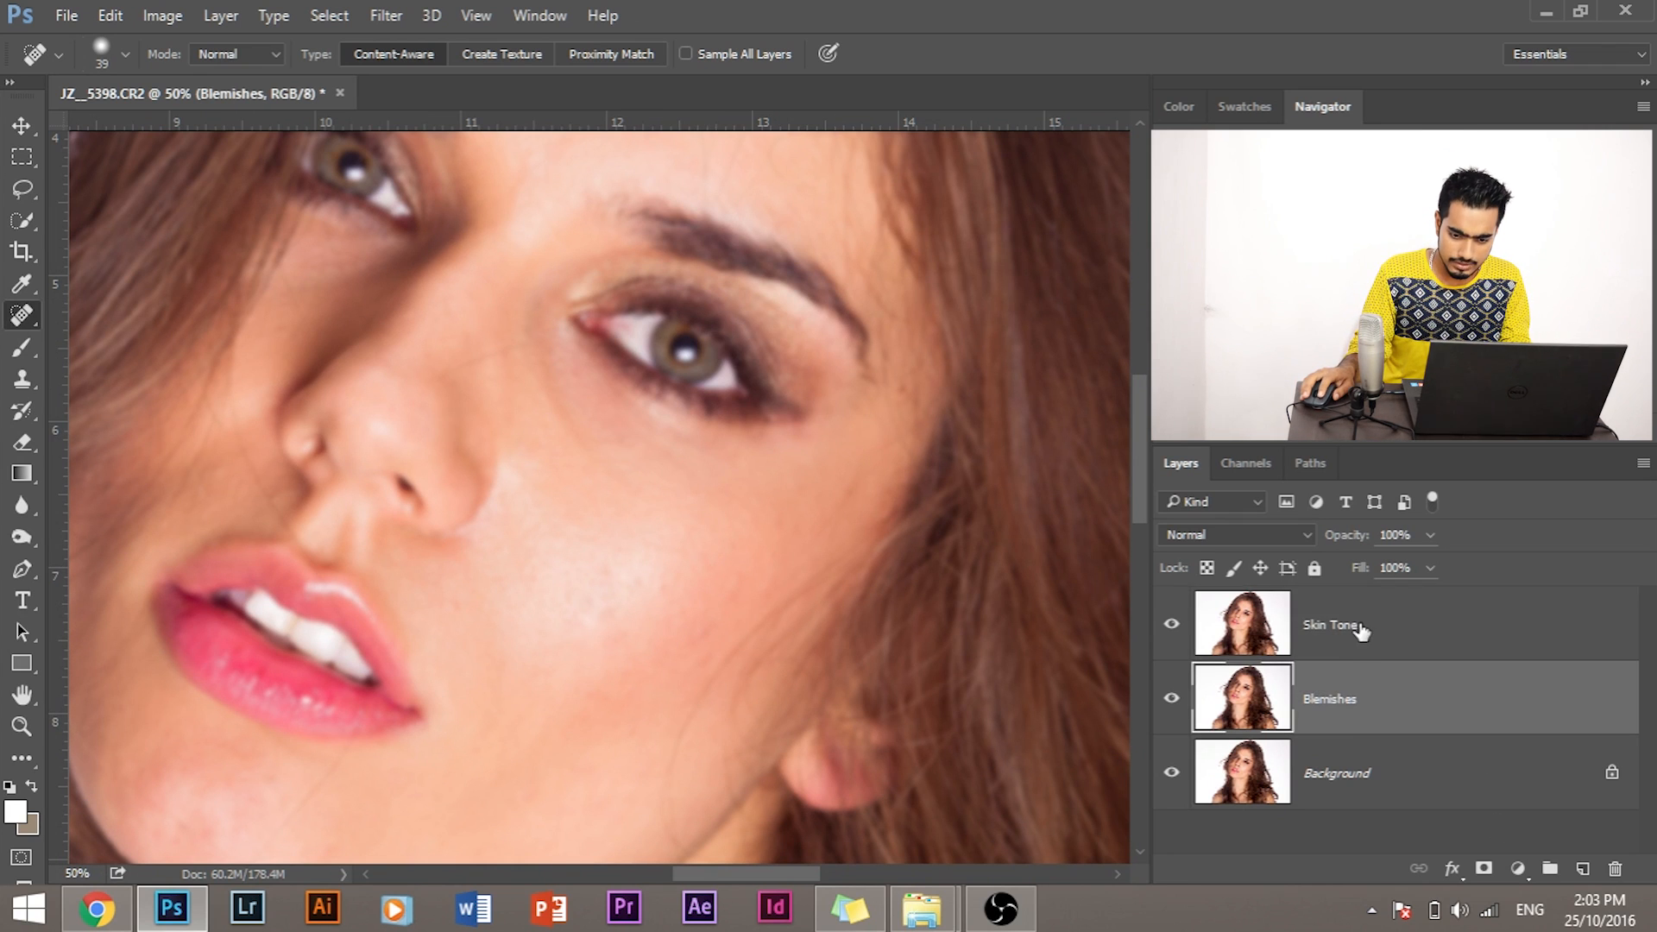
# - Rename the Blemishes copy layer to 'Details'
pyautogui.click(1329, 625)
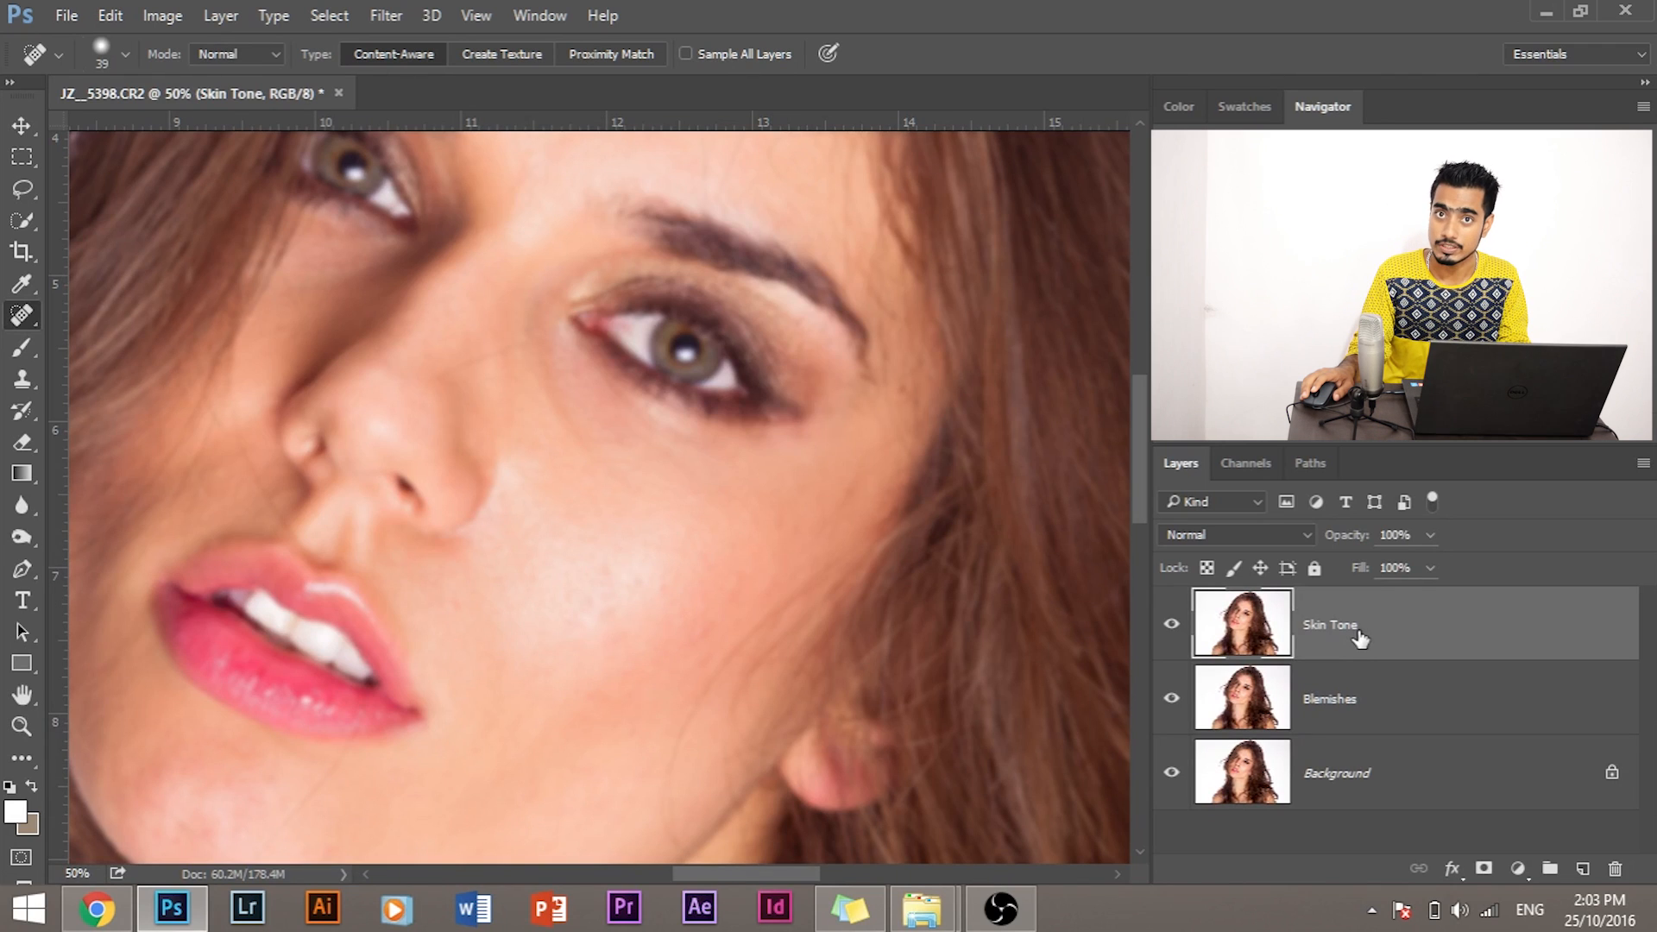
pyautogui.click(1374, 697)
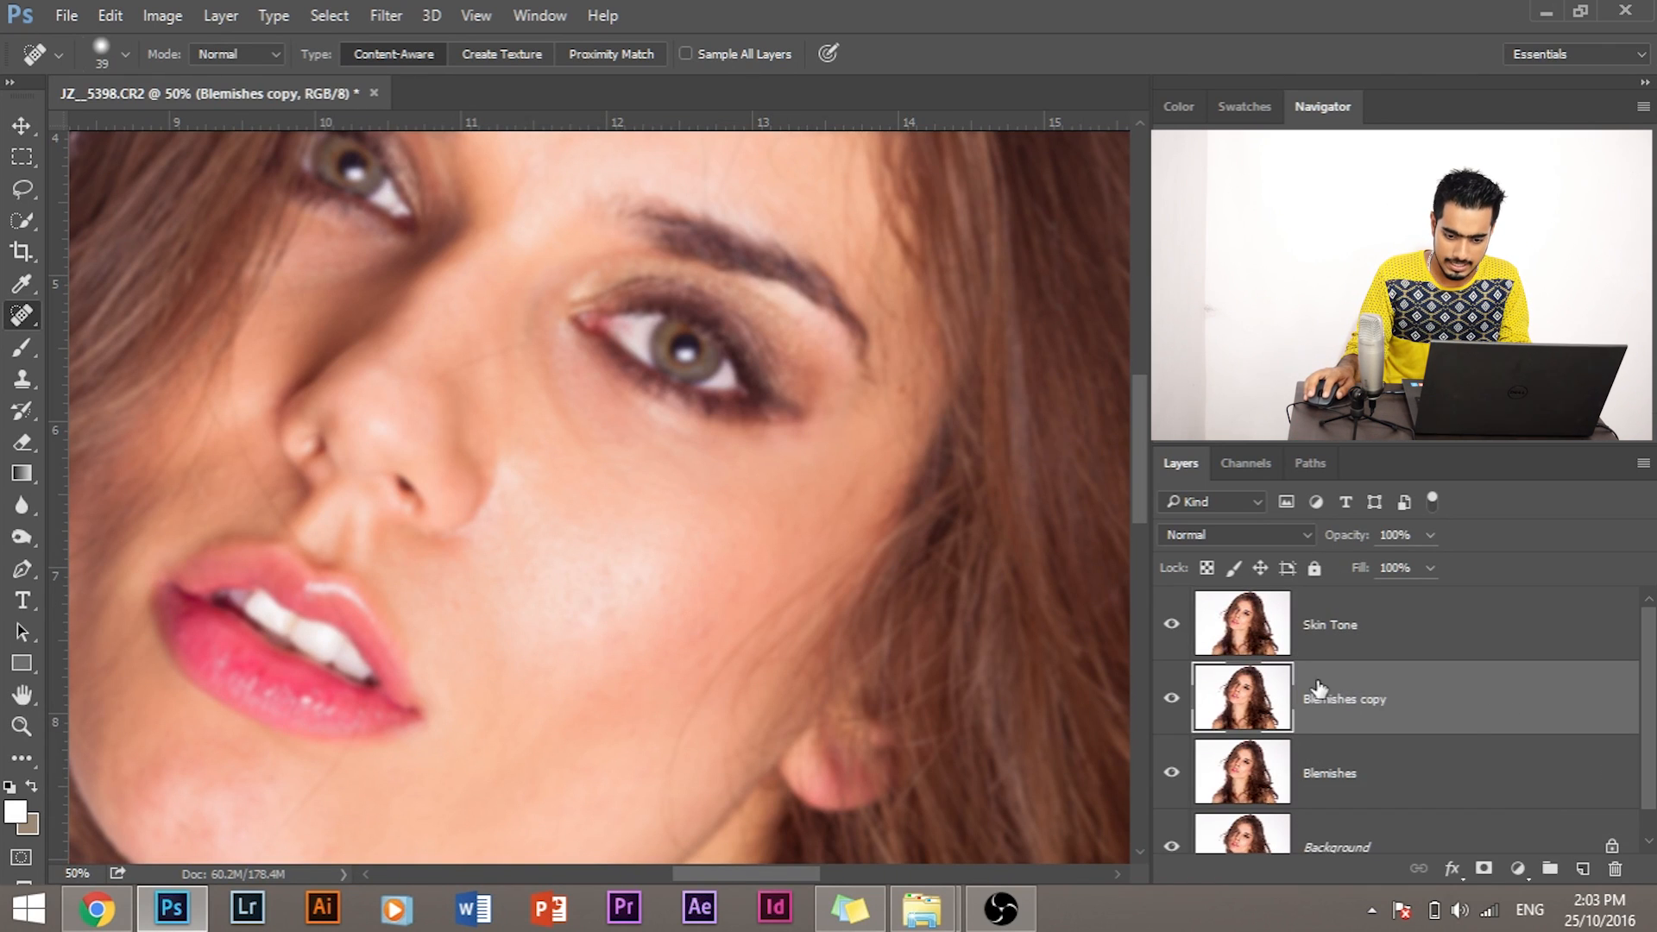
pyautogui.doubleClick(1345, 698)
pyautogui.write('Details')
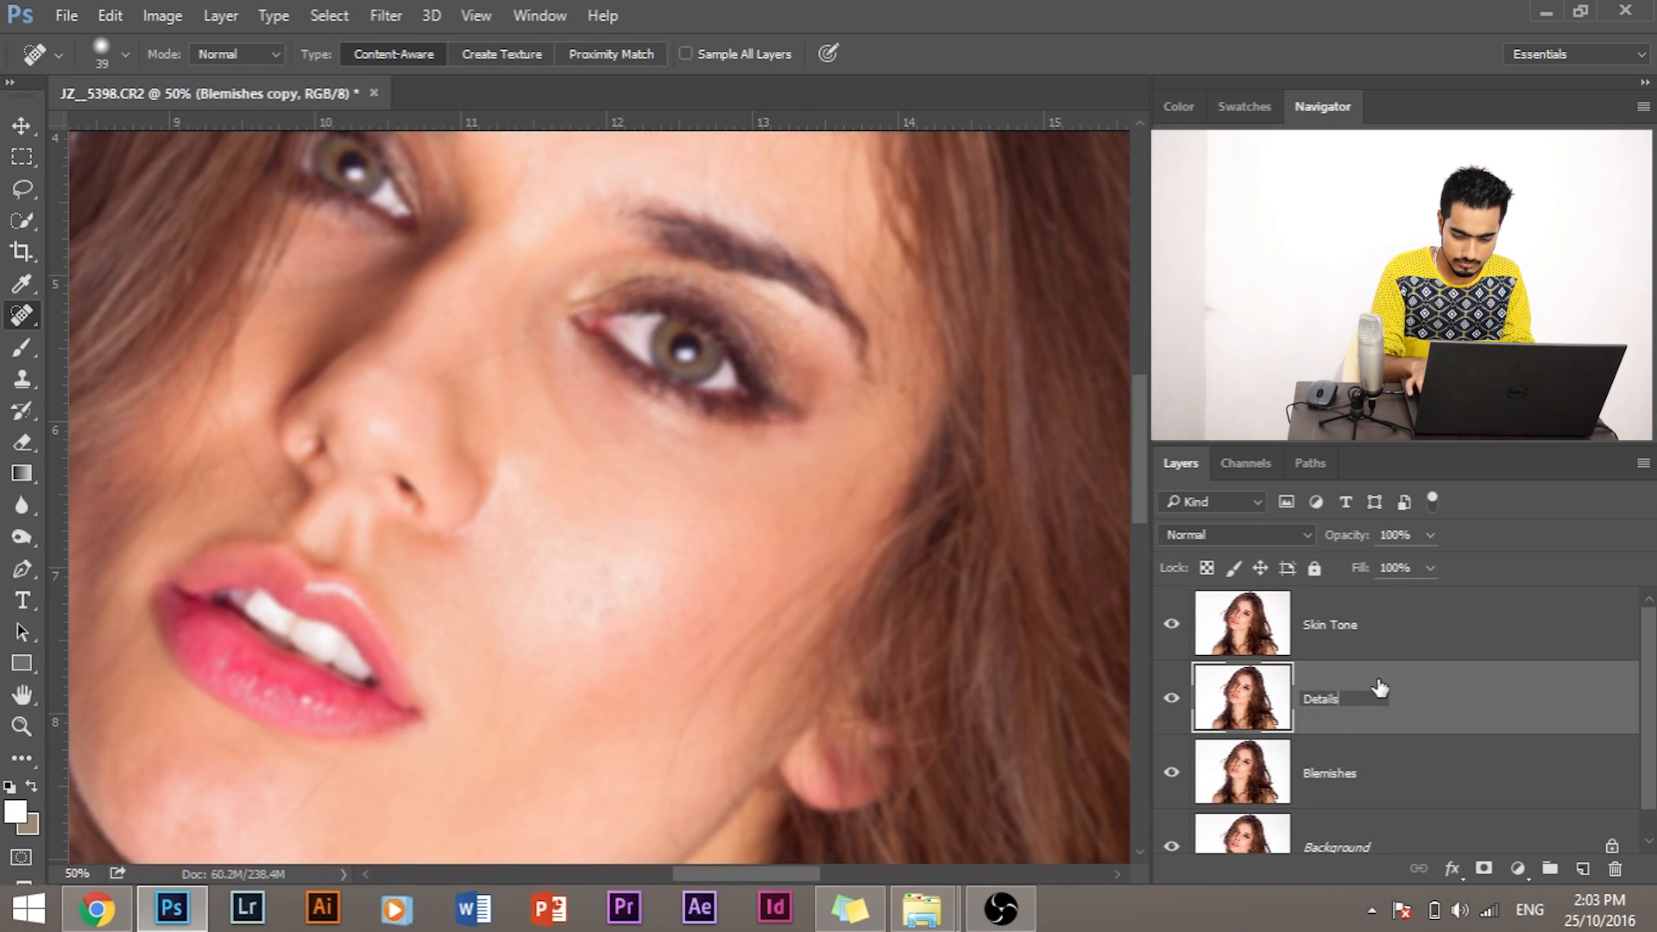
pyautogui.click(1319, 698)
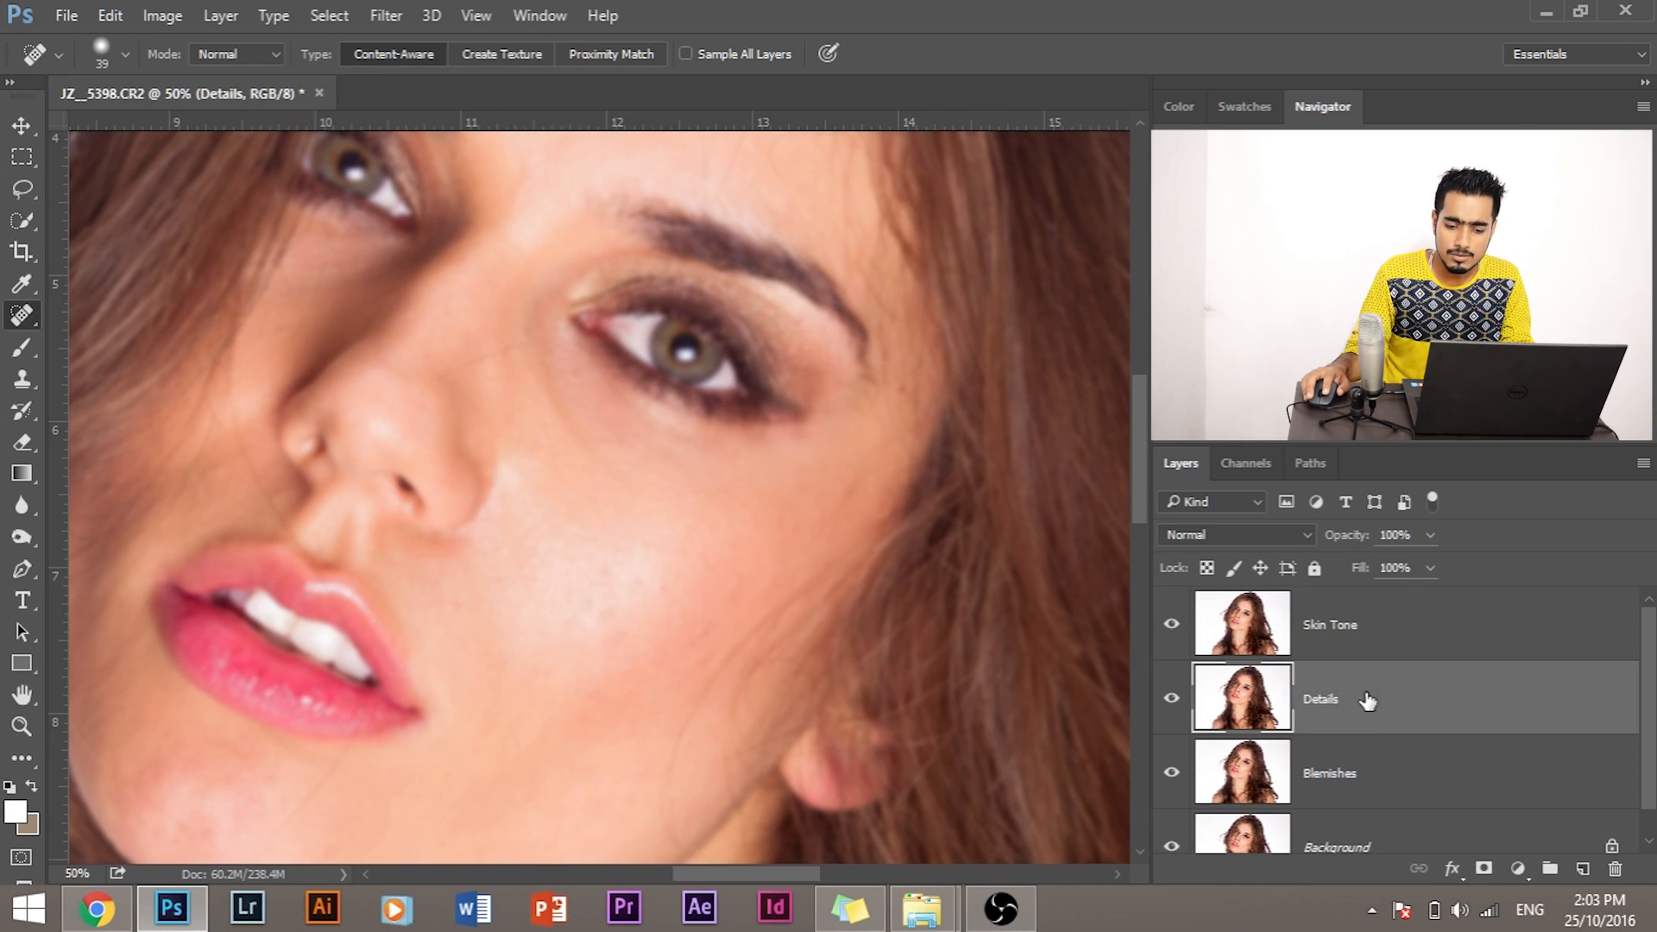
pyautogui.moveTo(1342, 697)
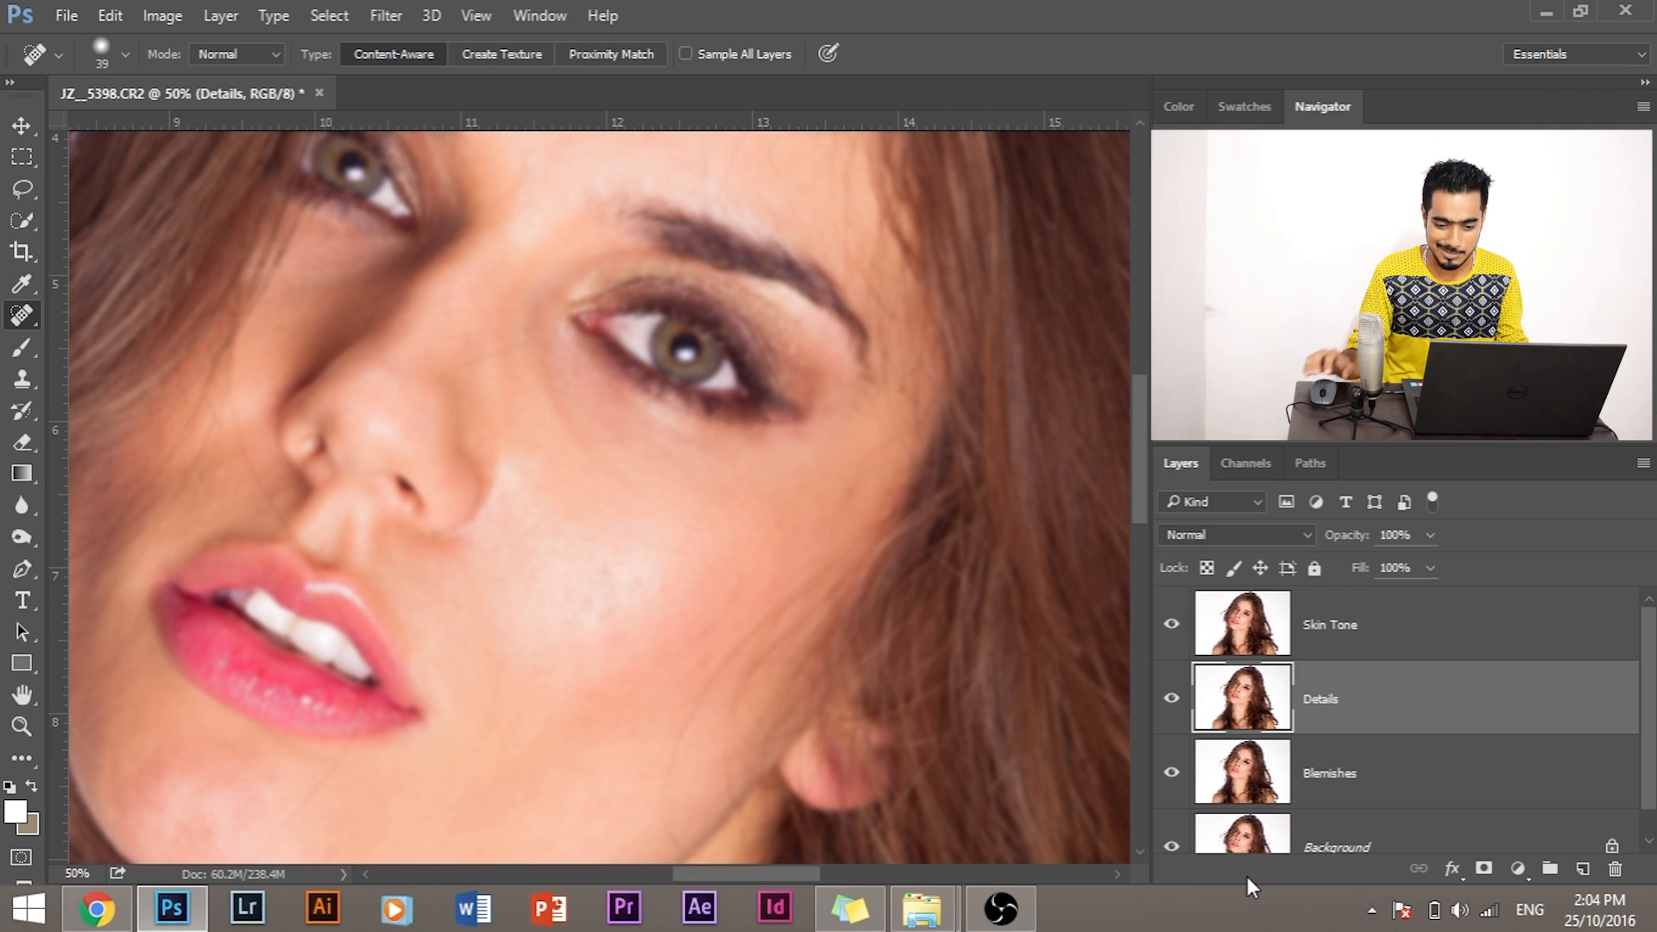
# - Make the Details layer active and hide the Skin Tone layer
pyautogui.click(1329, 625)
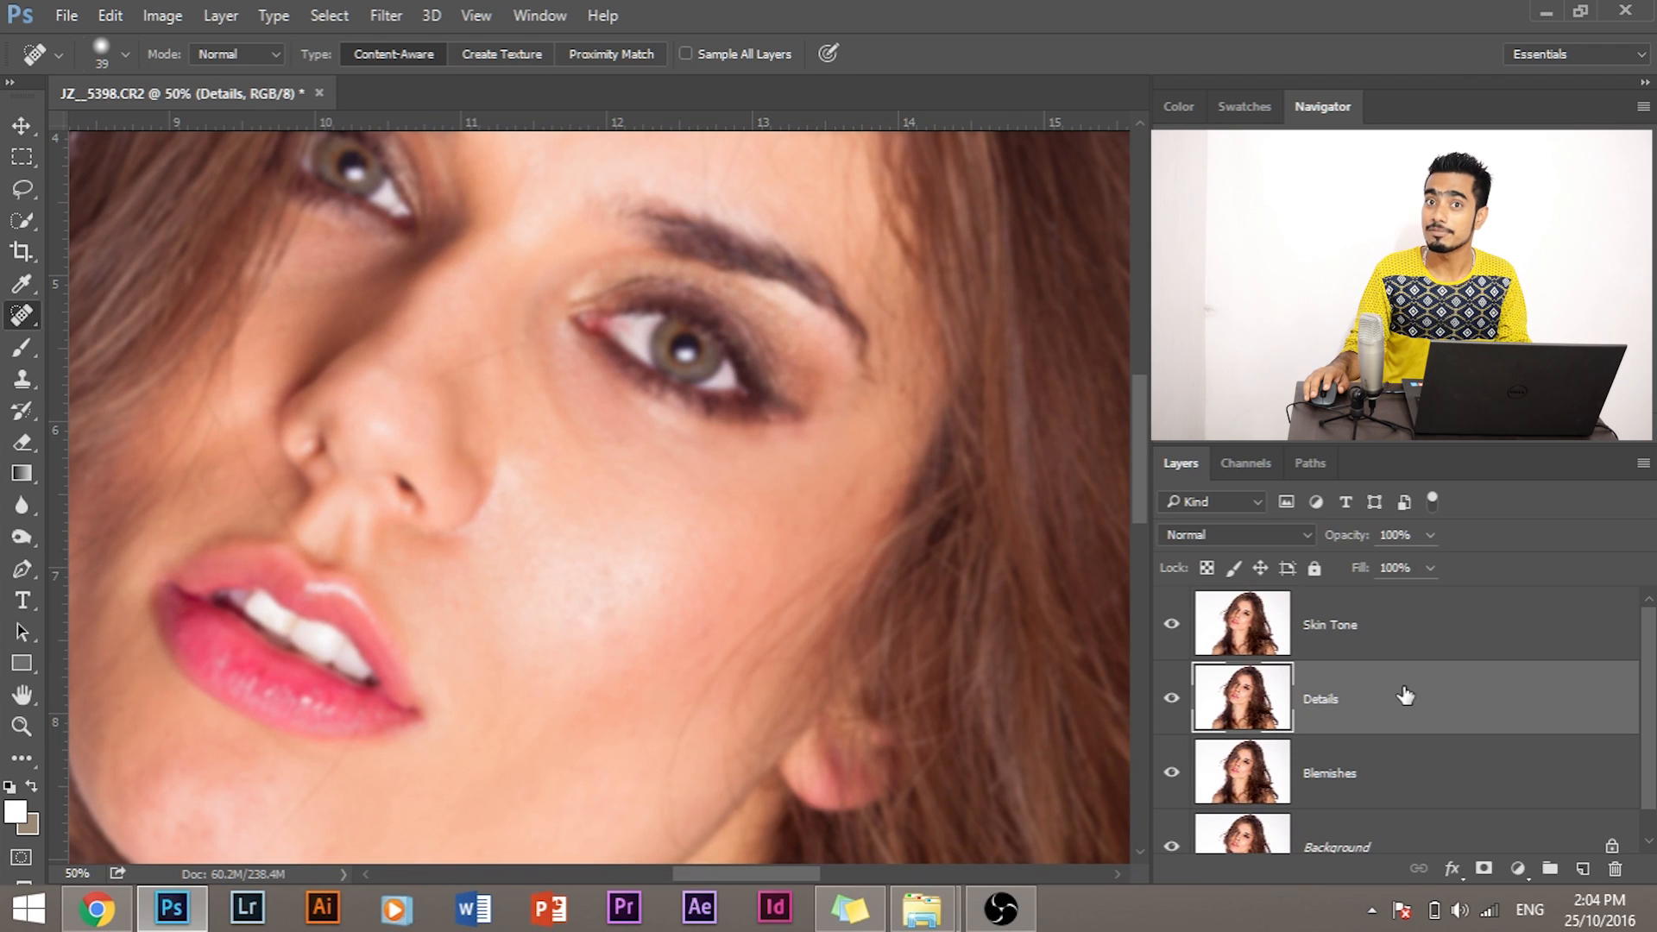
pyautogui.click(1330, 625)
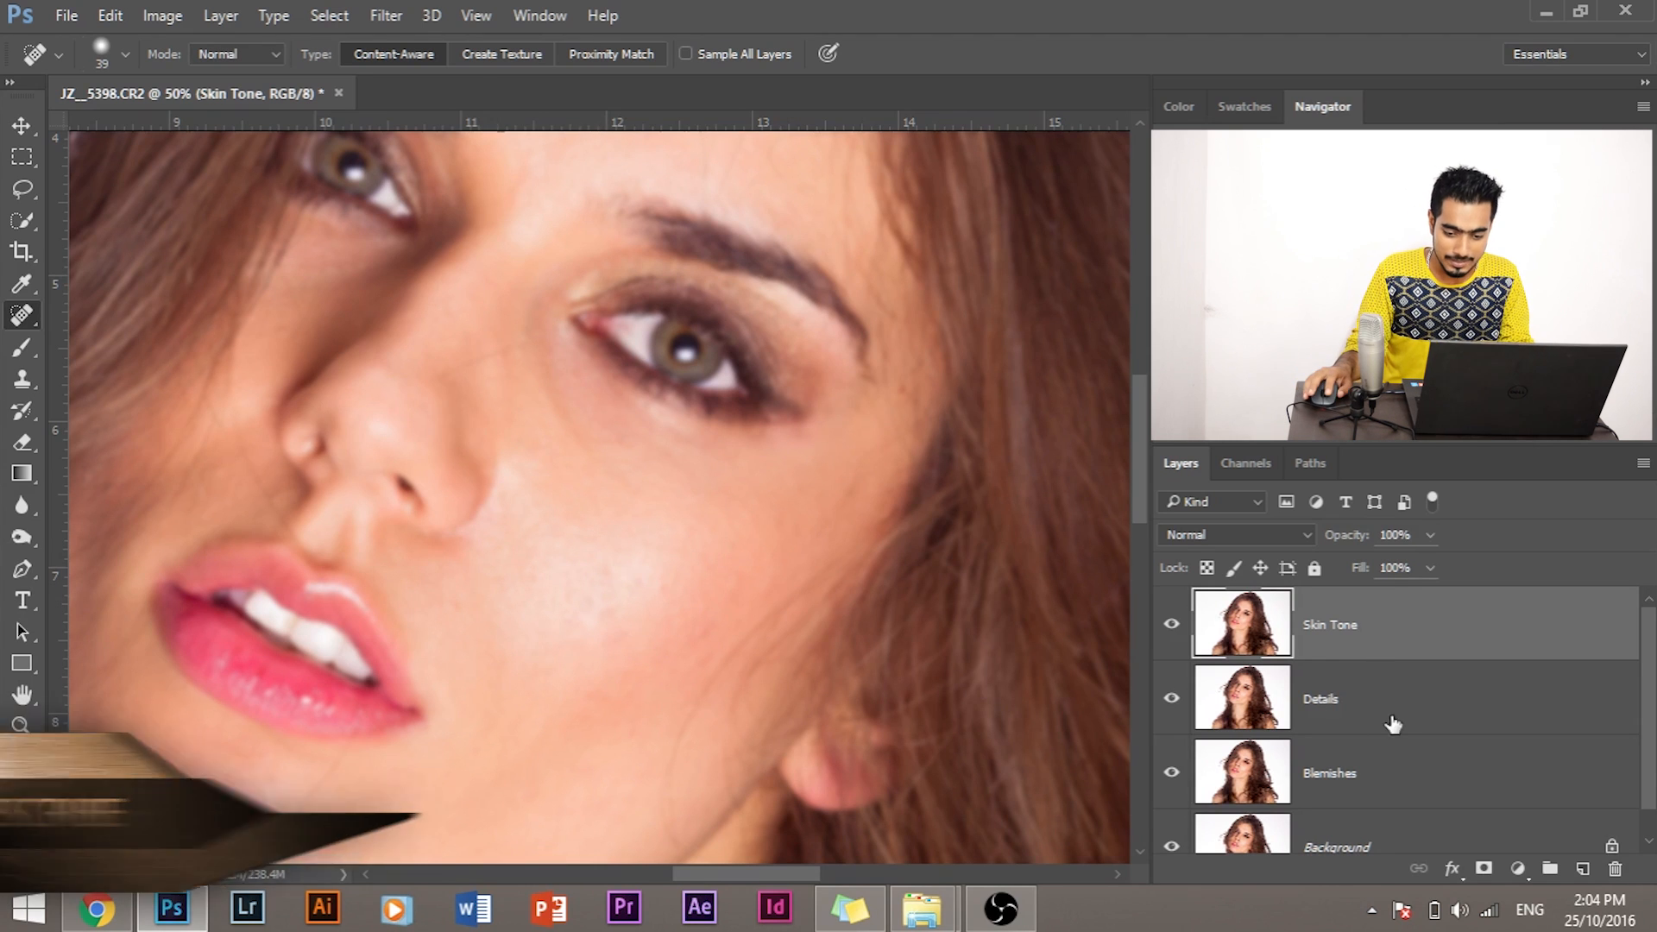
pyautogui.click(1319, 698)
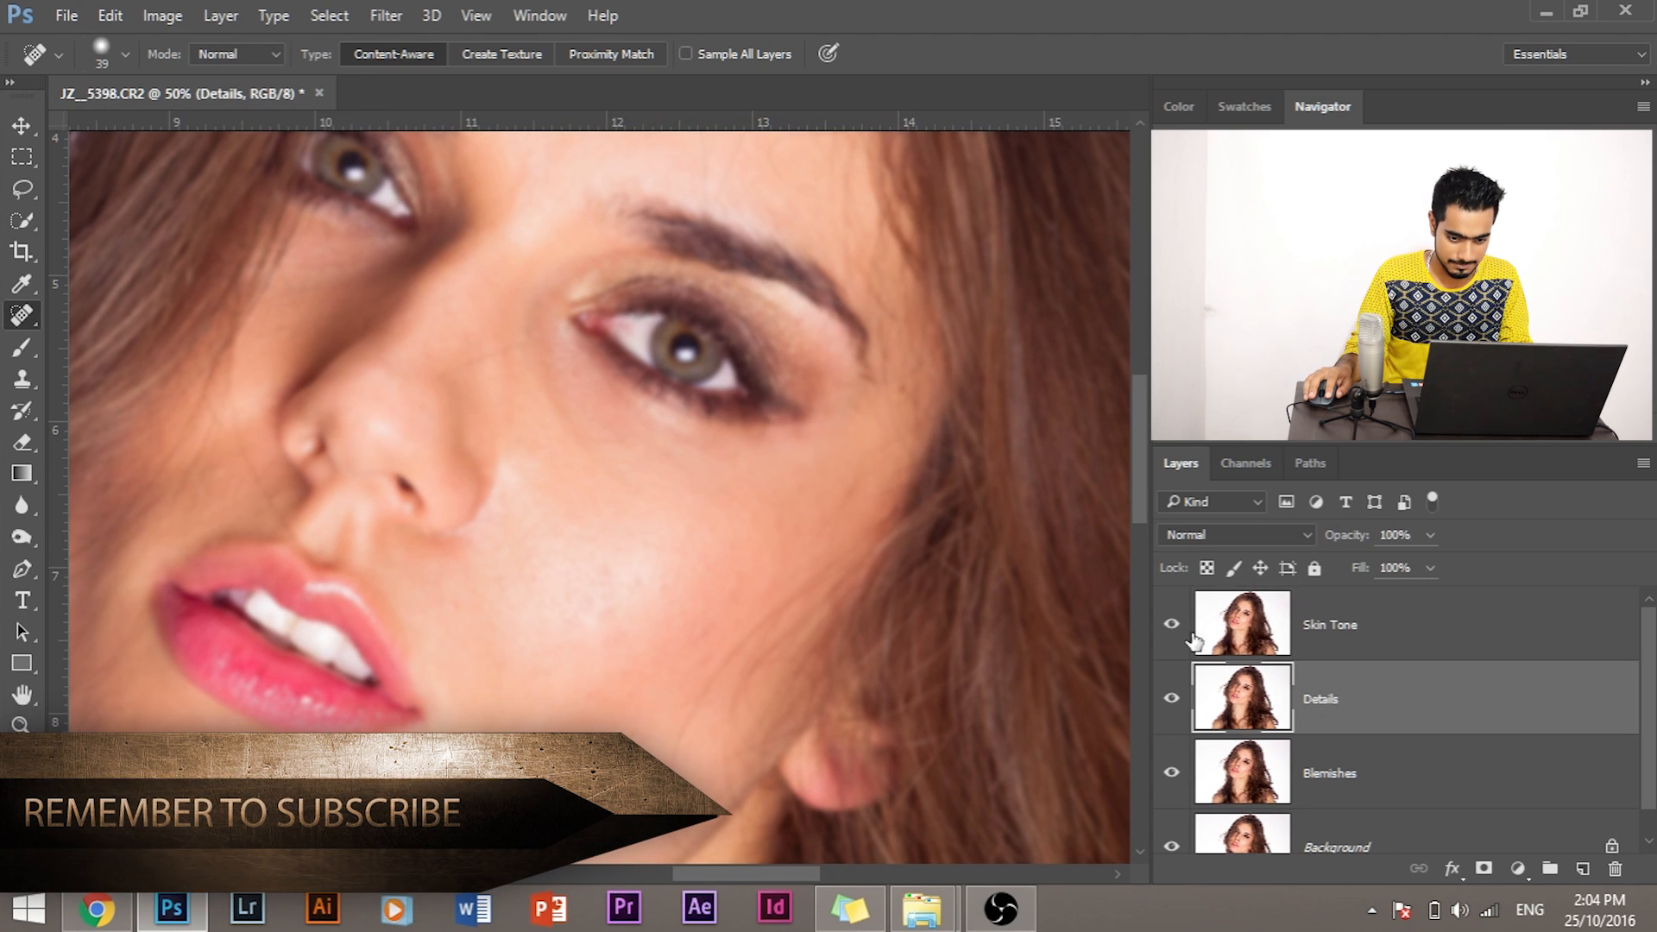
pyautogui.click(1171, 623)
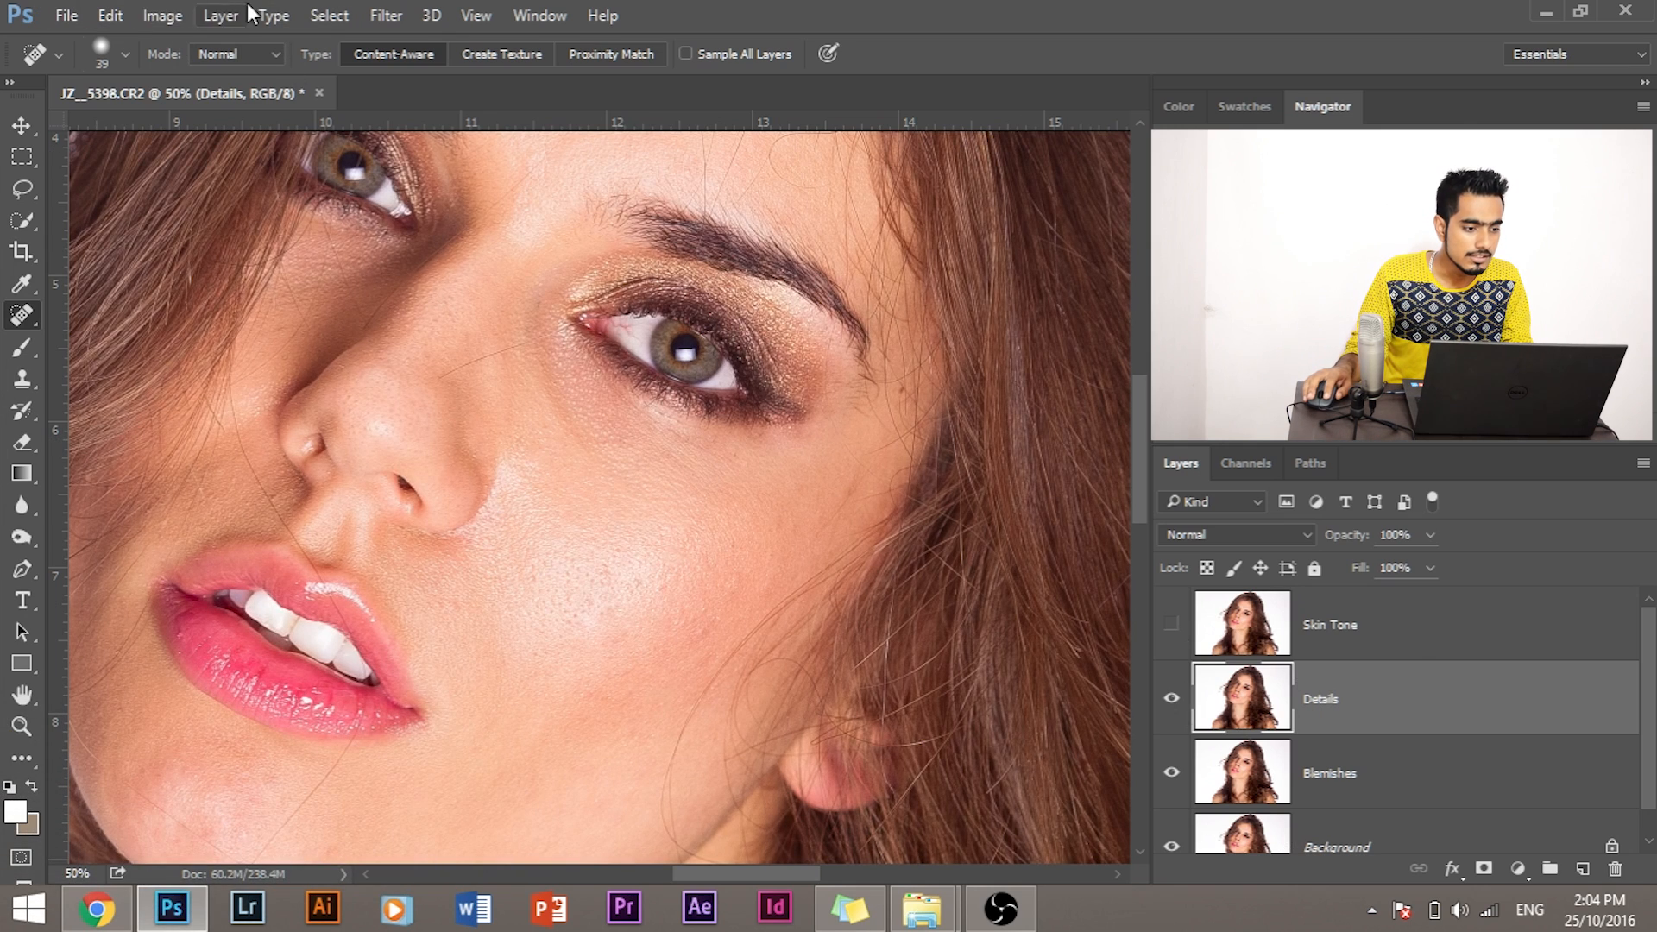
pyautogui.click(161, 15)
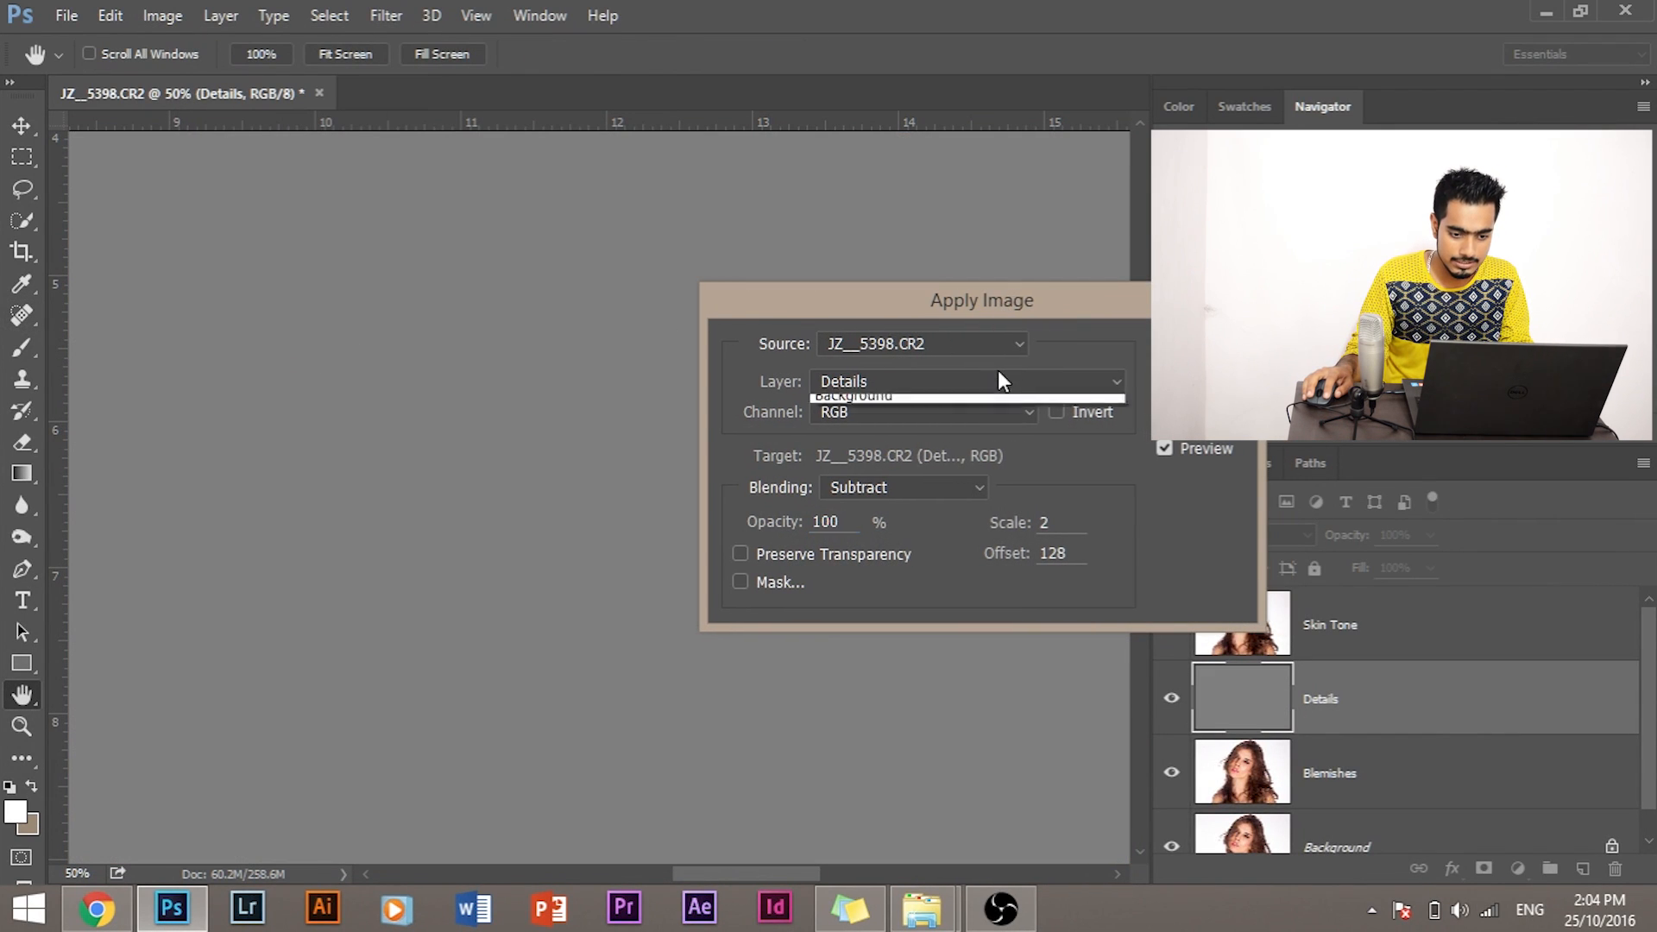
# - In Apply Image, use Skin Tone as the source layer with Subtract blending
pyautogui.click(852, 381)
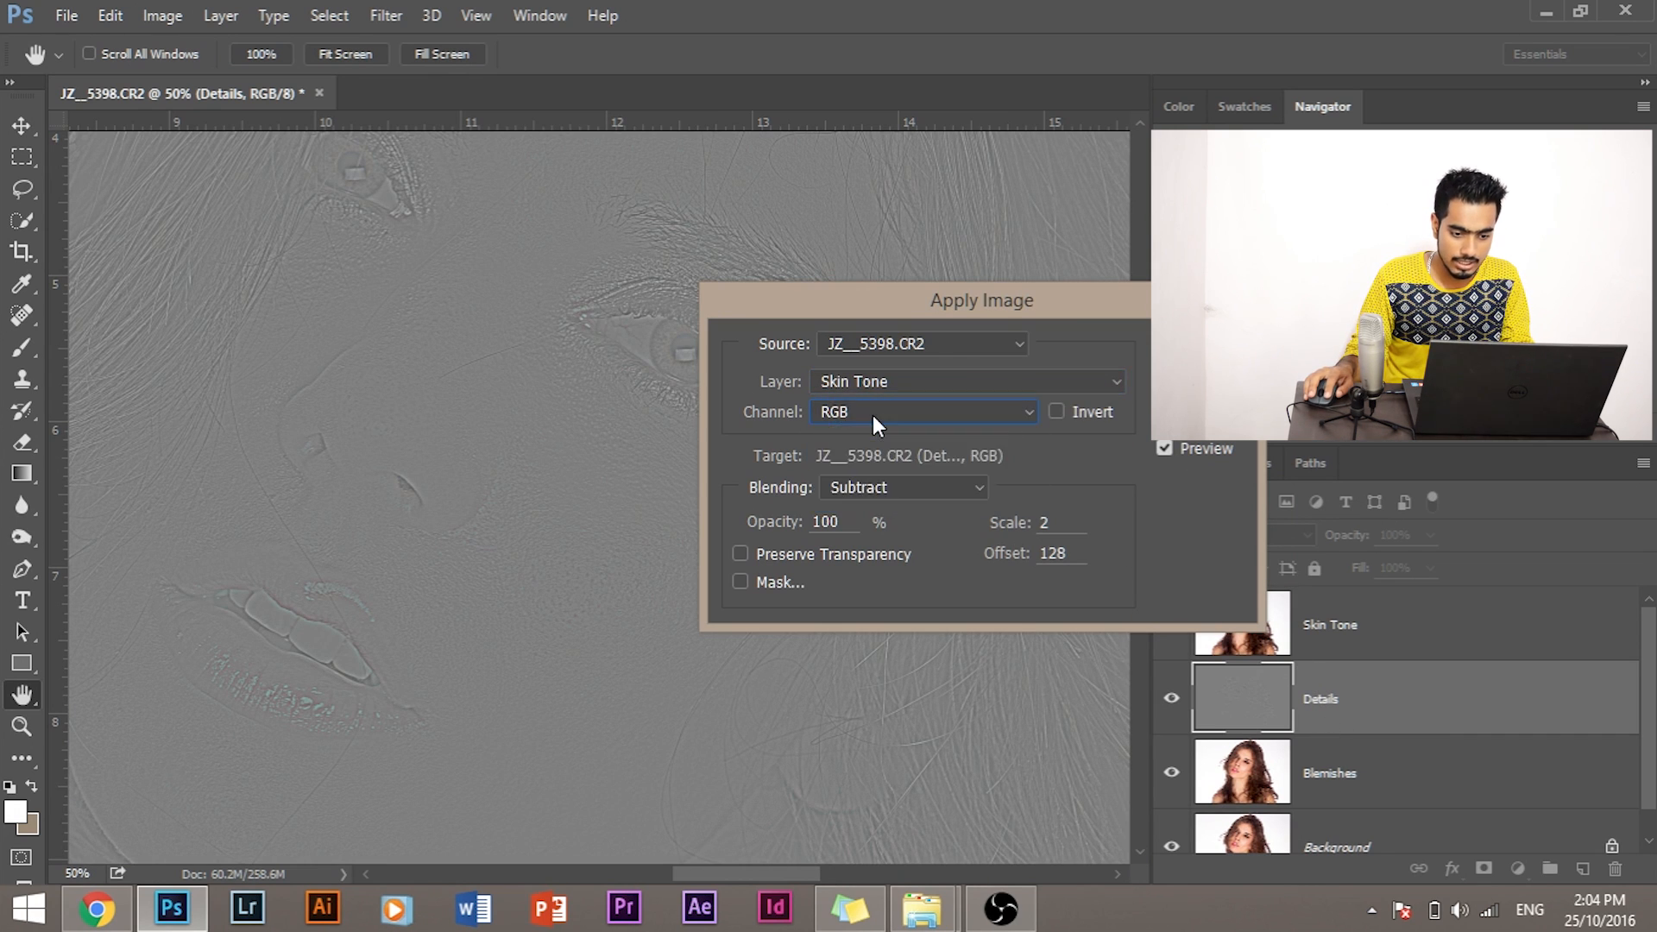
pyautogui.click(901, 486)
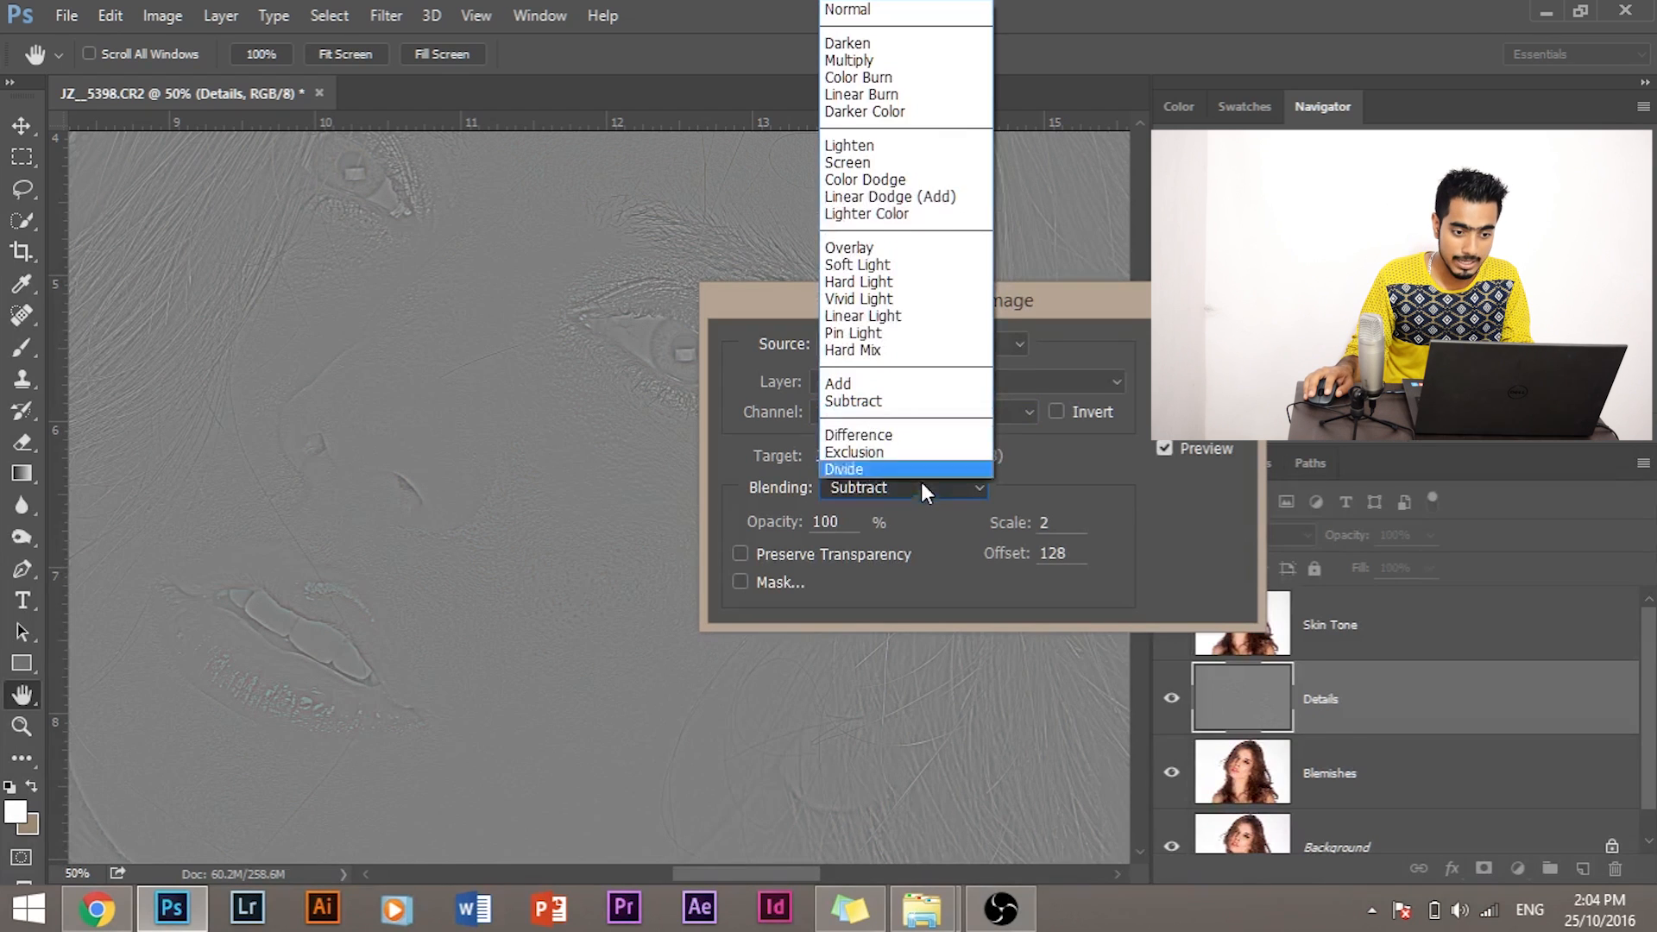
pyautogui.click(853, 487)
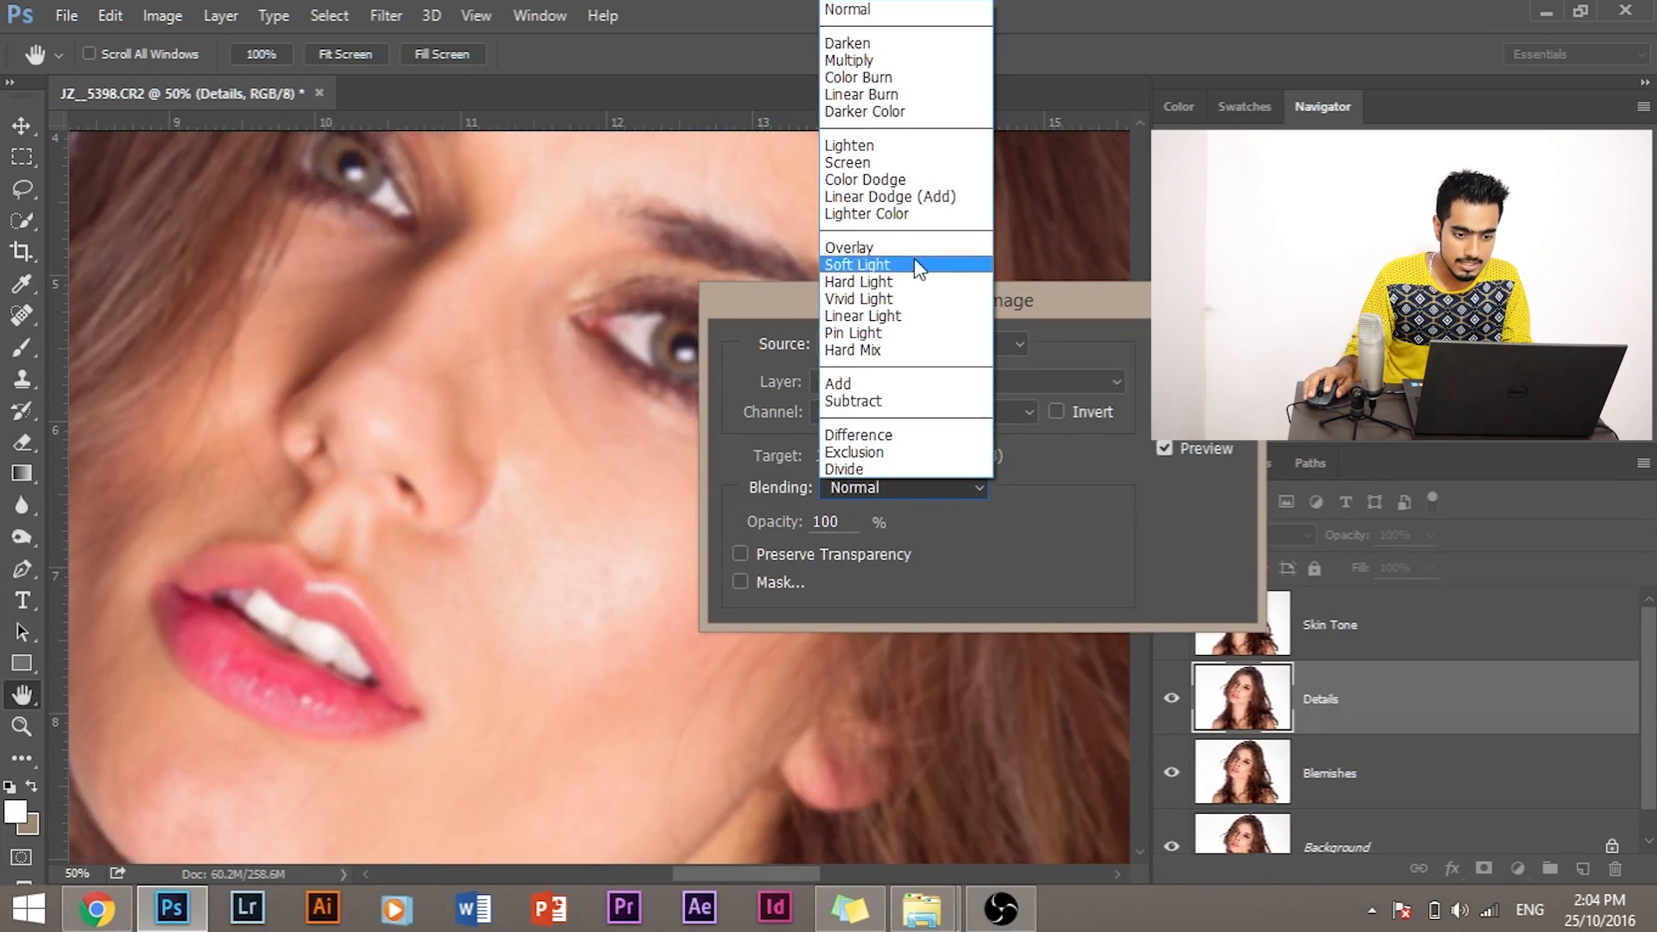
pyautogui.click(853, 401)
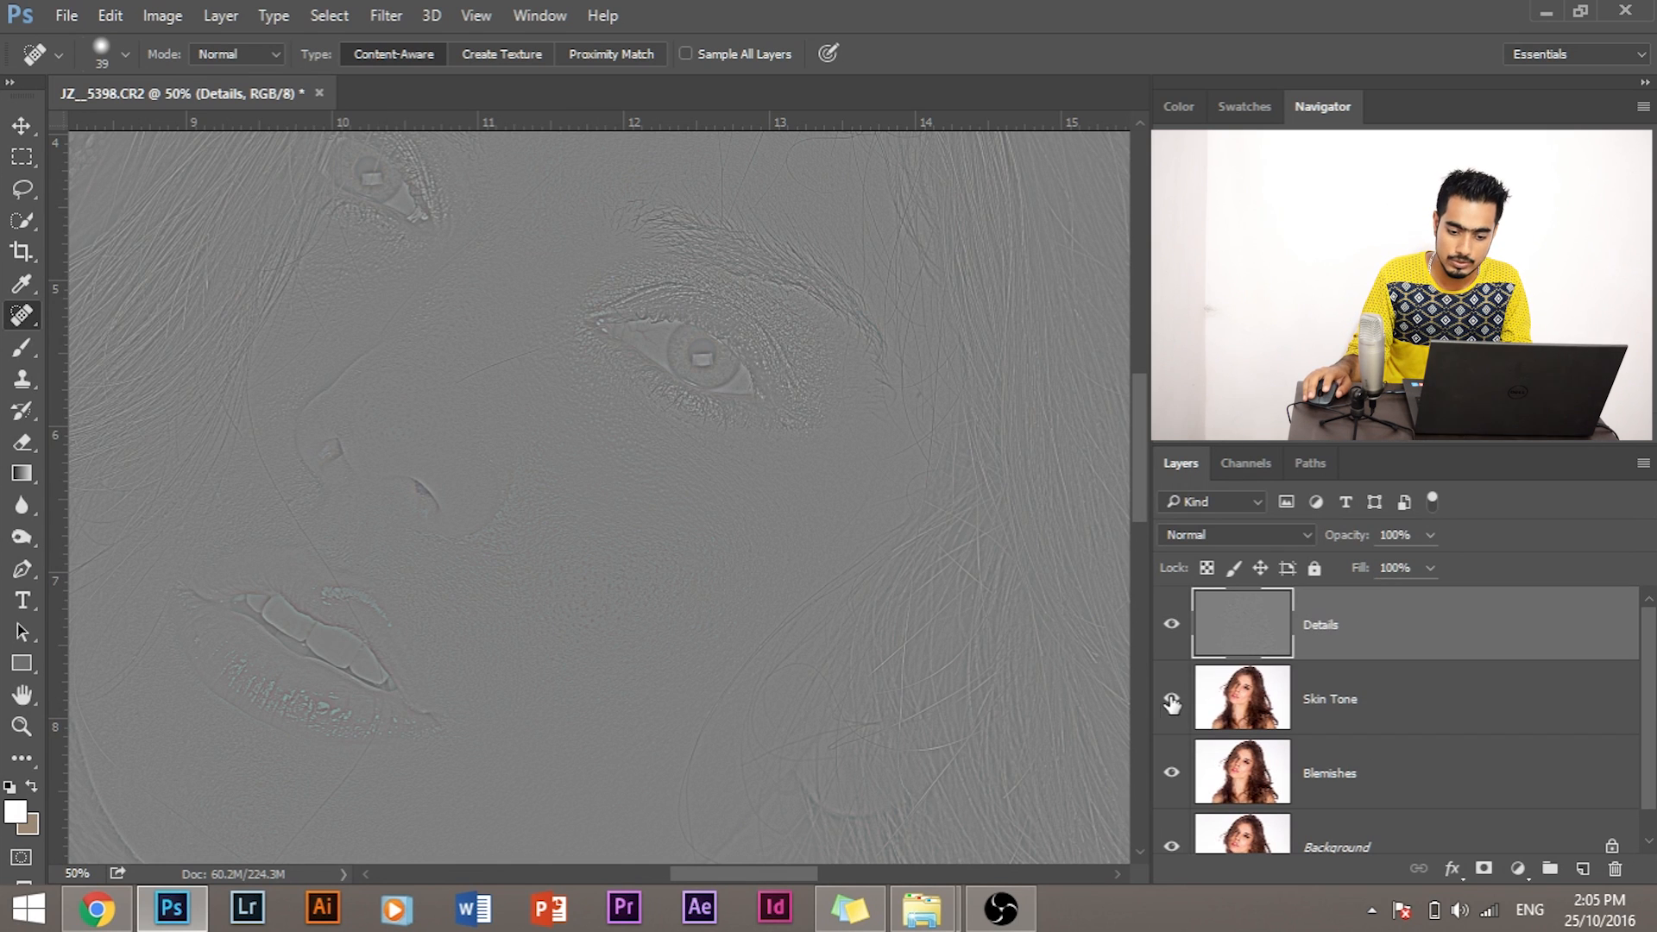
# - Blend Details in Linear Light, add Skin Tone to the selection, and toggle lower layers to compare
pyautogui.click(1234, 536)
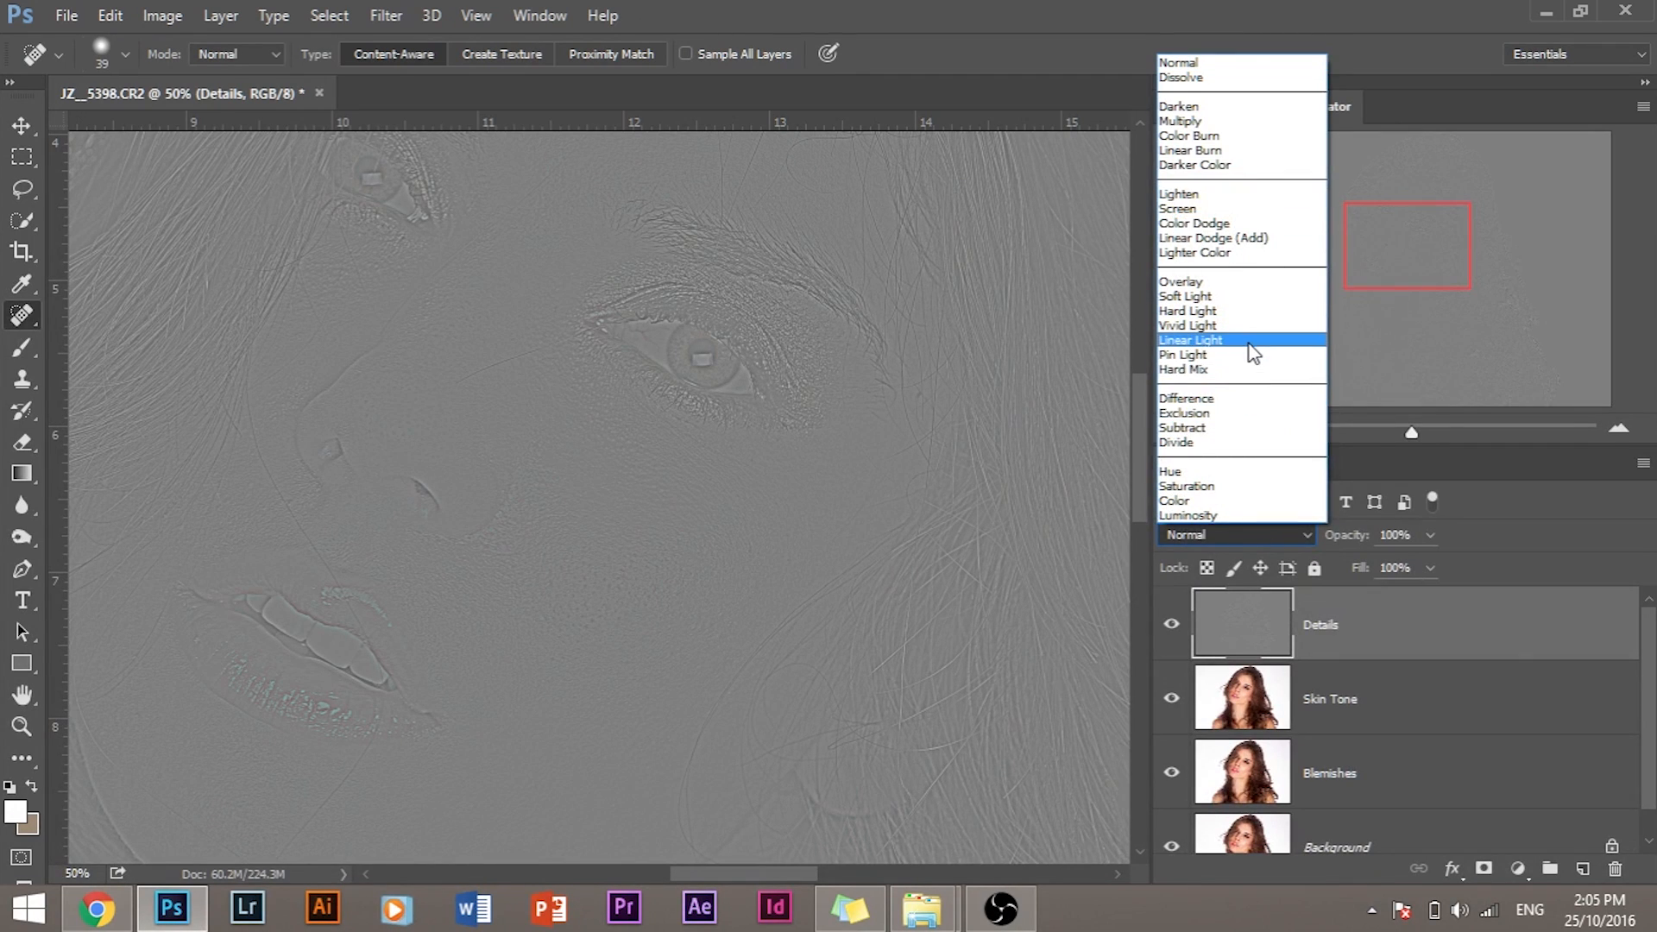
pyautogui.click(1191, 340)
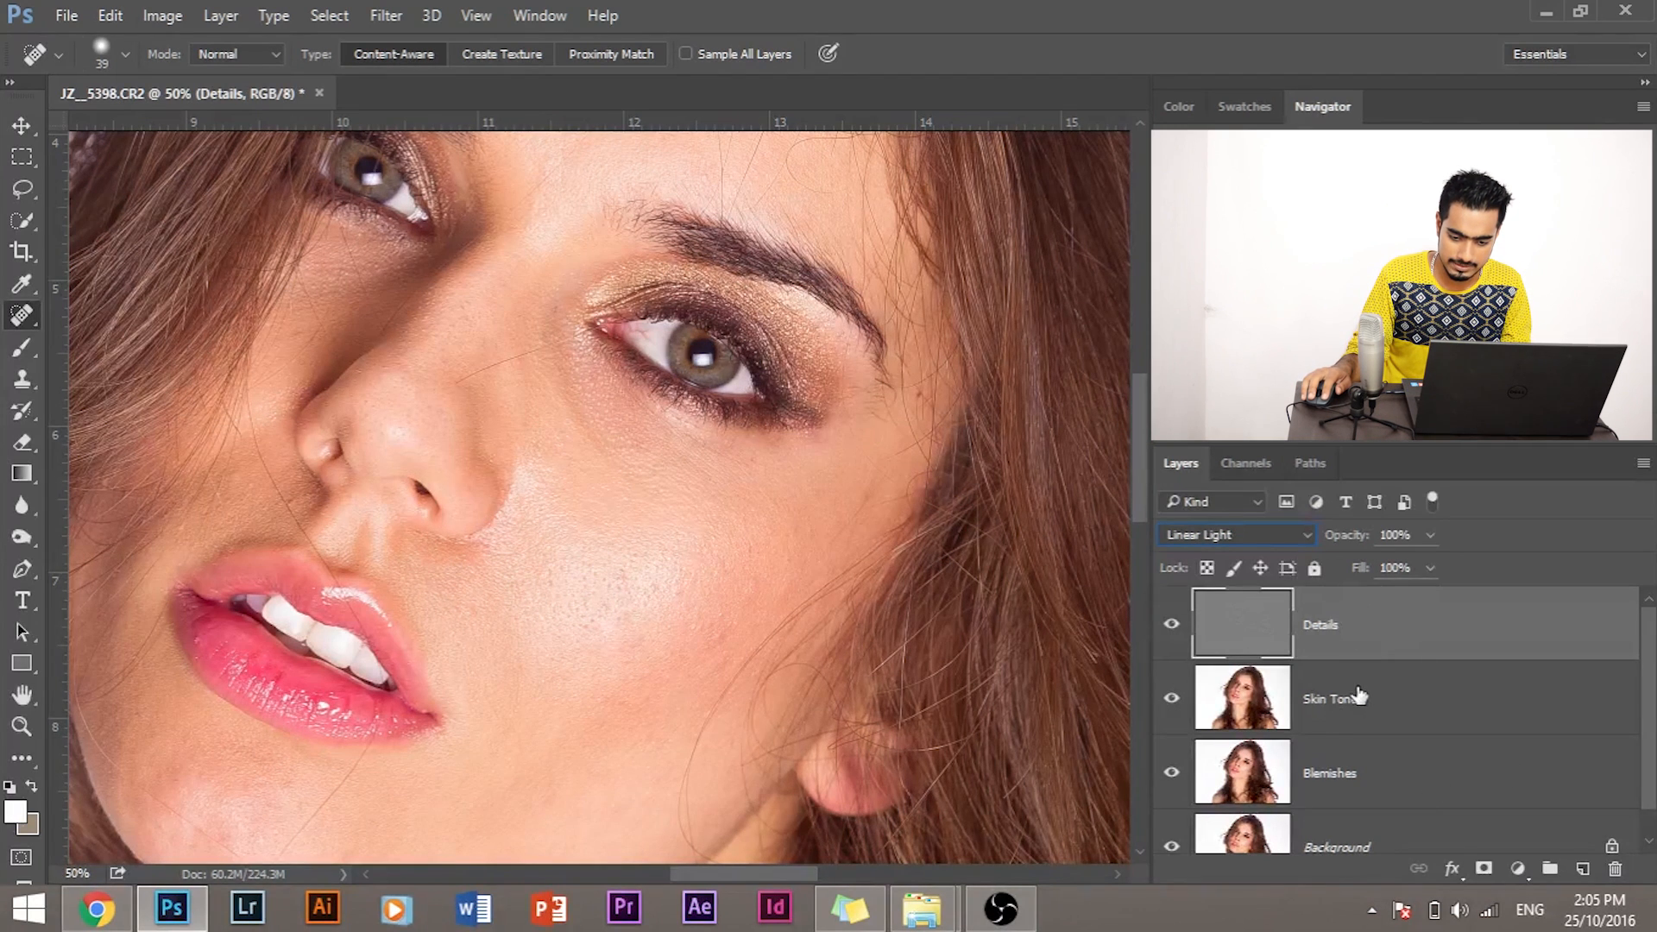
pyautogui.click(1332, 698)
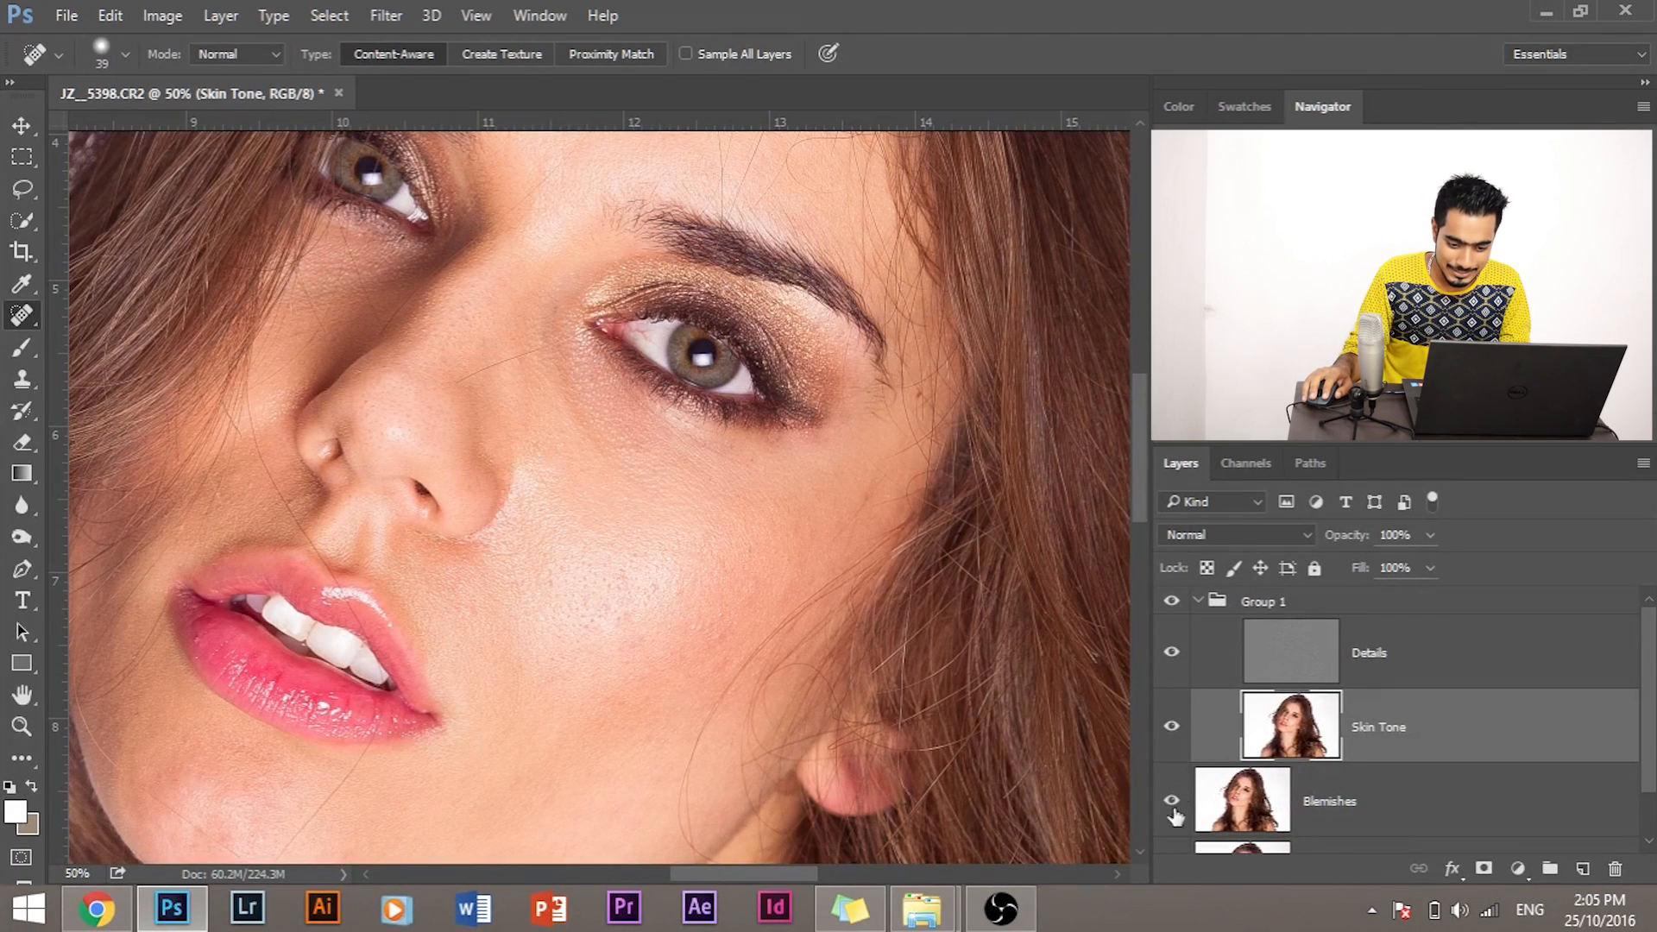
pyautogui.click(1171, 802)
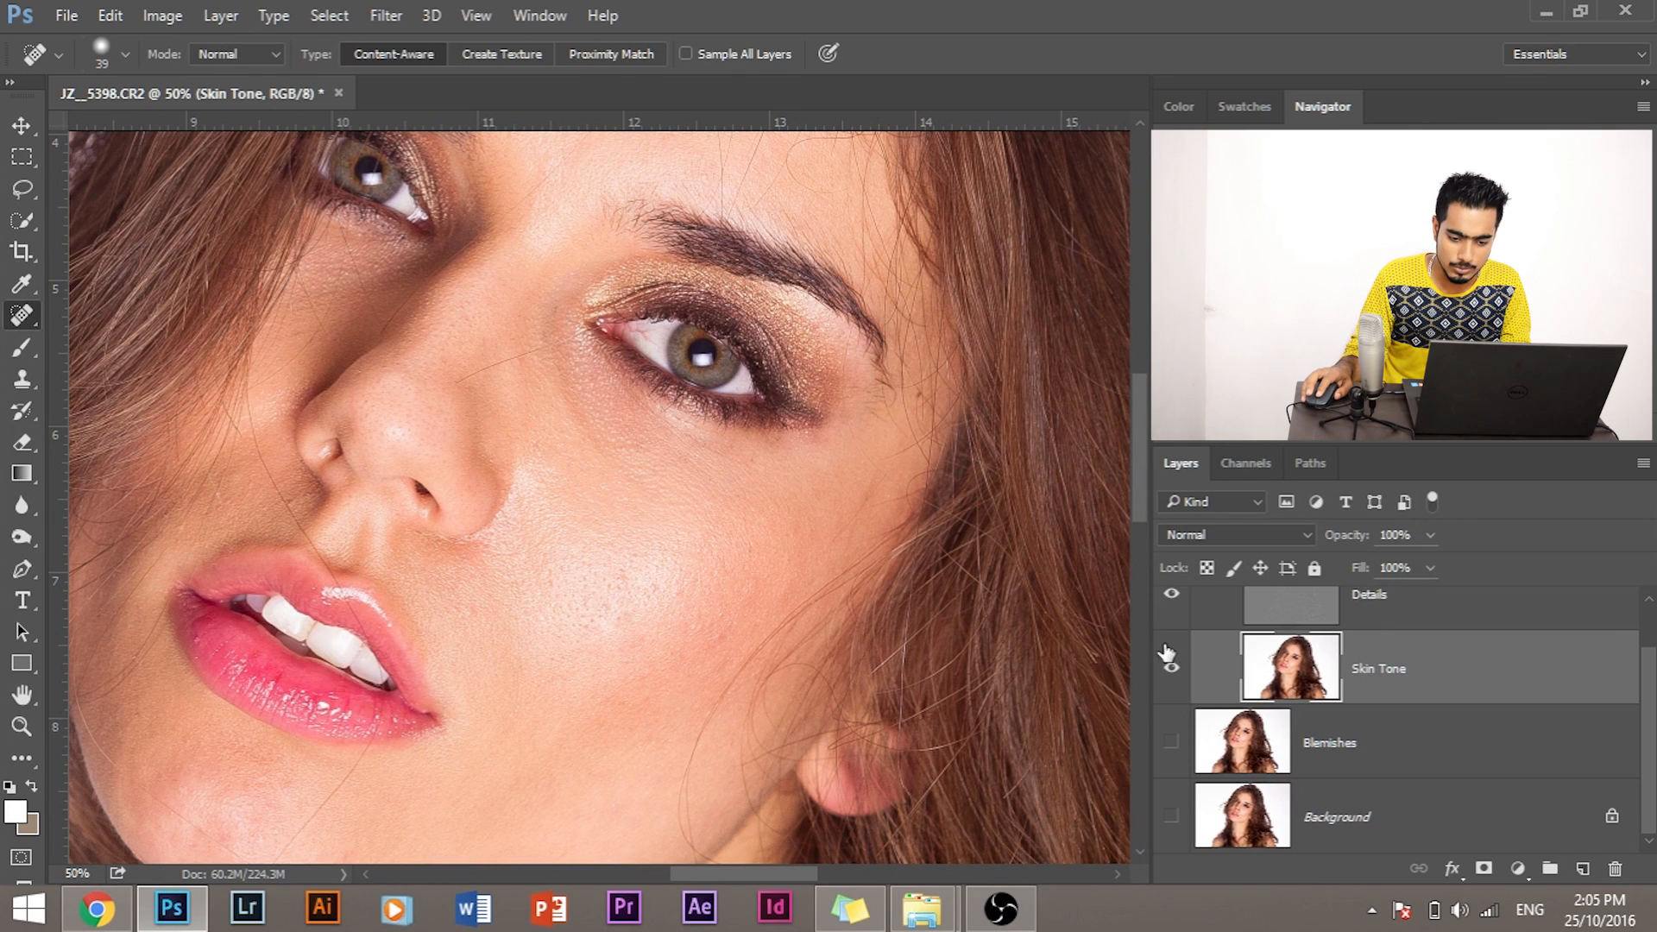
pyautogui.click(1171, 593)
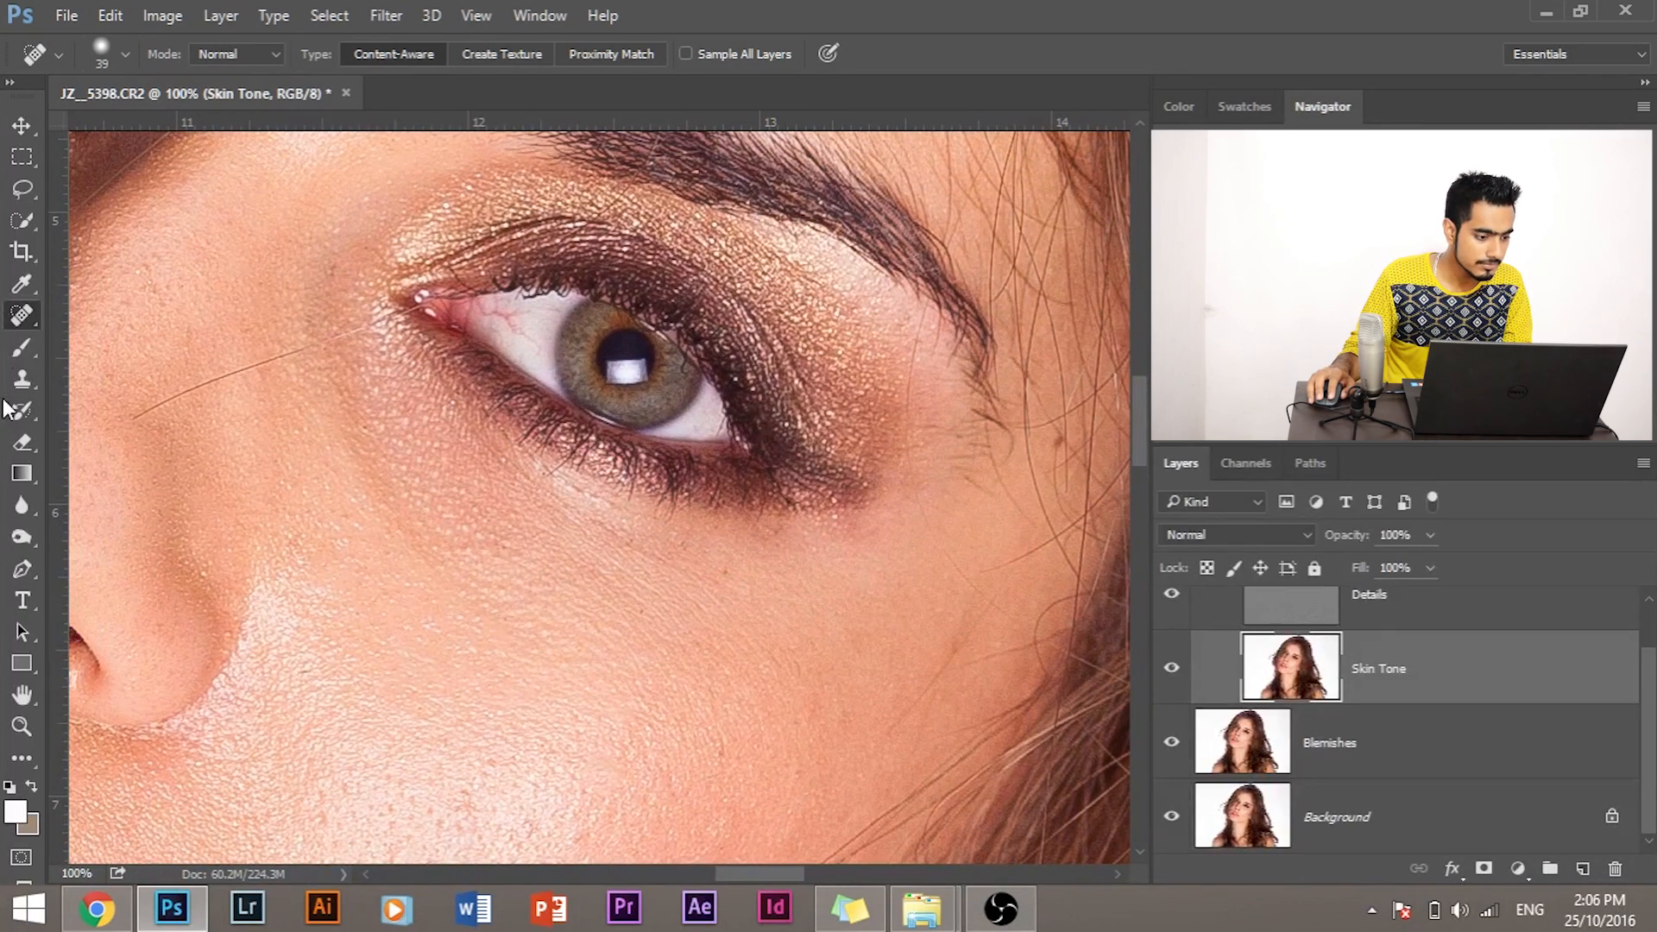
# - Lasso the skin patch below the eye, redrawing after a rough first outline
pyautogui.click(21, 189)
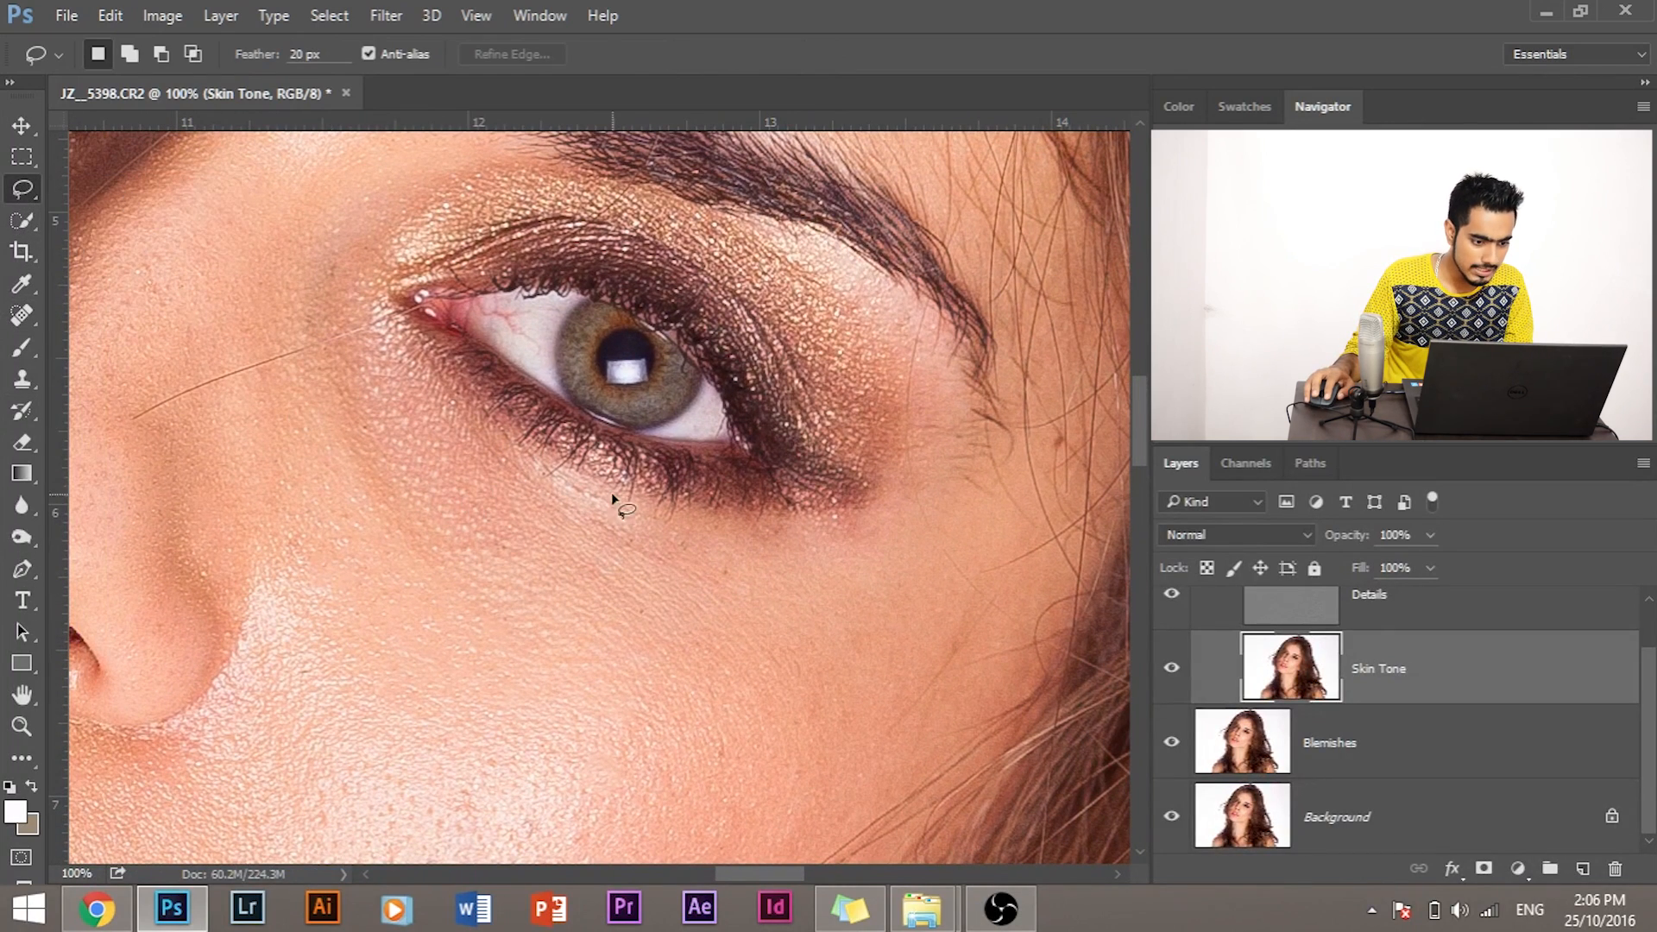
pyautogui.moveTo(611, 499); pyautogui.dragTo(801, 550)
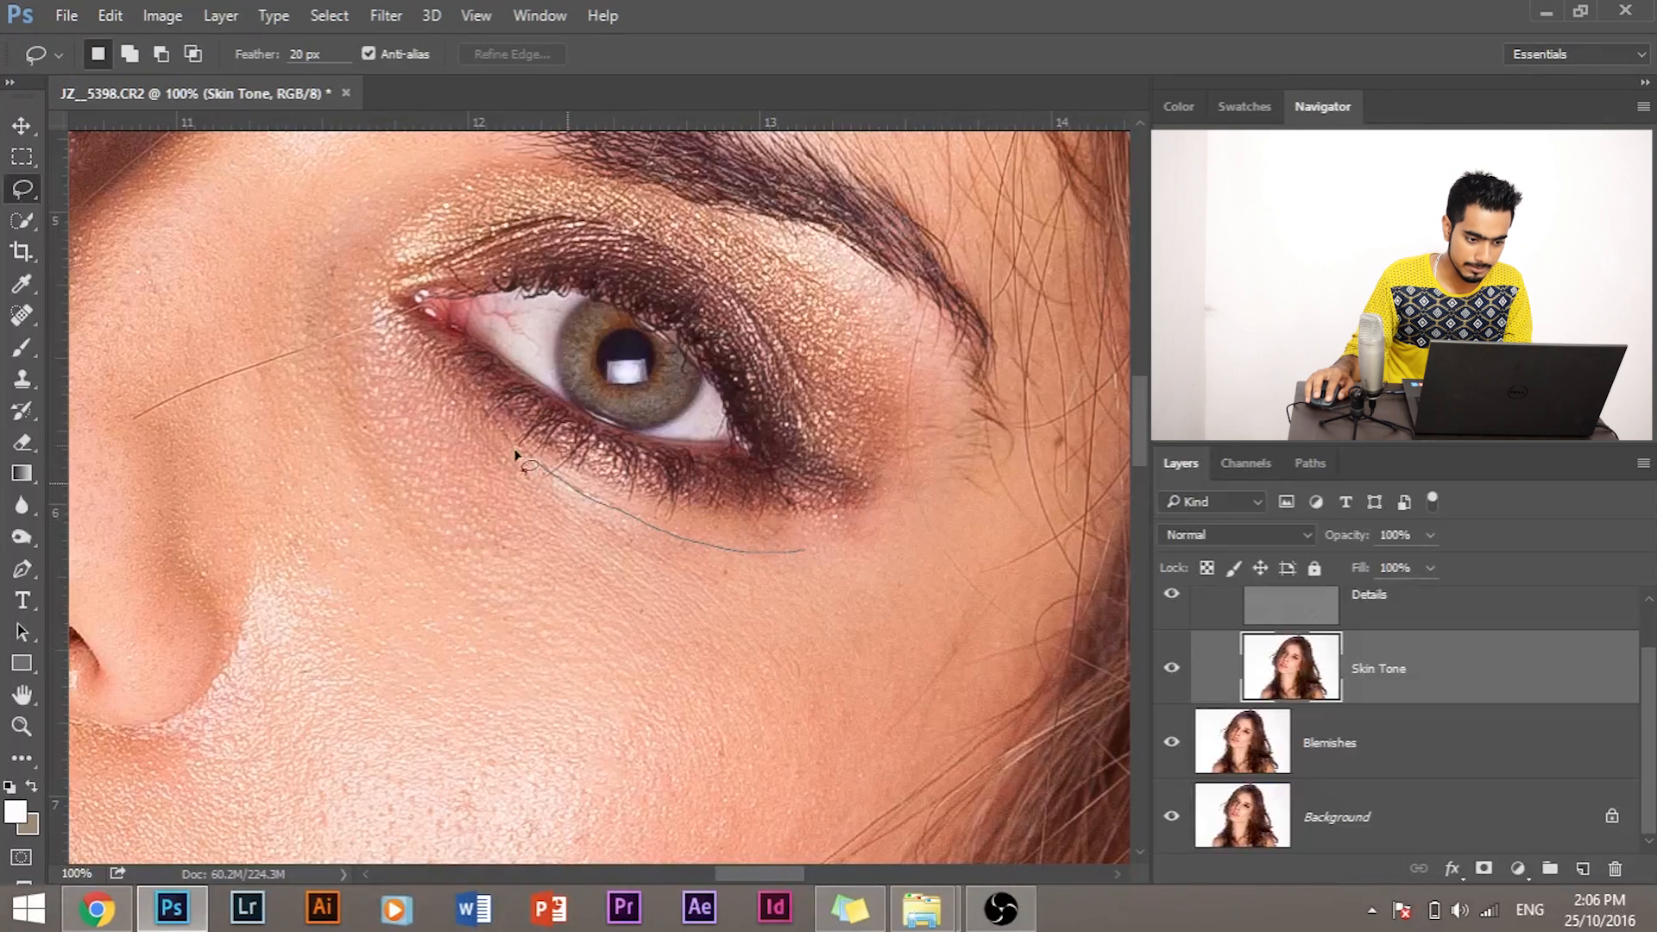
pyautogui.moveTo(529, 468); pyautogui.dragTo(835, 695)
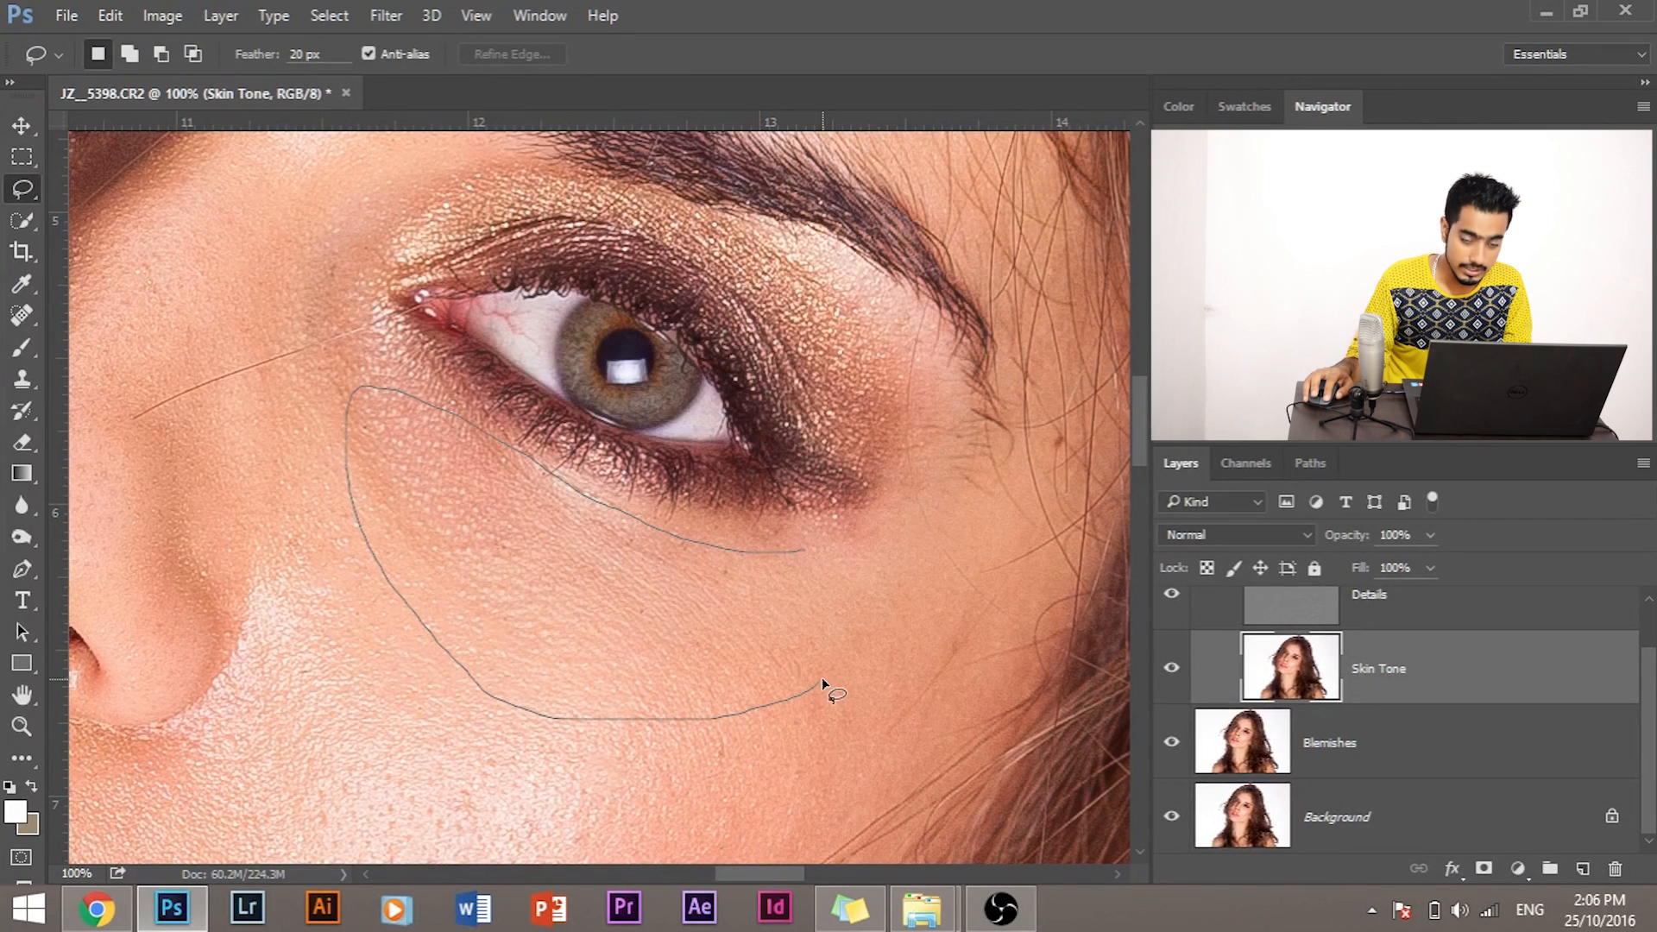
pyautogui.click(834, 696)
pyautogui.write('0')
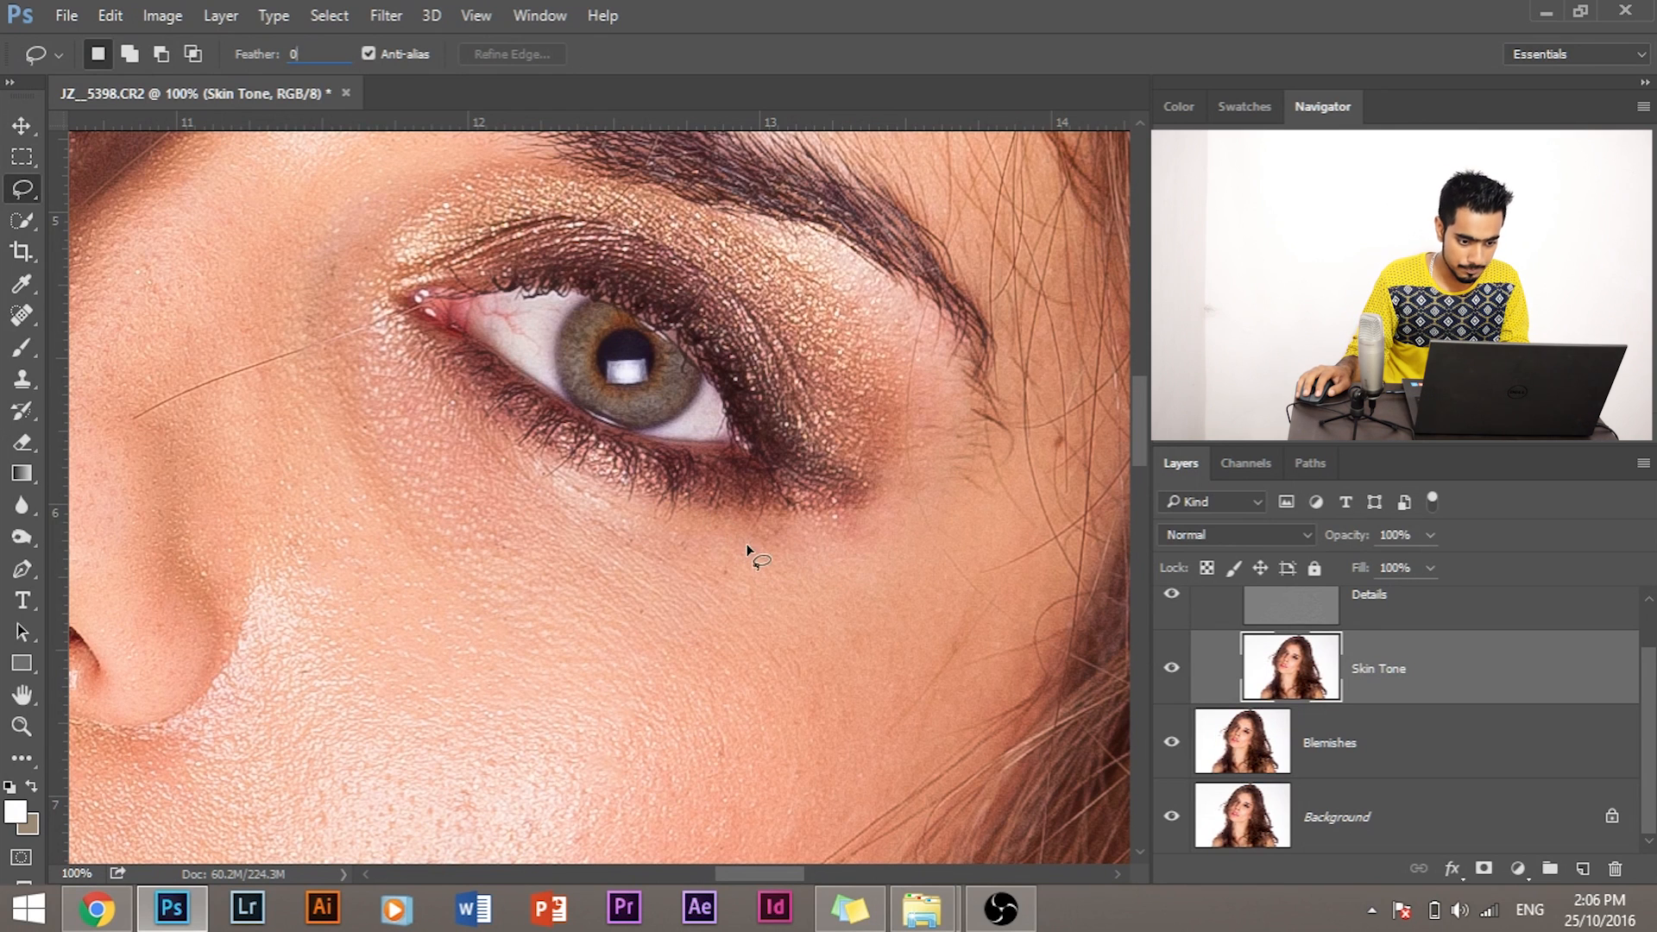
pyautogui.moveTo(750, 555); pyautogui.dragTo(761, 592)
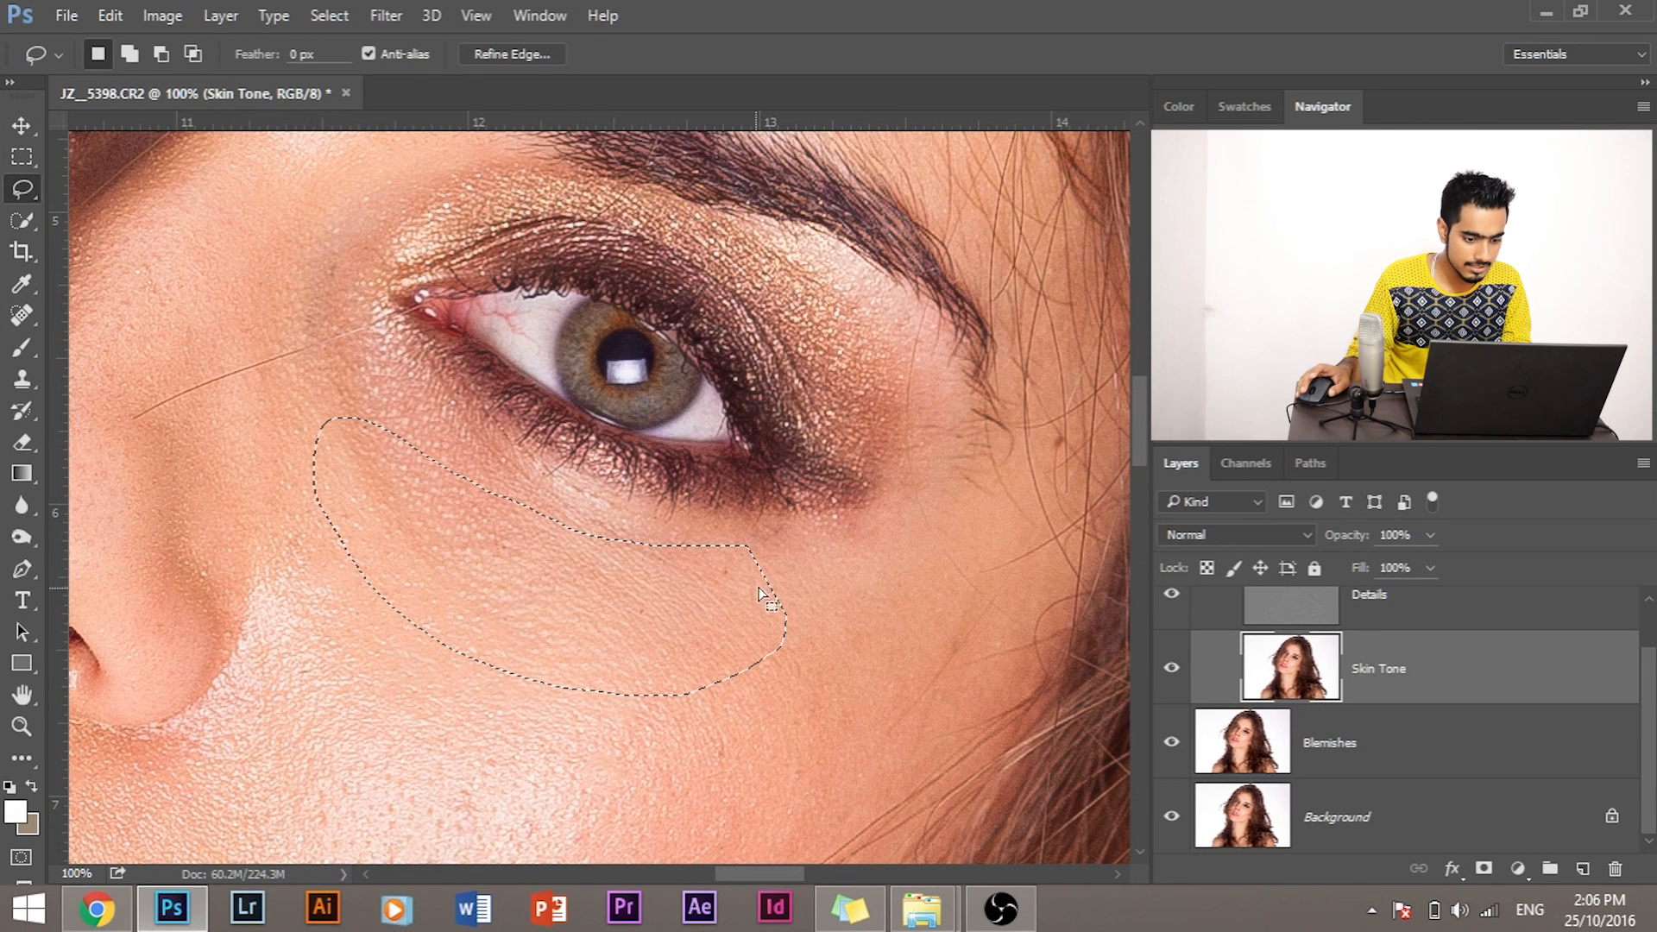
# - Check the under-eye selection in Quick Mask, then feather it by 20 px
pyautogui.press('q')
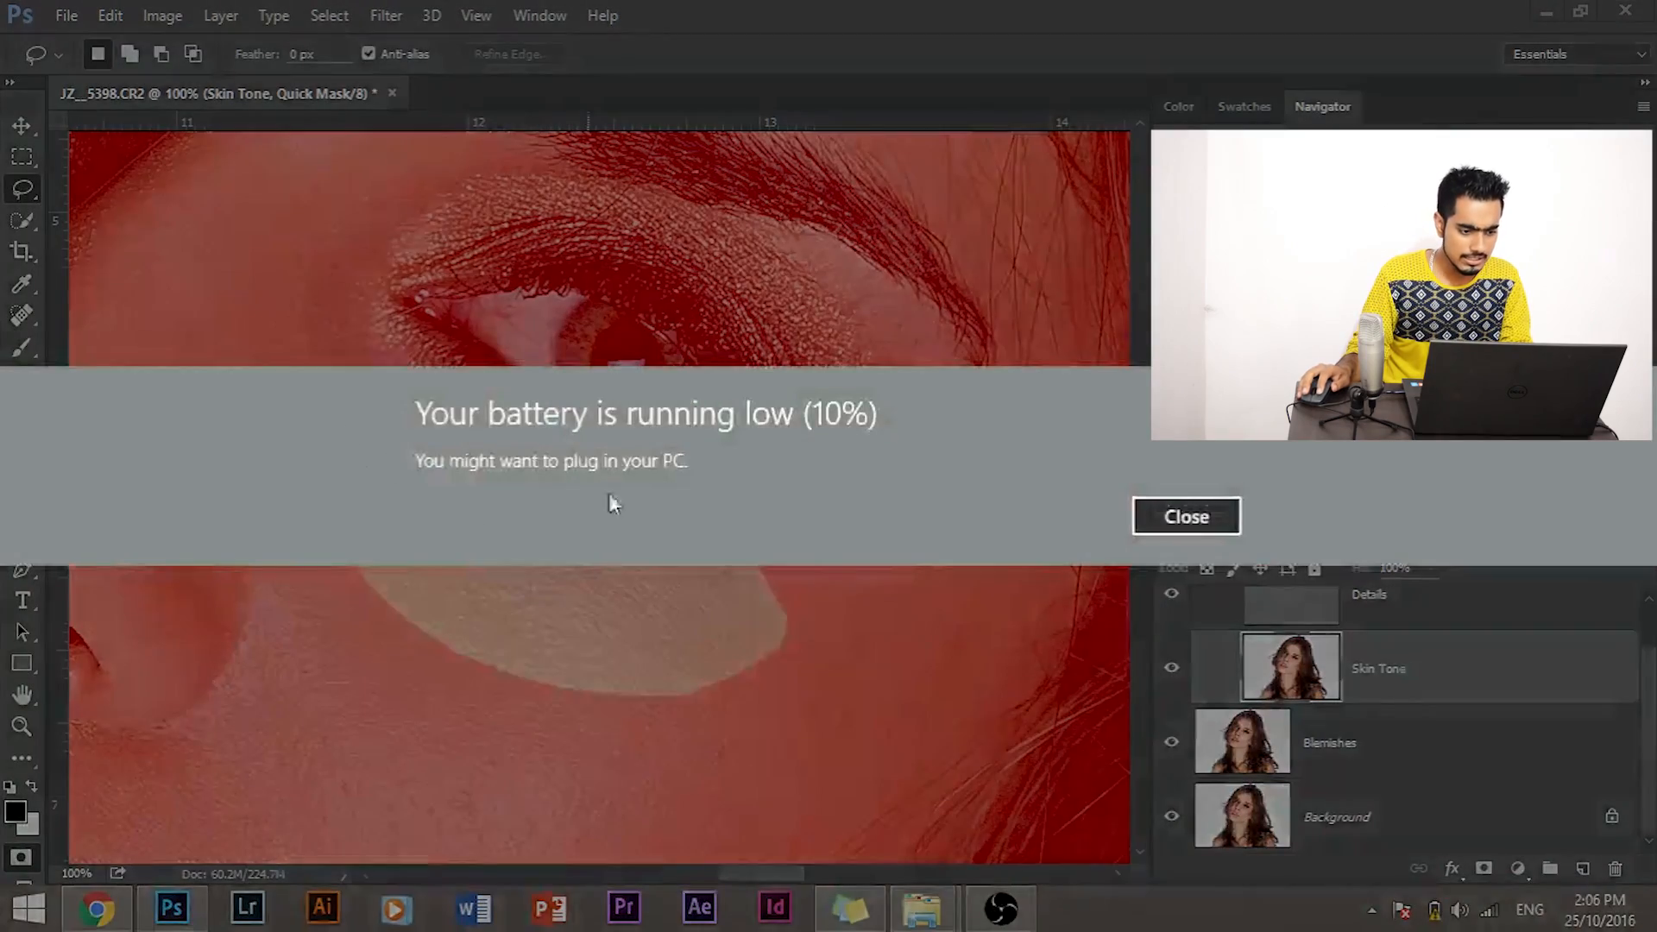
pyautogui.click(1186, 518)
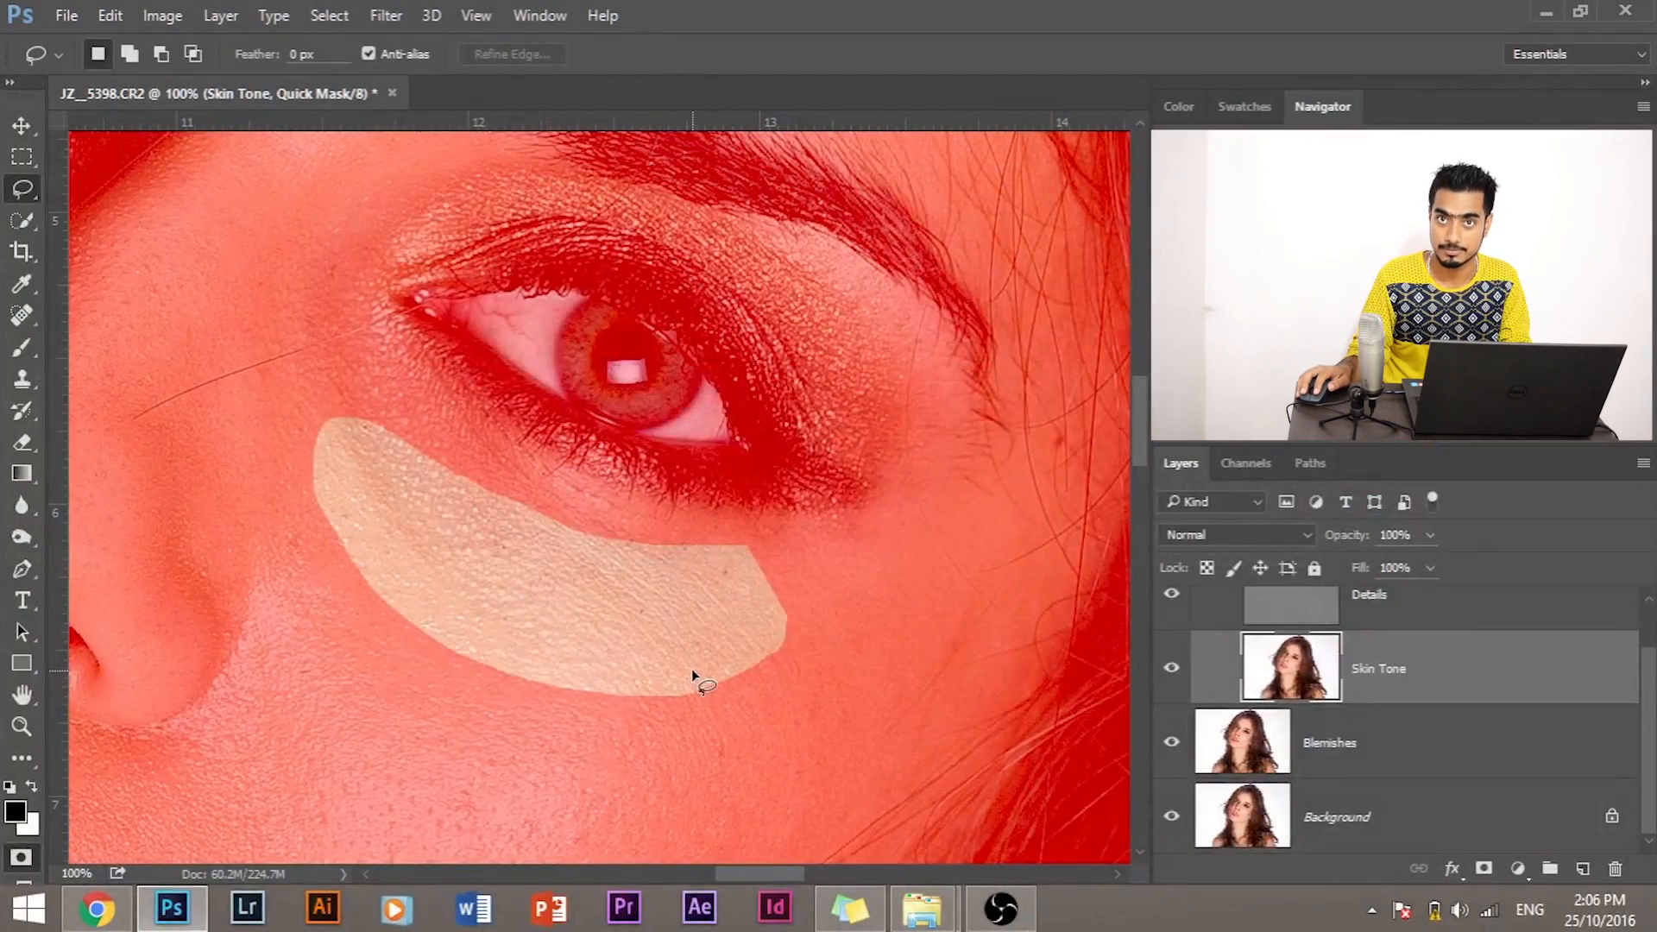
pyautogui.press('q')
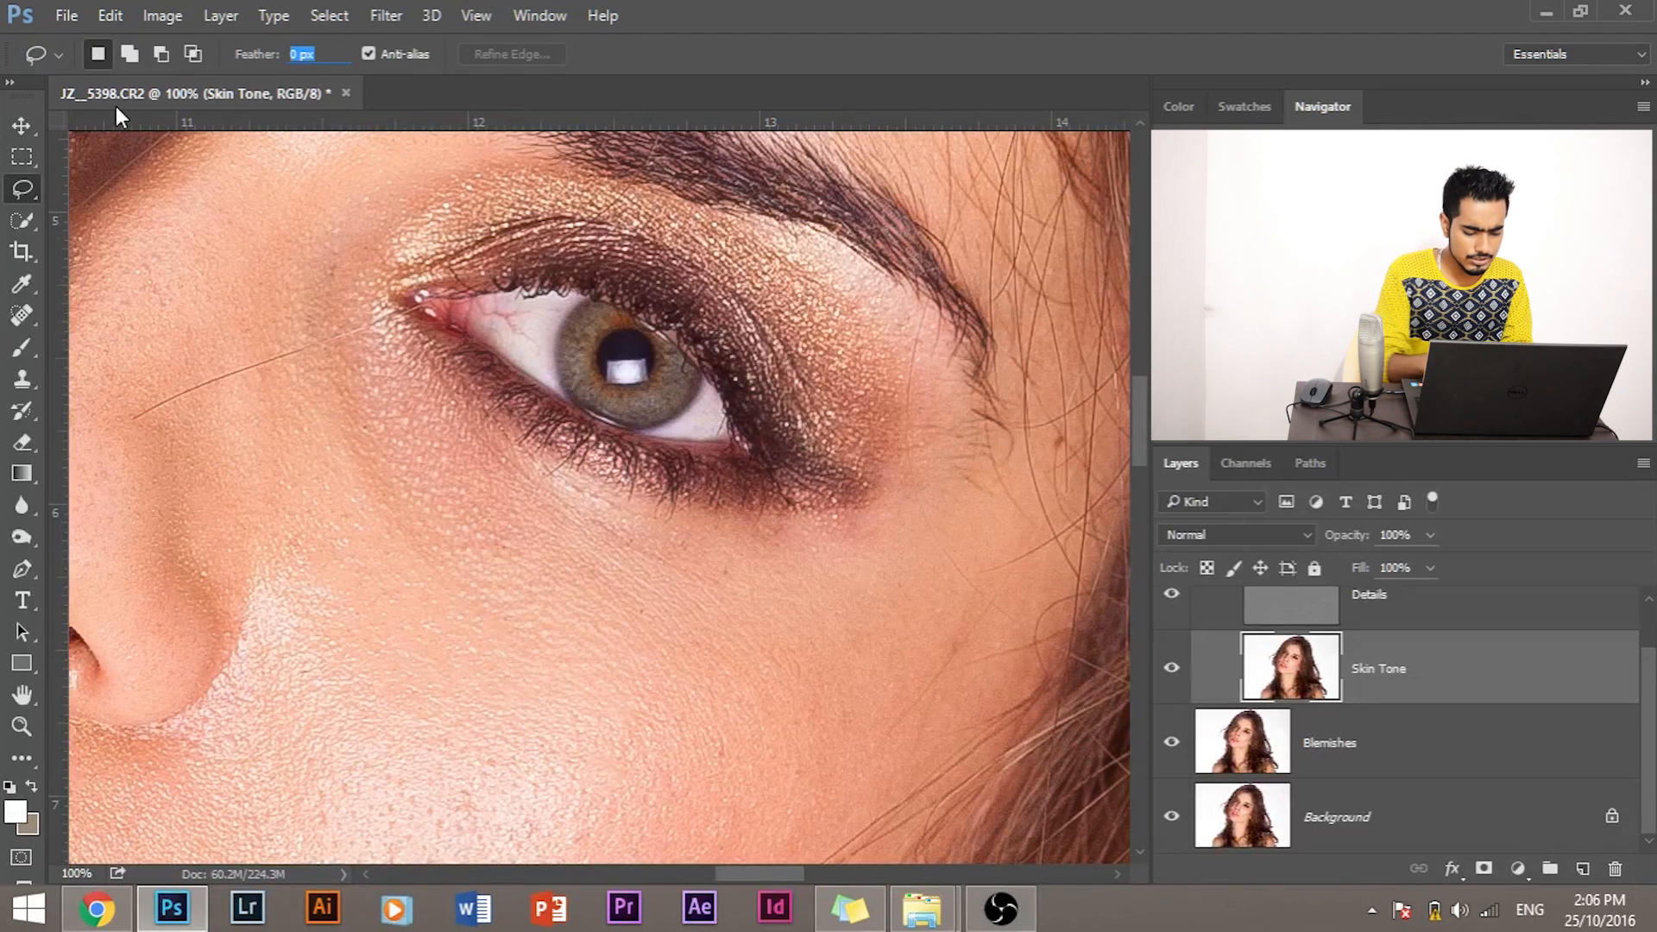
pyautogui.write('20')
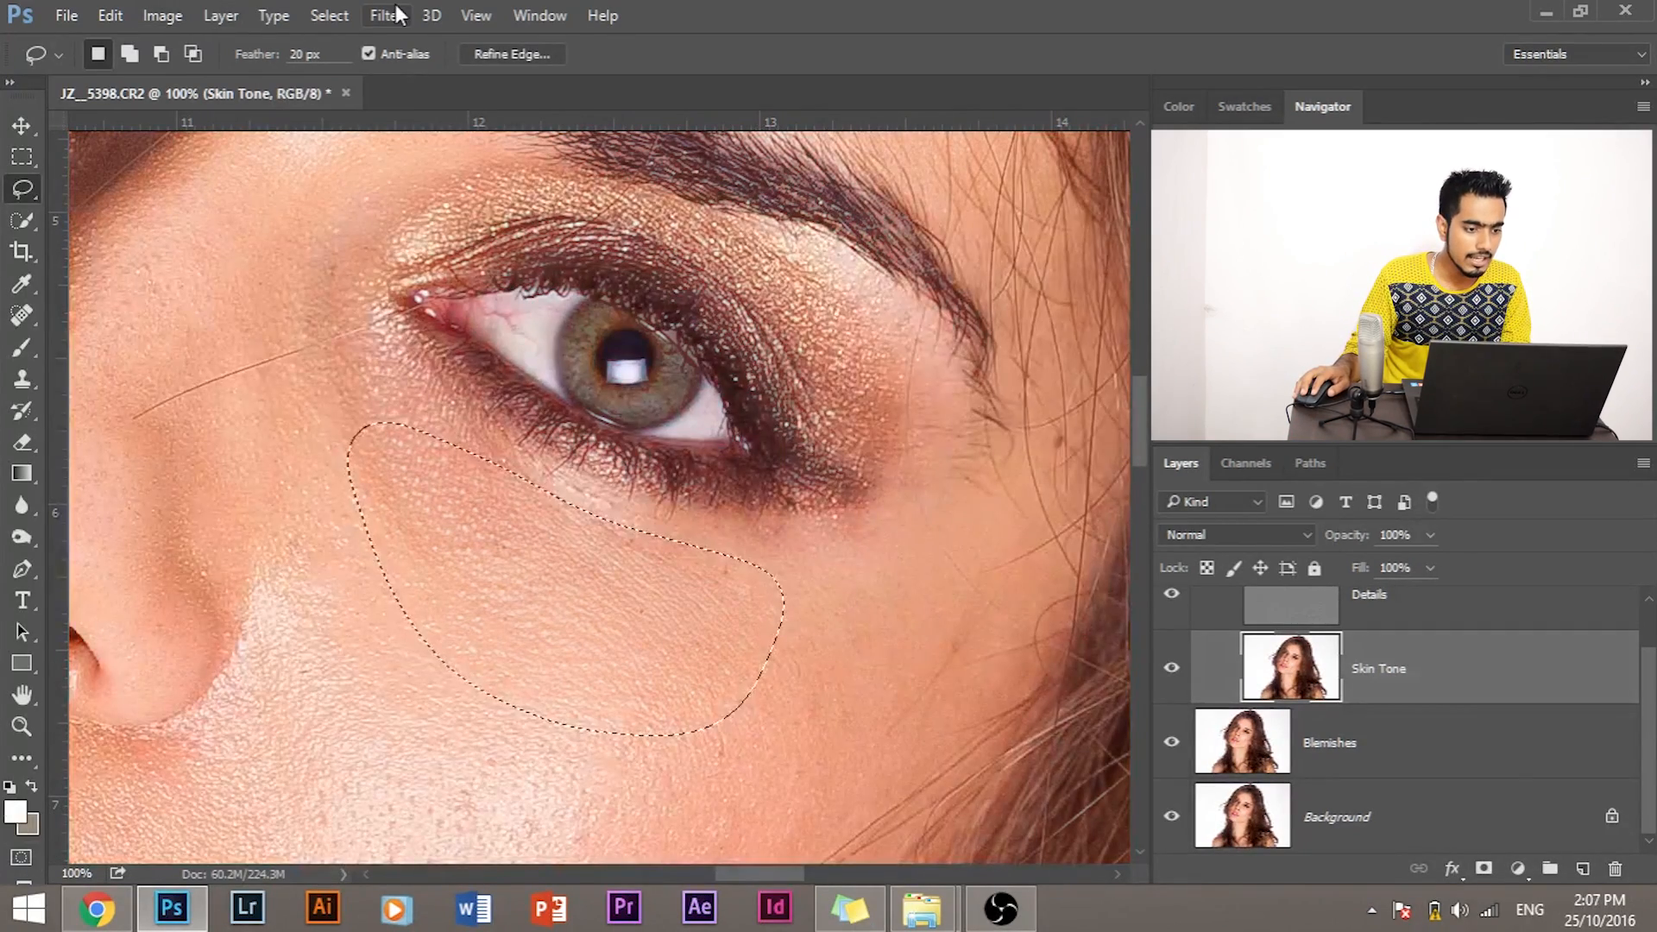
# - Apply Gaussian Blur to the under-eye selection, fine-tuning the blur radius
pyautogui.click(386, 15)
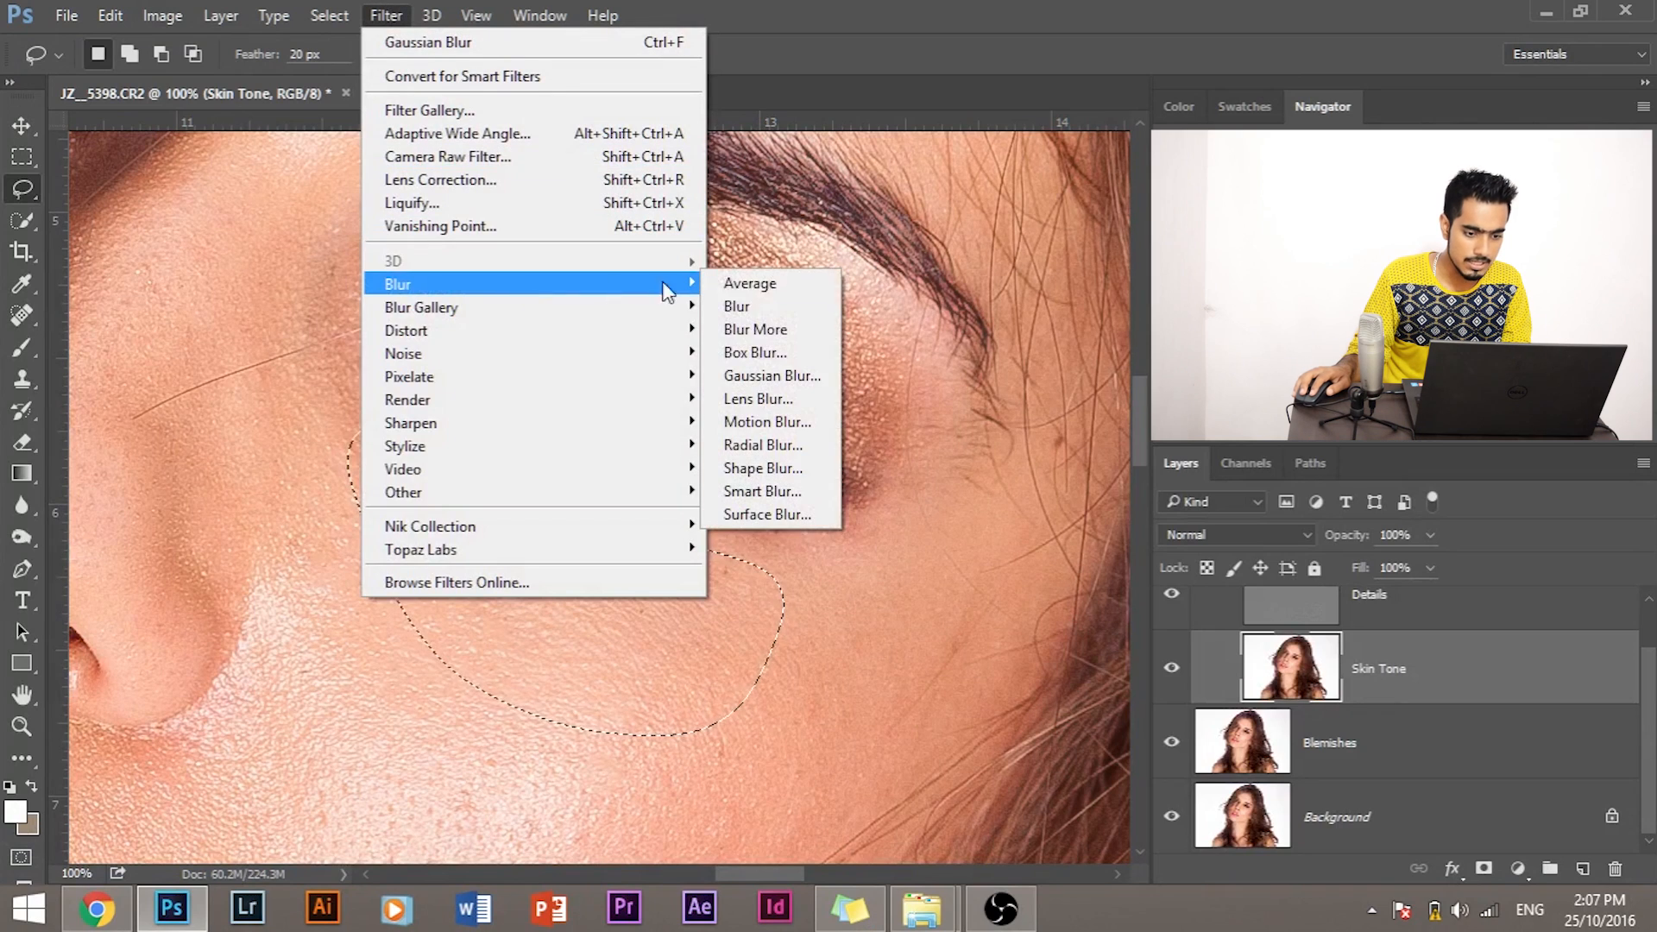
pyautogui.click(772, 375)
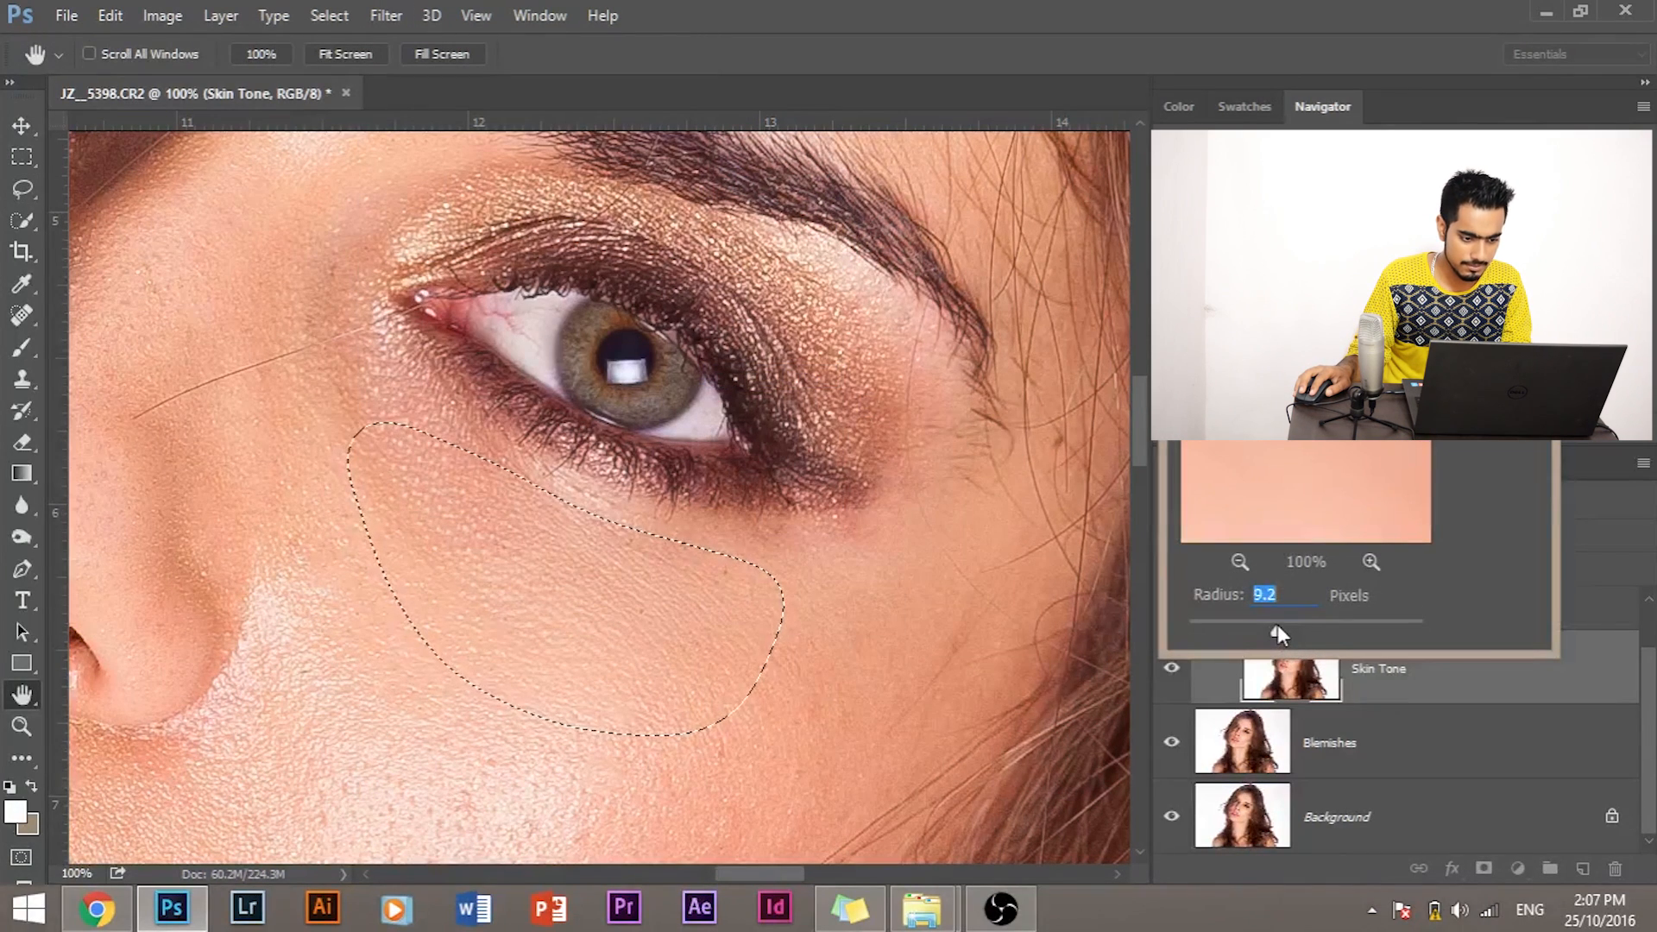
pyautogui.moveTo(1279, 633); pyautogui.dragTo(1321, 633)
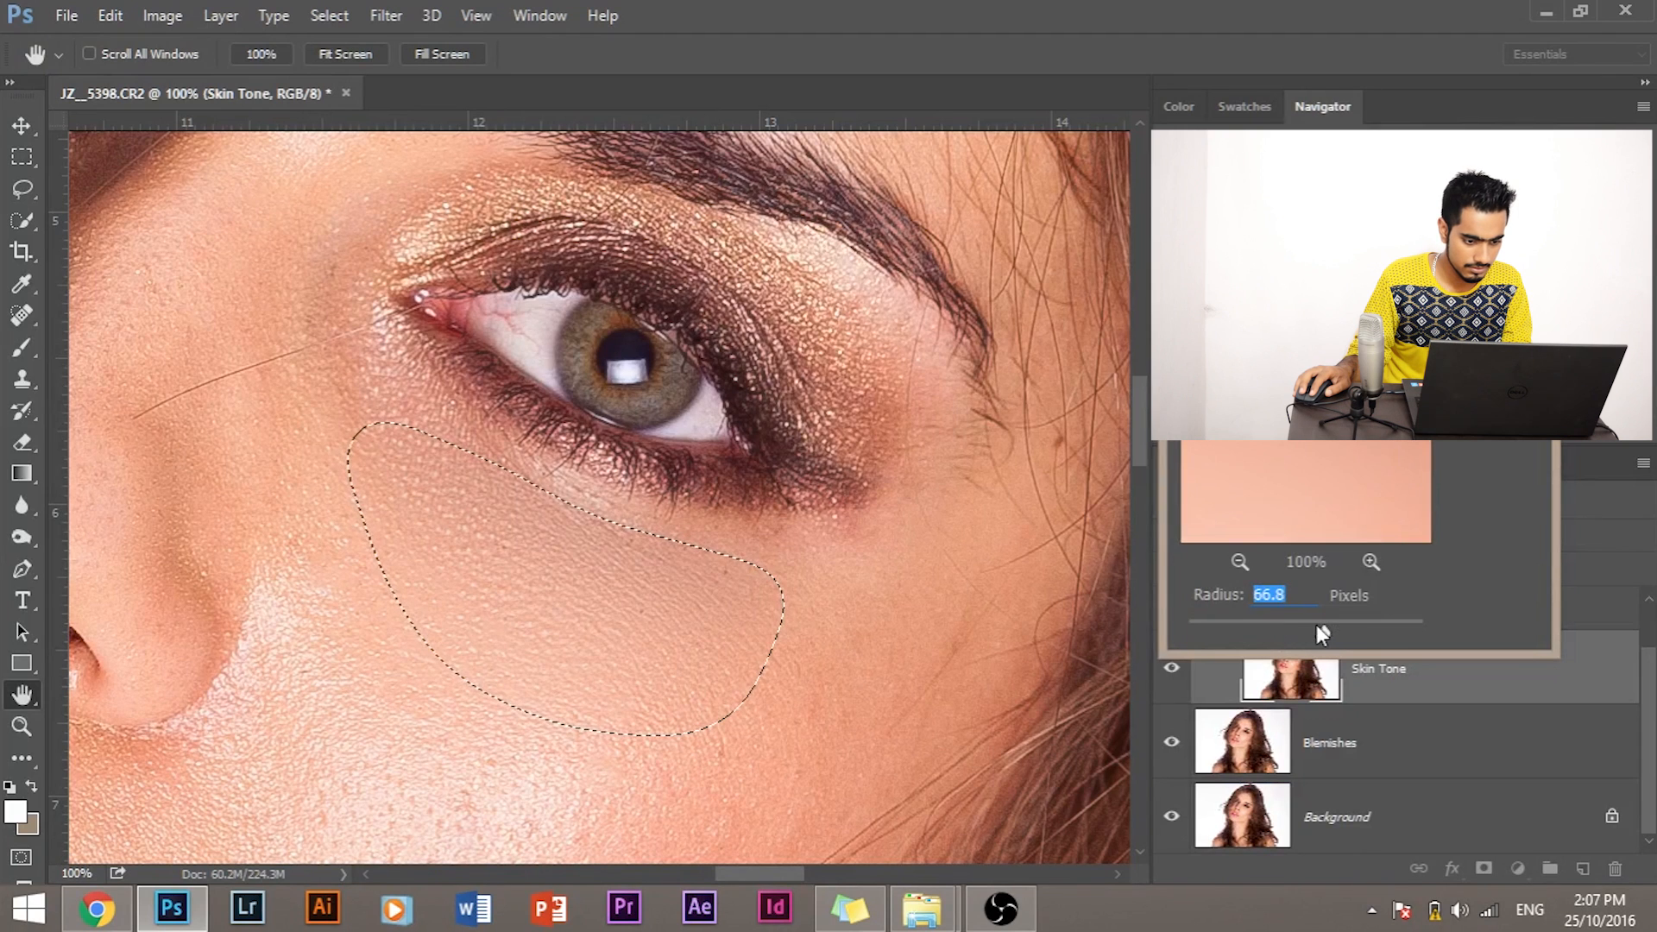
pyautogui.moveTo(1324, 634); pyautogui.dragTo(1308, 631)
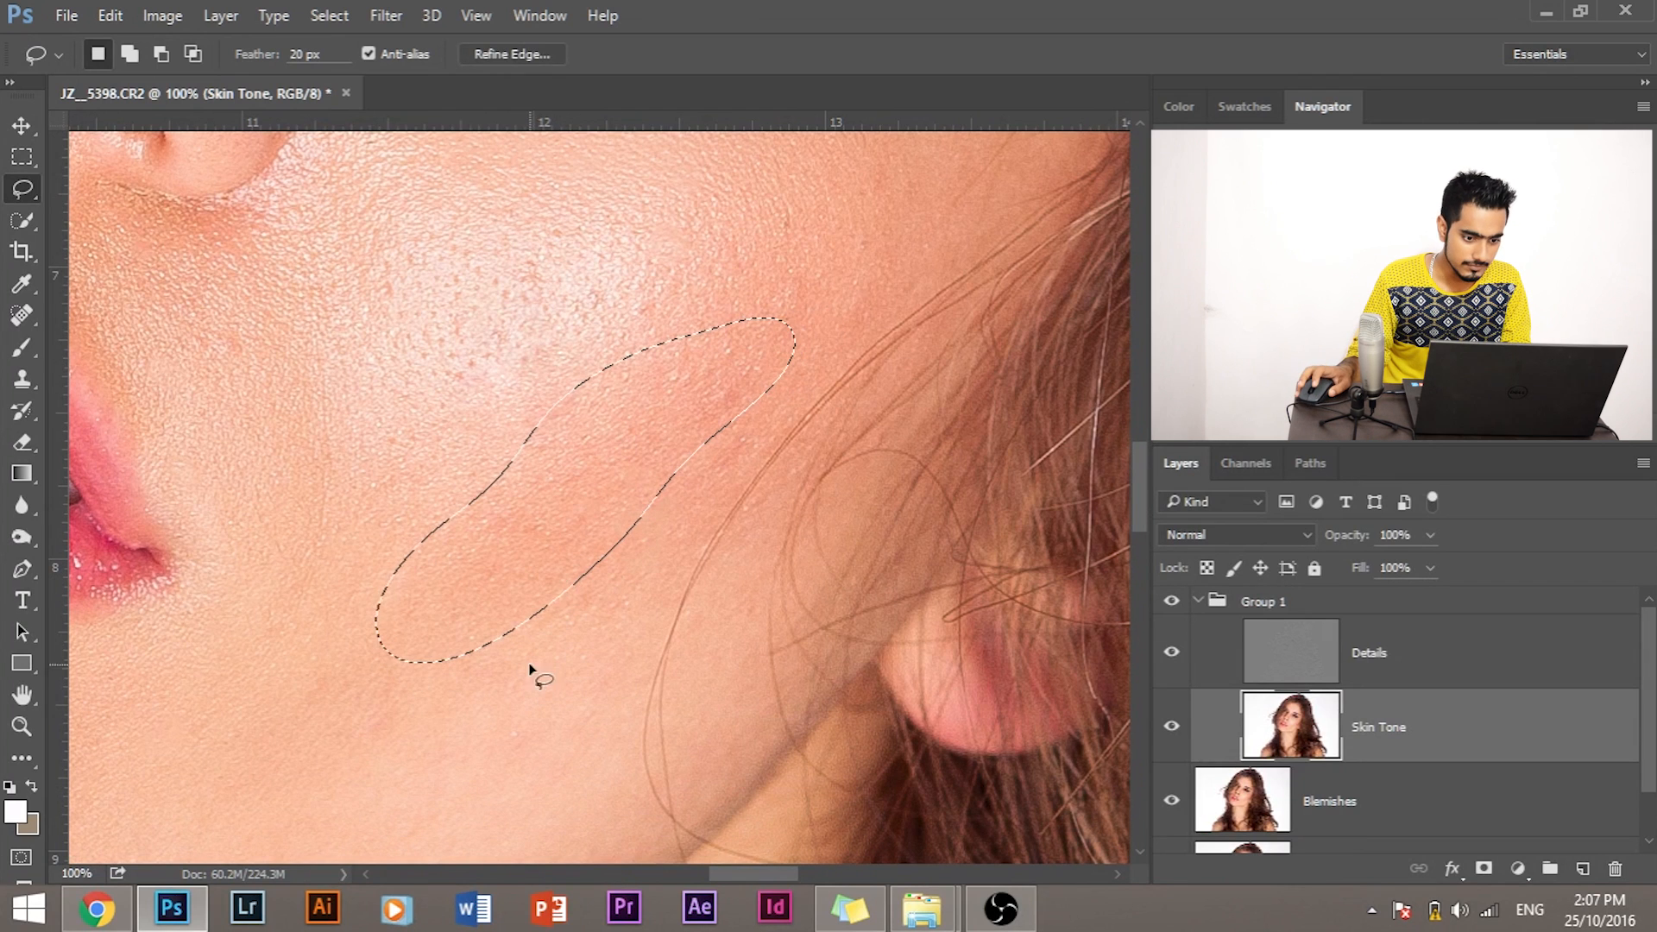
# - Gaussian-blur the lower-cheek patch on the Skin Tone layer, settling on a moderate radius
pyautogui.click(385, 15)
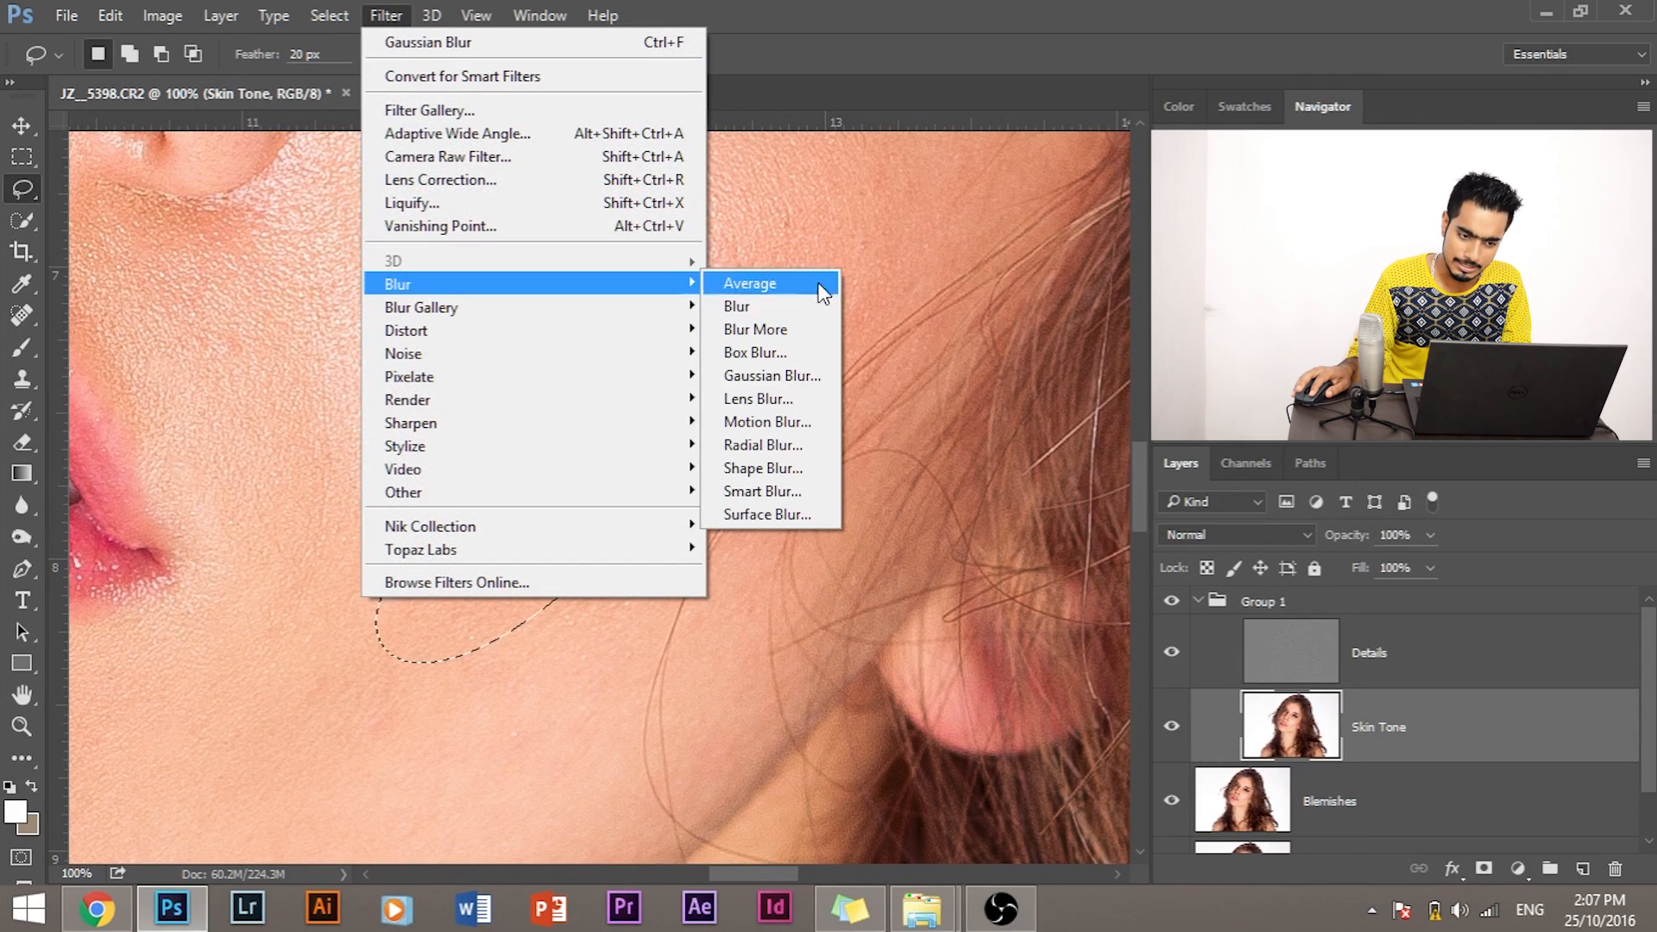
pyautogui.click(773, 375)
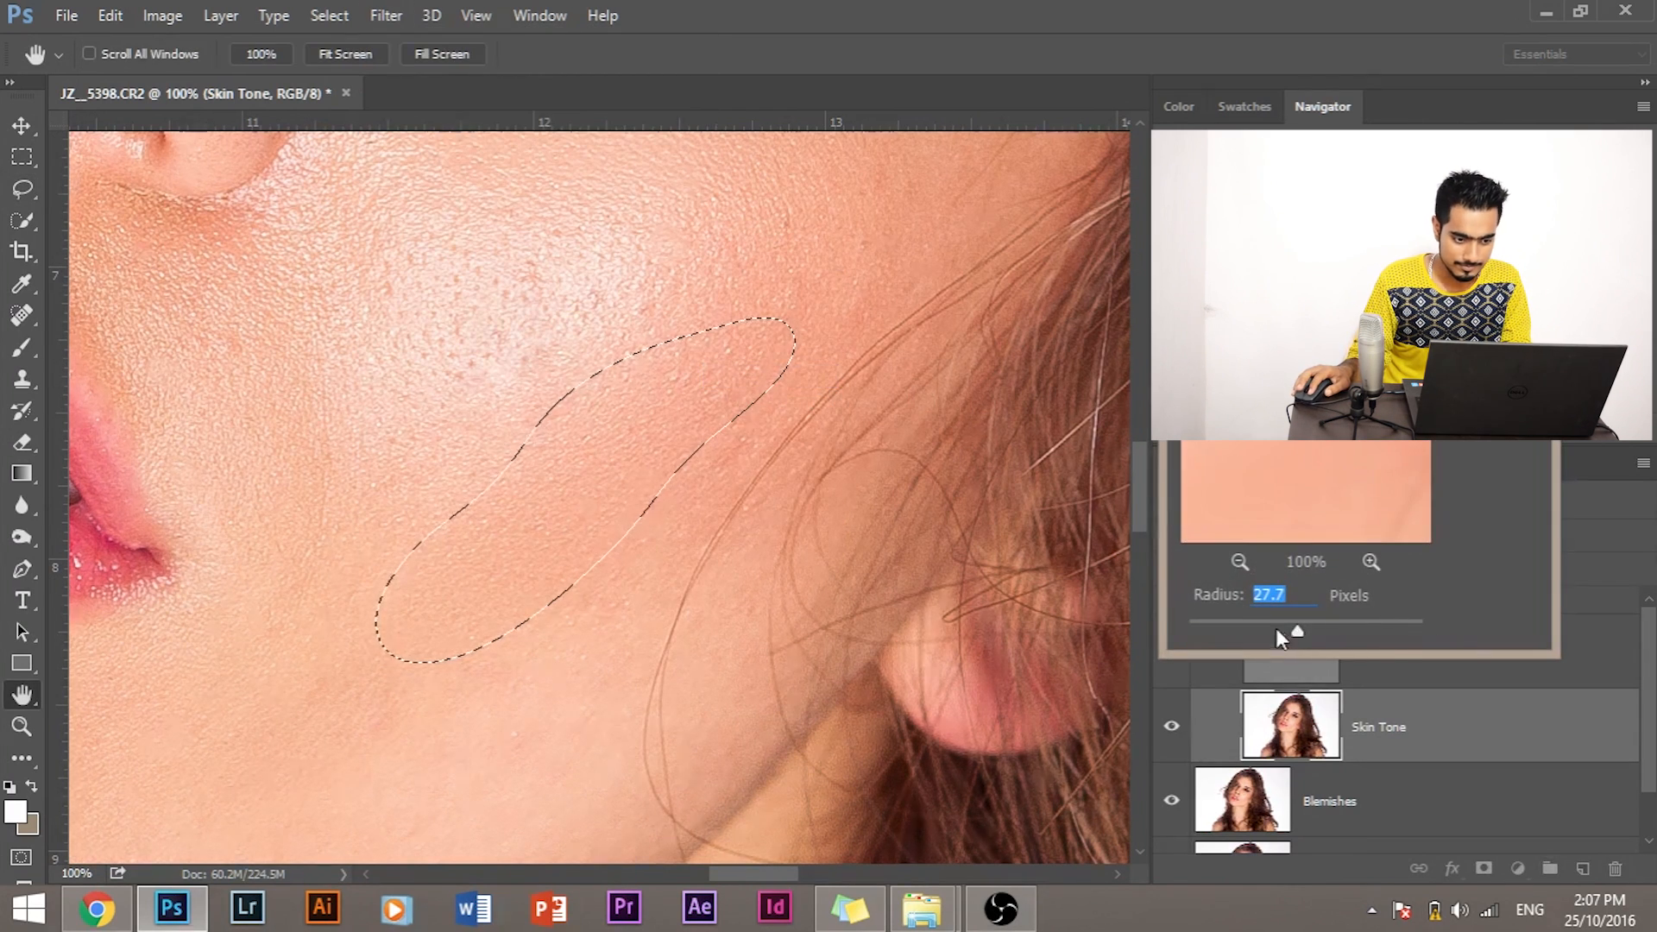
pyautogui.moveTo(1298, 631); pyautogui.dragTo(1245, 631)
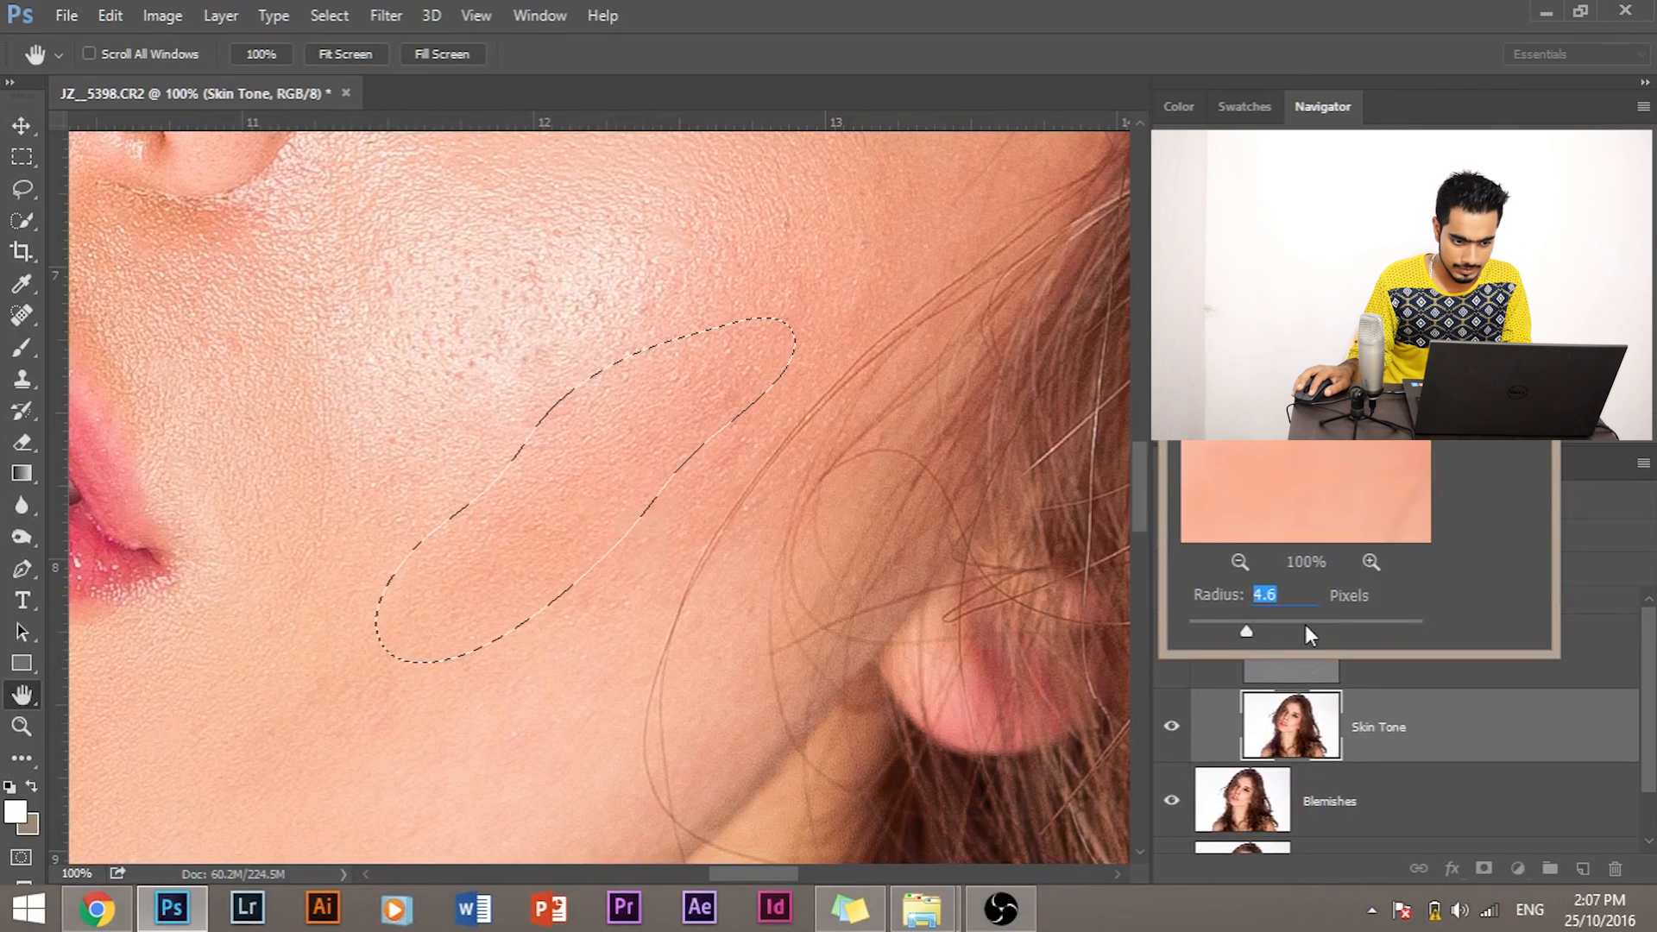
pyautogui.moveTo(1247, 631); pyautogui.dragTo(1338, 631)
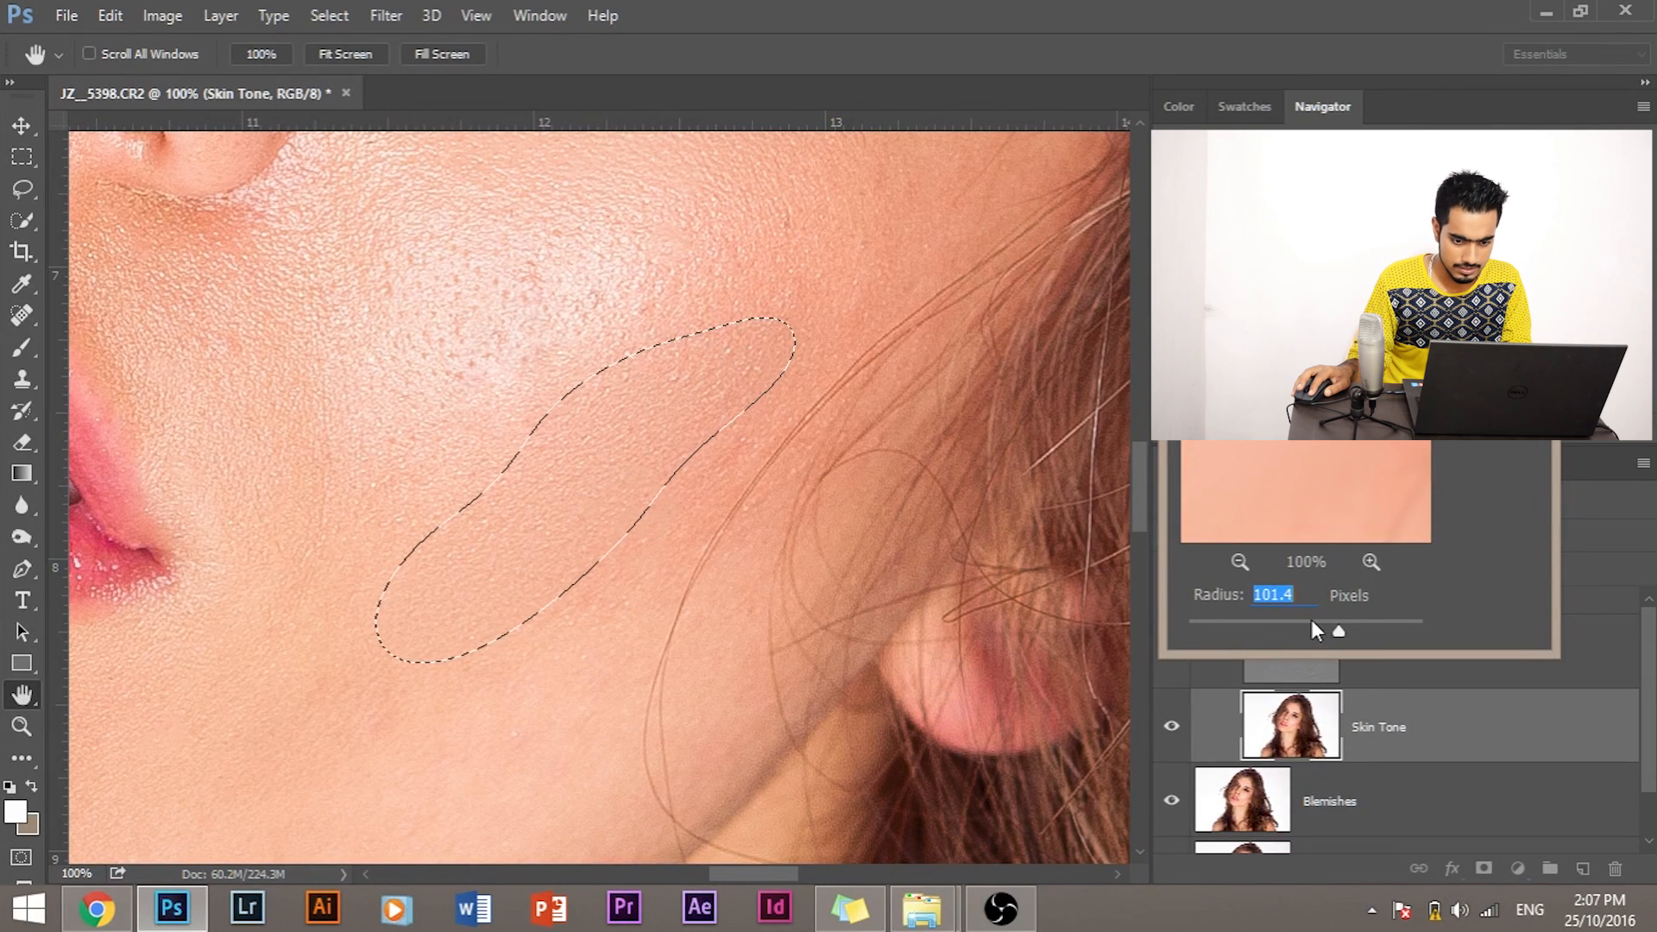
pyautogui.moveTo(1339, 631); pyautogui.dragTo(1290, 631)
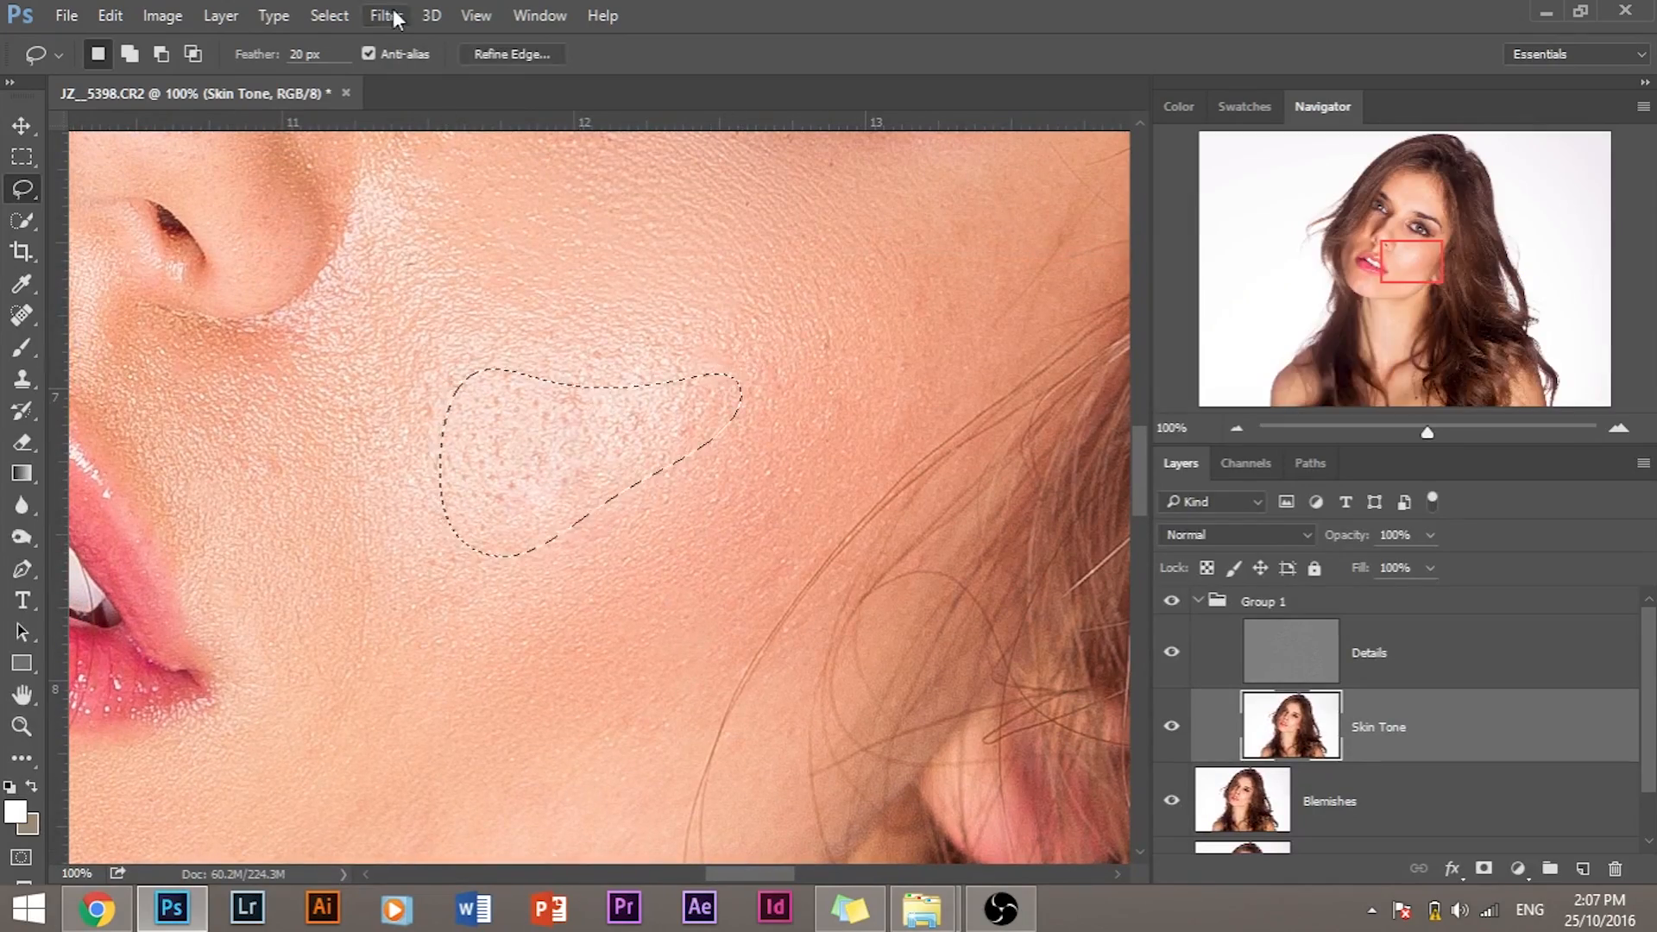
# - Reapply Gaussian Blur to the upper-cheek patch, then blur the forehead patch at about 29 px
pyautogui.click(386, 15)
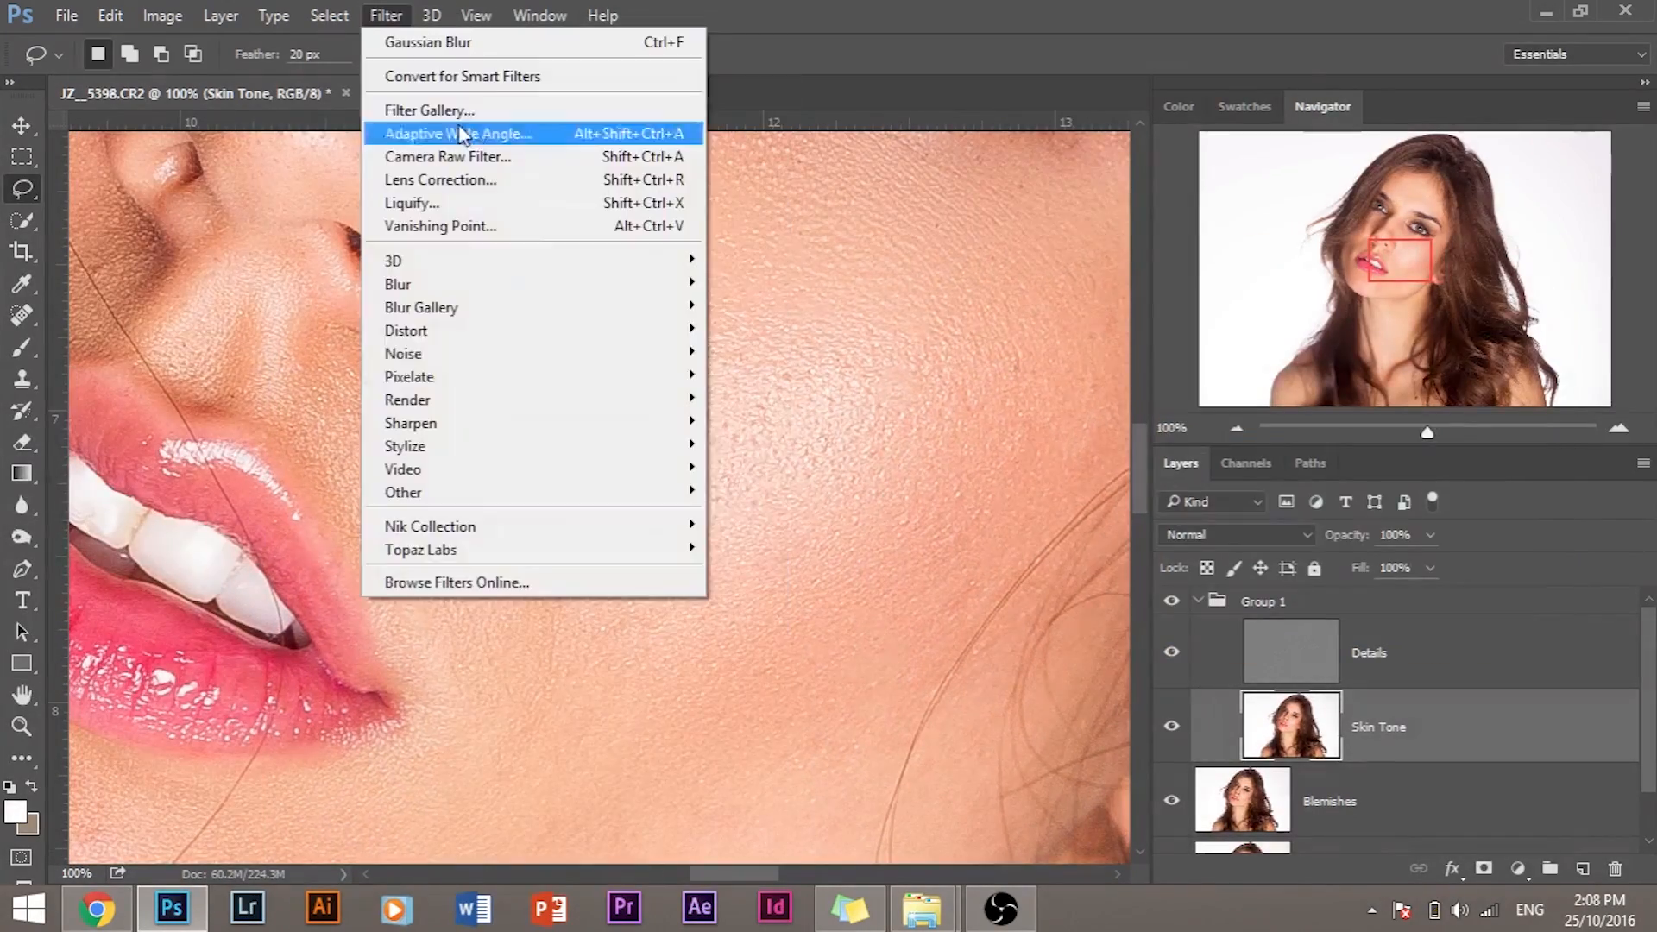
pyautogui.click(750, 412)
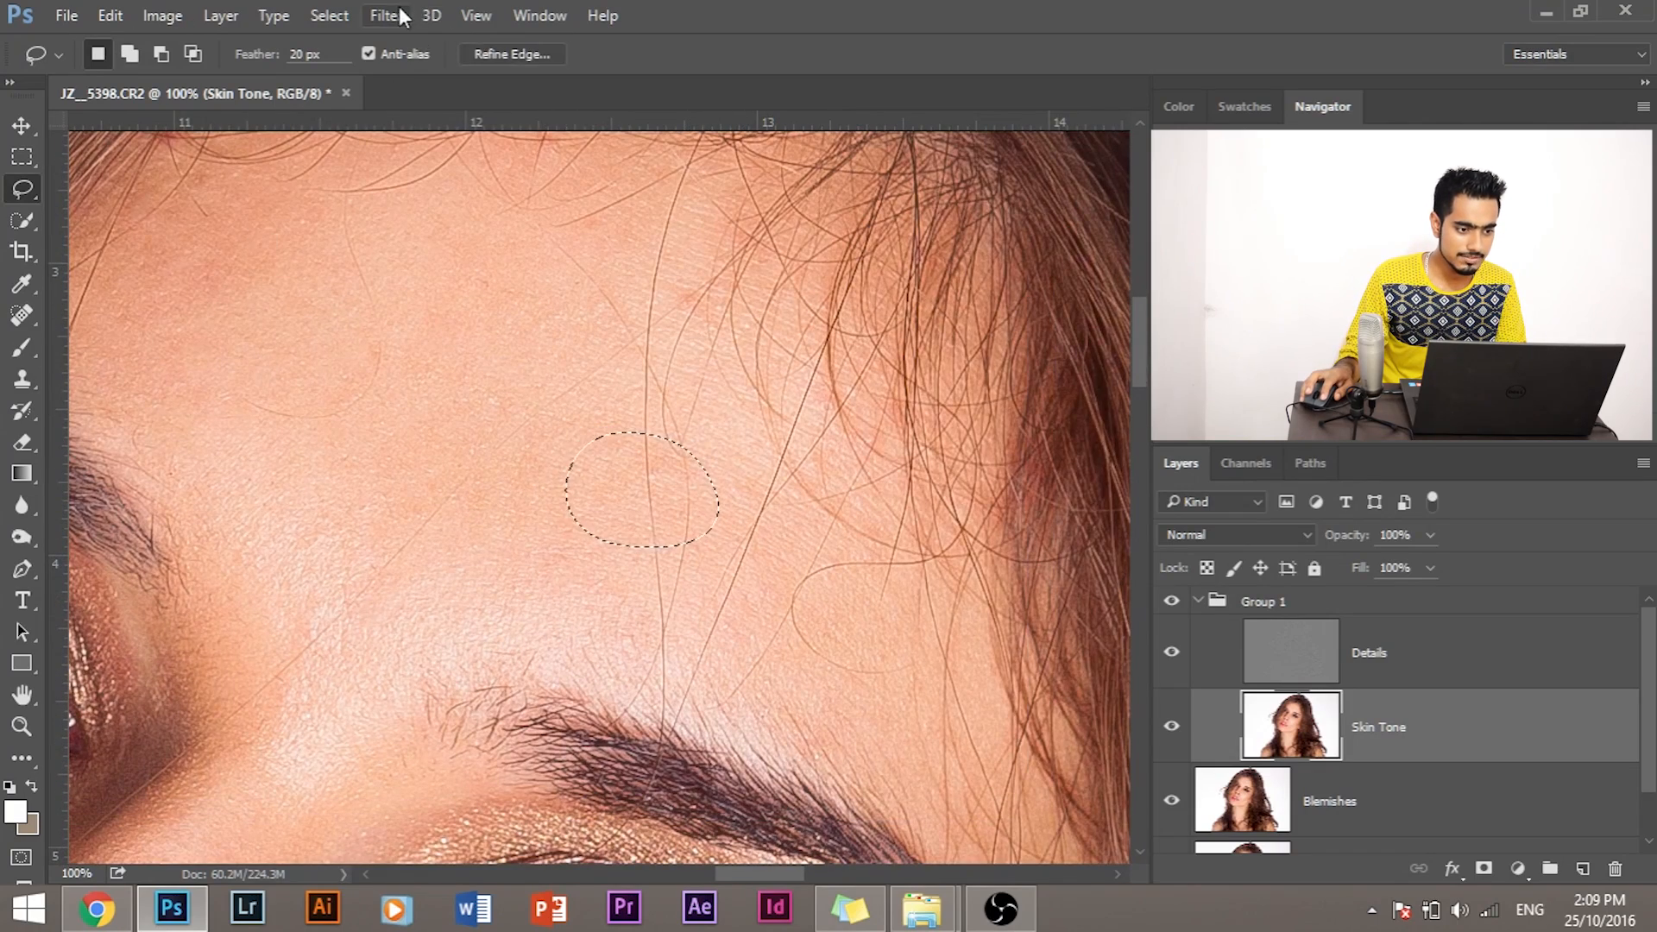
pyautogui.click(386, 15)
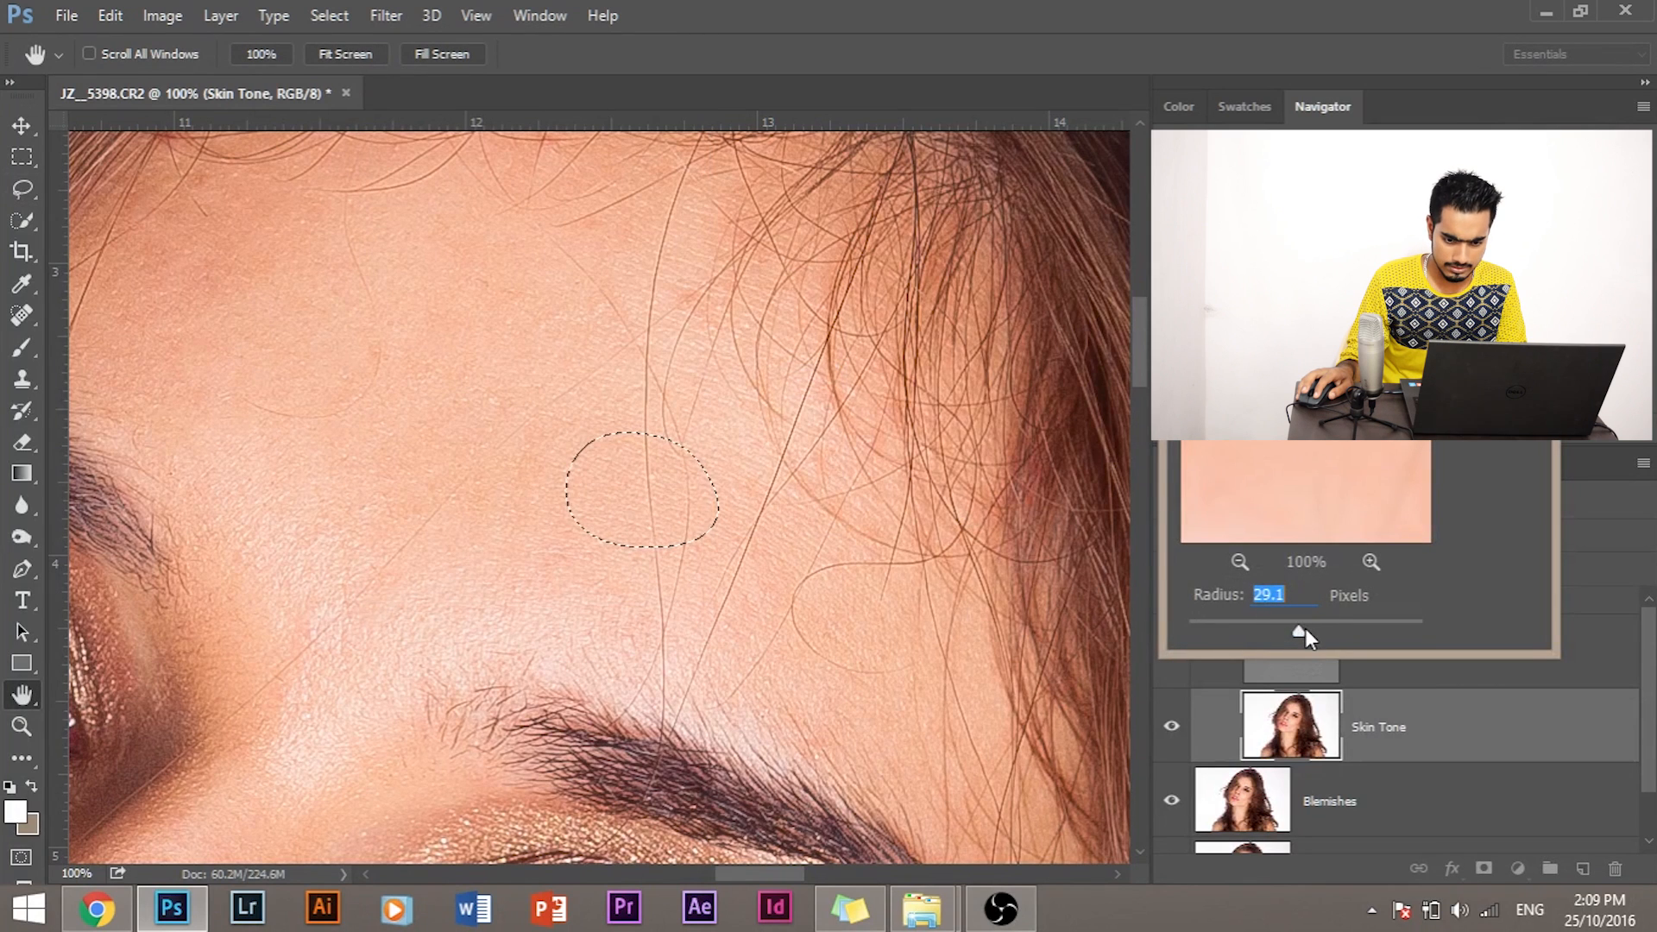
pyautogui.moveTo(1298, 632); pyautogui.dragTo(1309, 632)
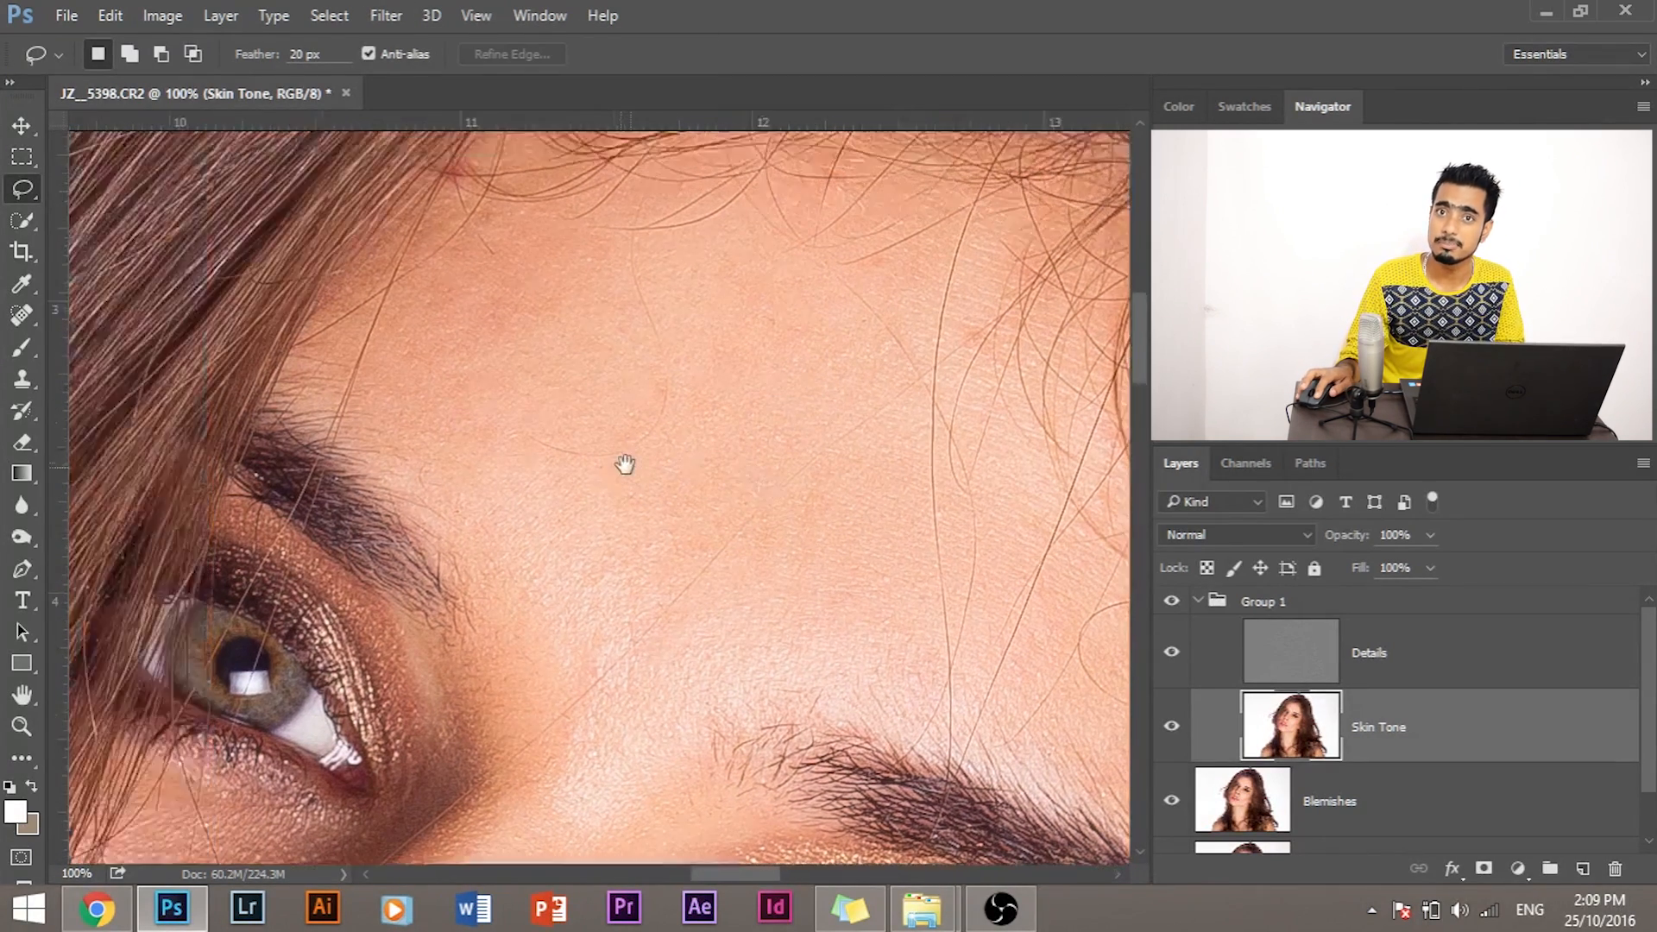
pyautogui.click(385, 14)
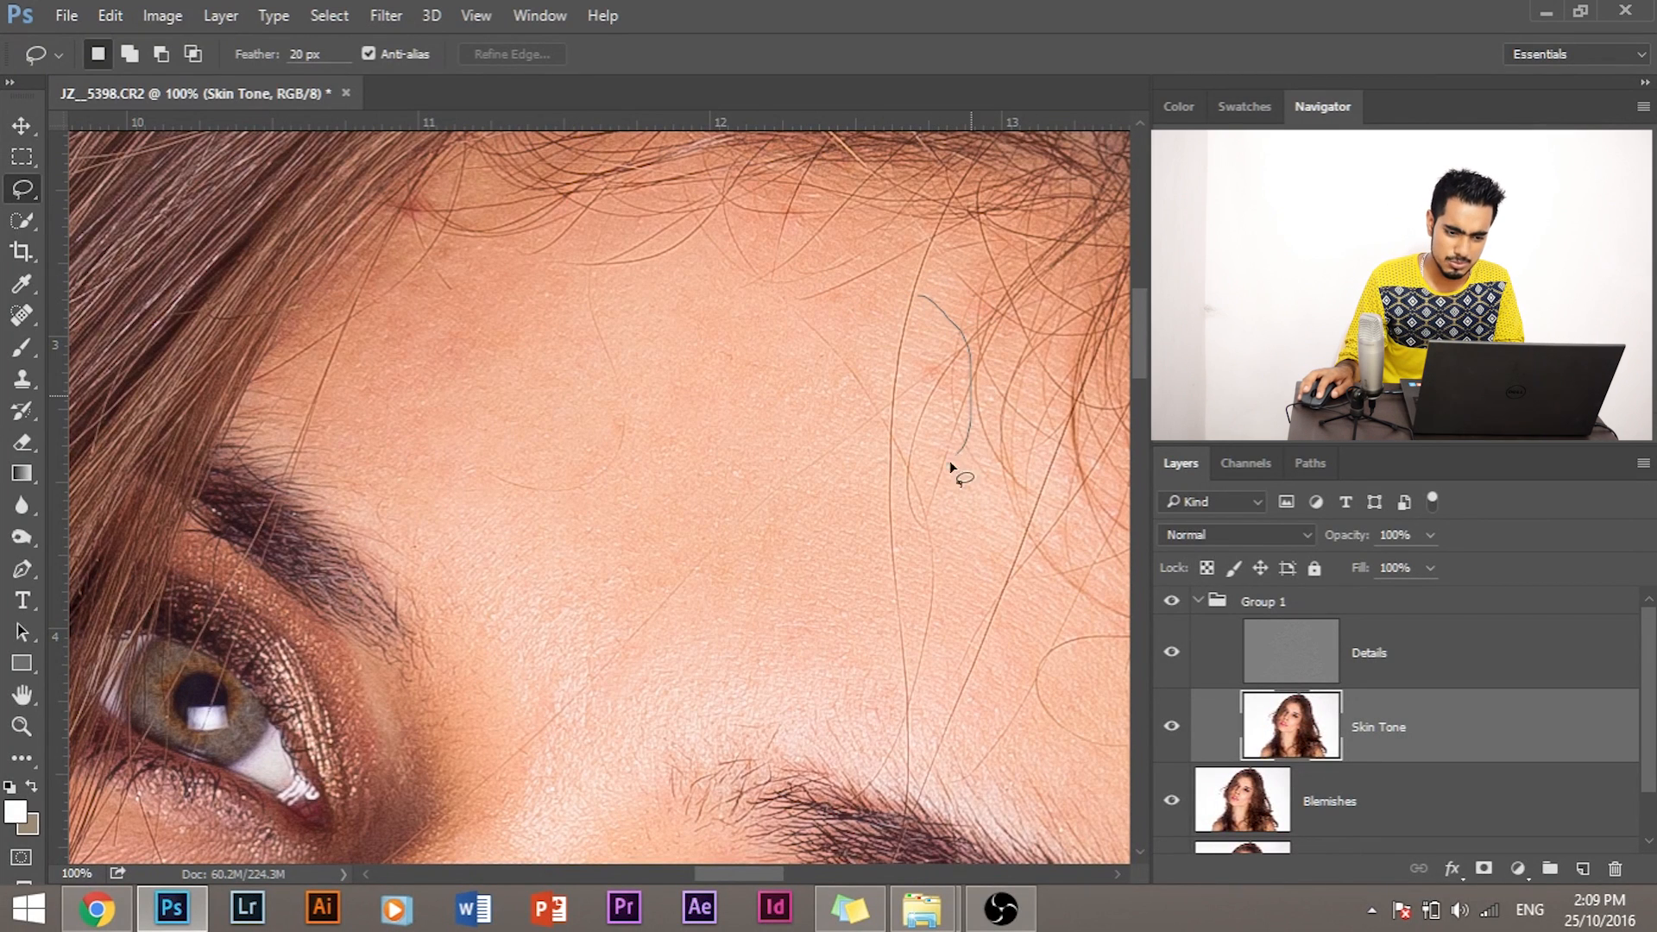
pyautogui.moveTo(951, 296); pyautogui.dragTo(866, 370)
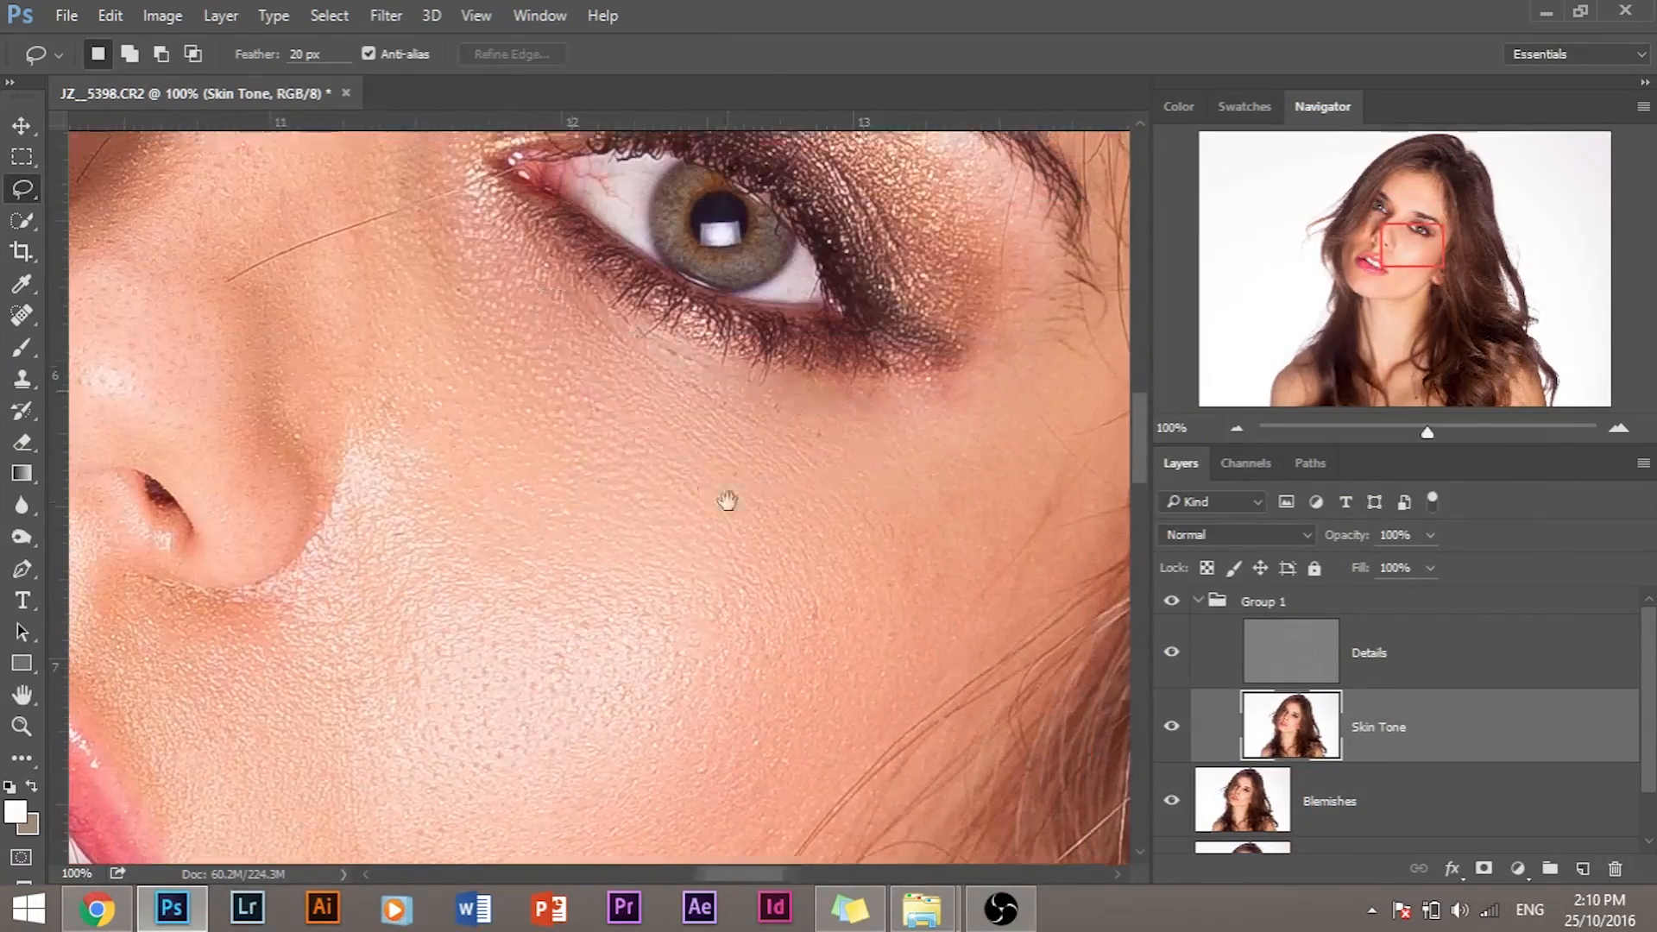
pyautogui.moveTo(726, 501); pyautogui.dragTo(339, 485)
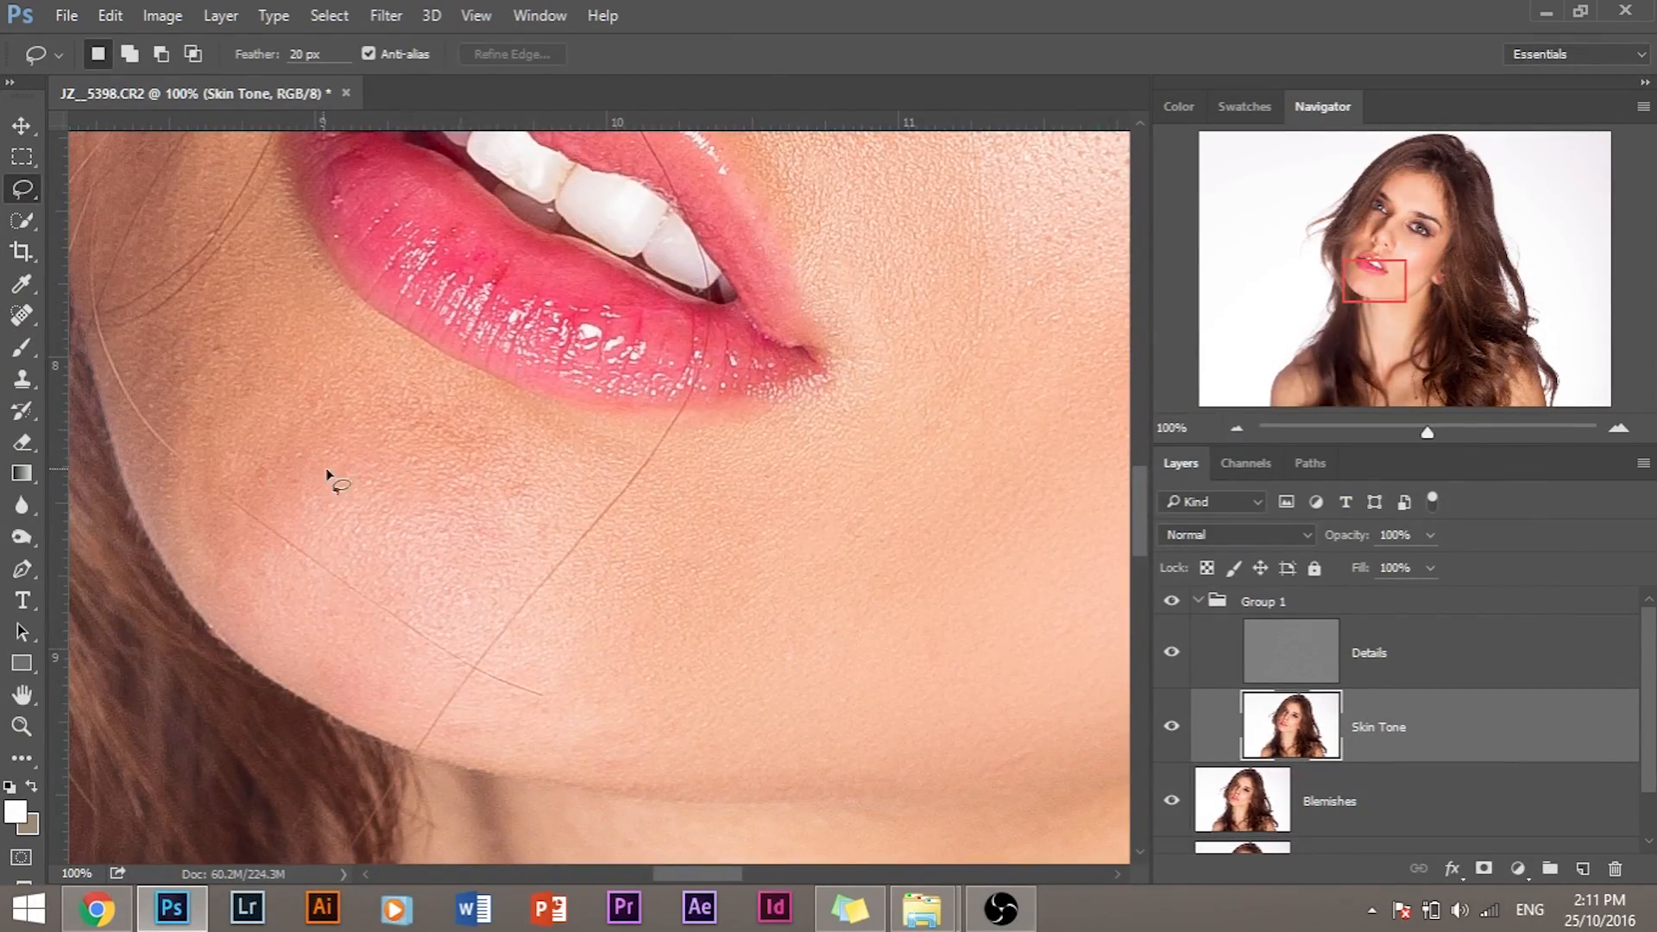
pyautogui.moveTo(338, 485); pyautogui.dragTo(725, 574)
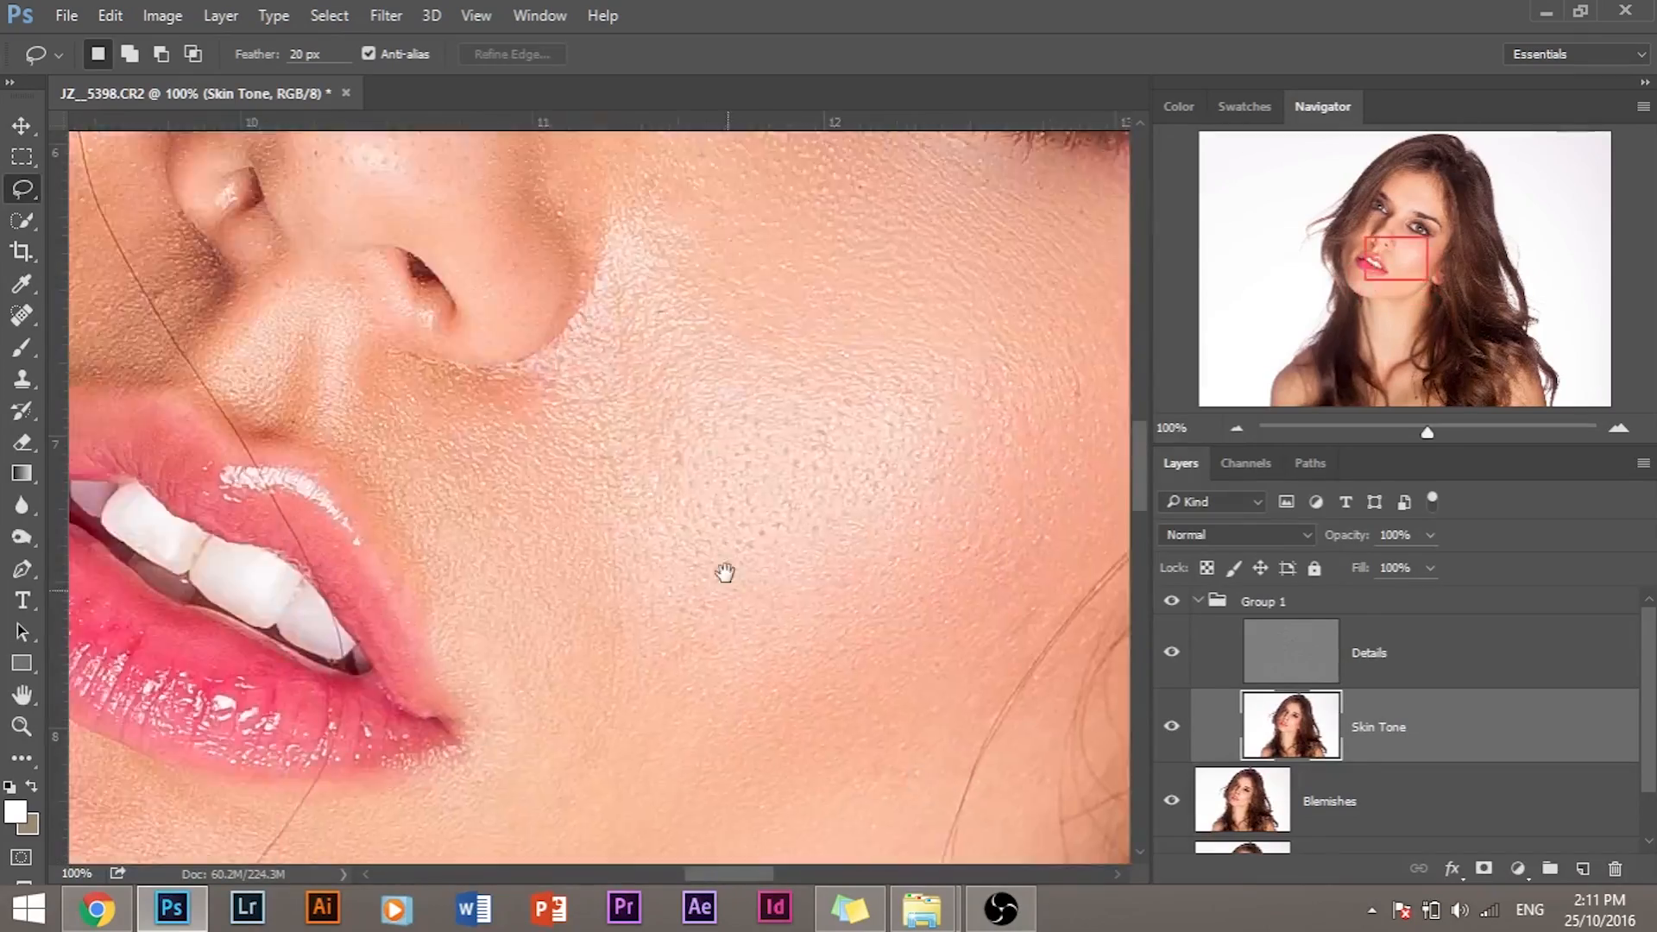
pyautogui.moveTo(725, 573); pyautogui.dragTo(828, 447)
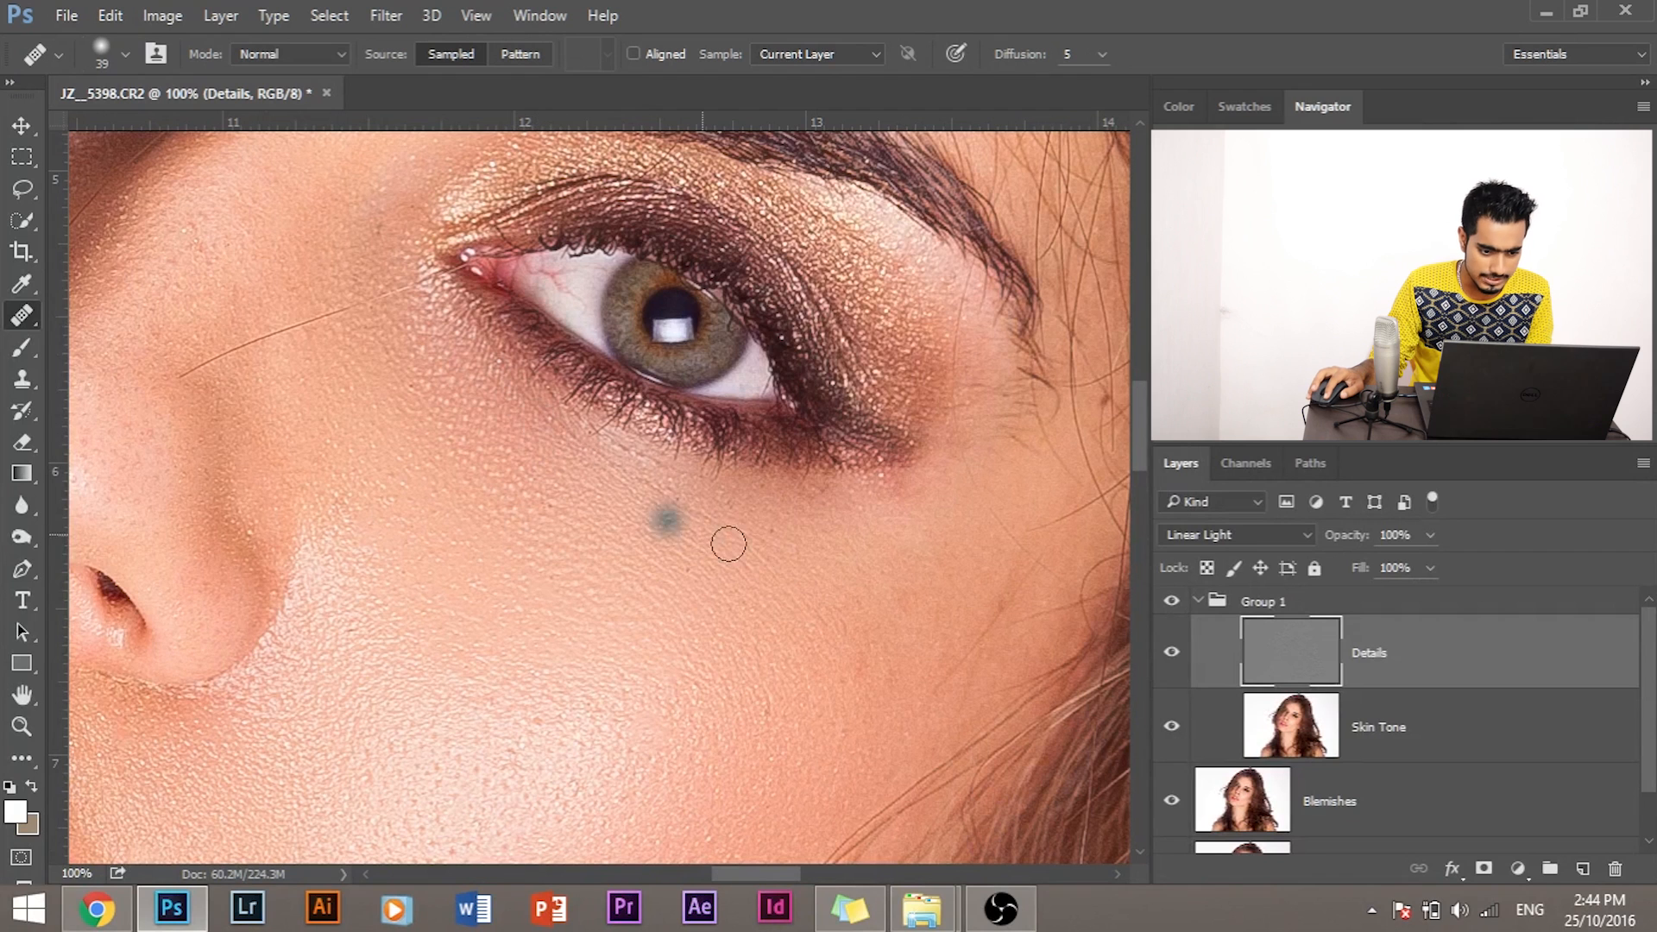
# - Heal texture spots under the eye and near the inner eye corner on the Details layer
pyautogui.click(666, 523)
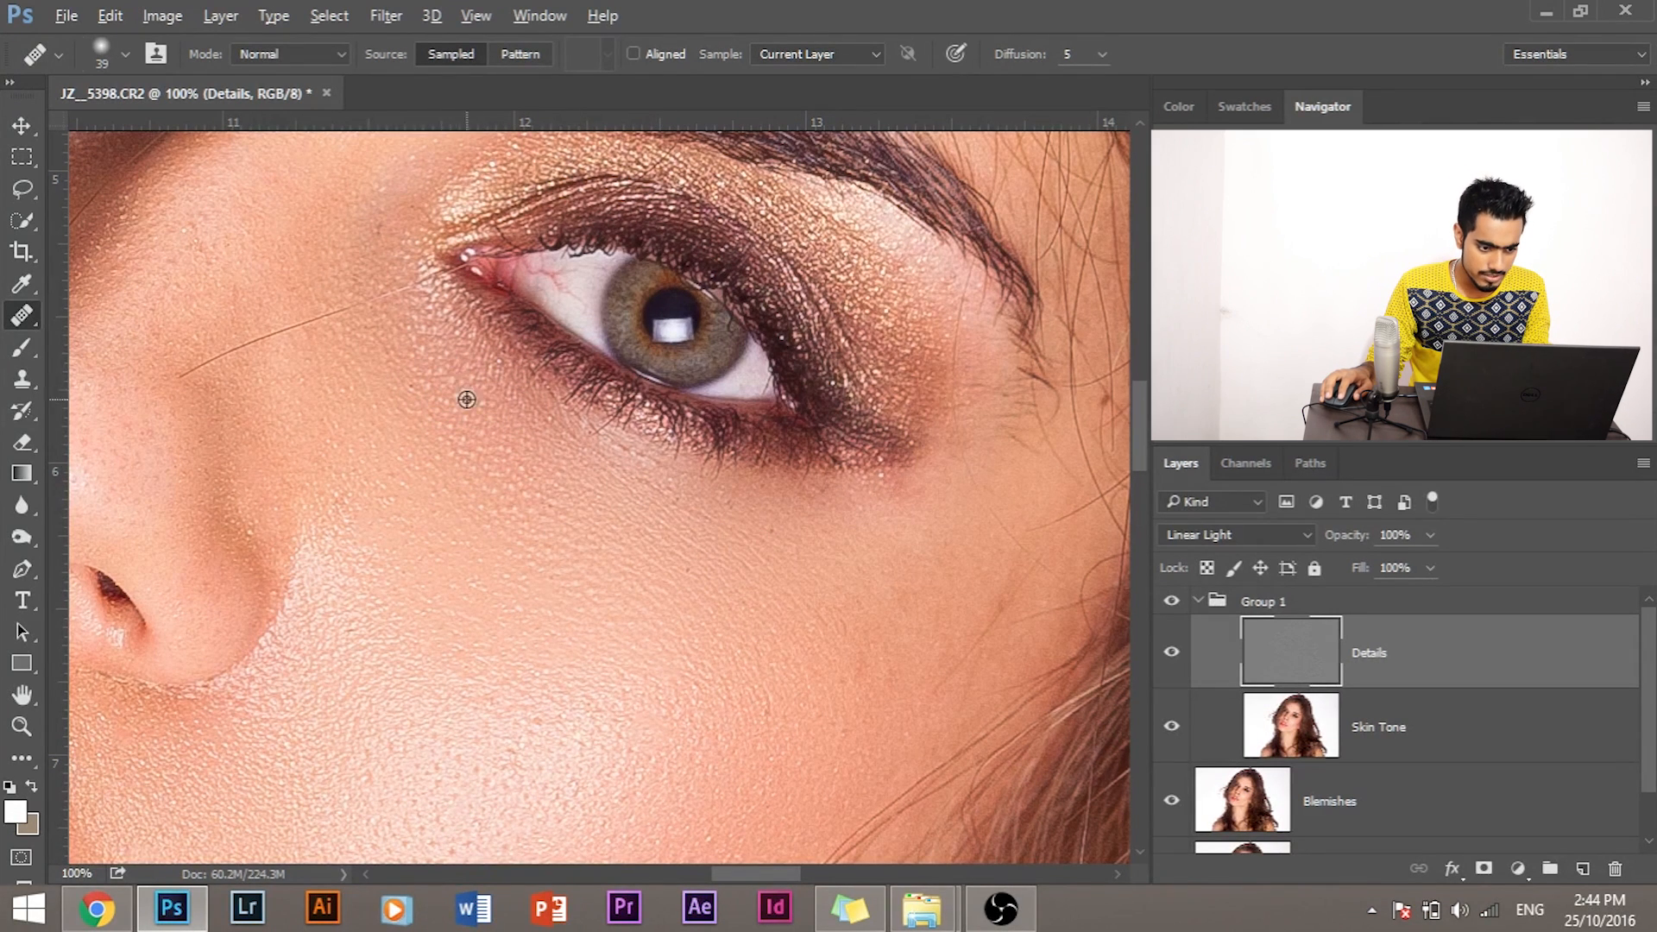
pyautogui.moveTo(490, 344)
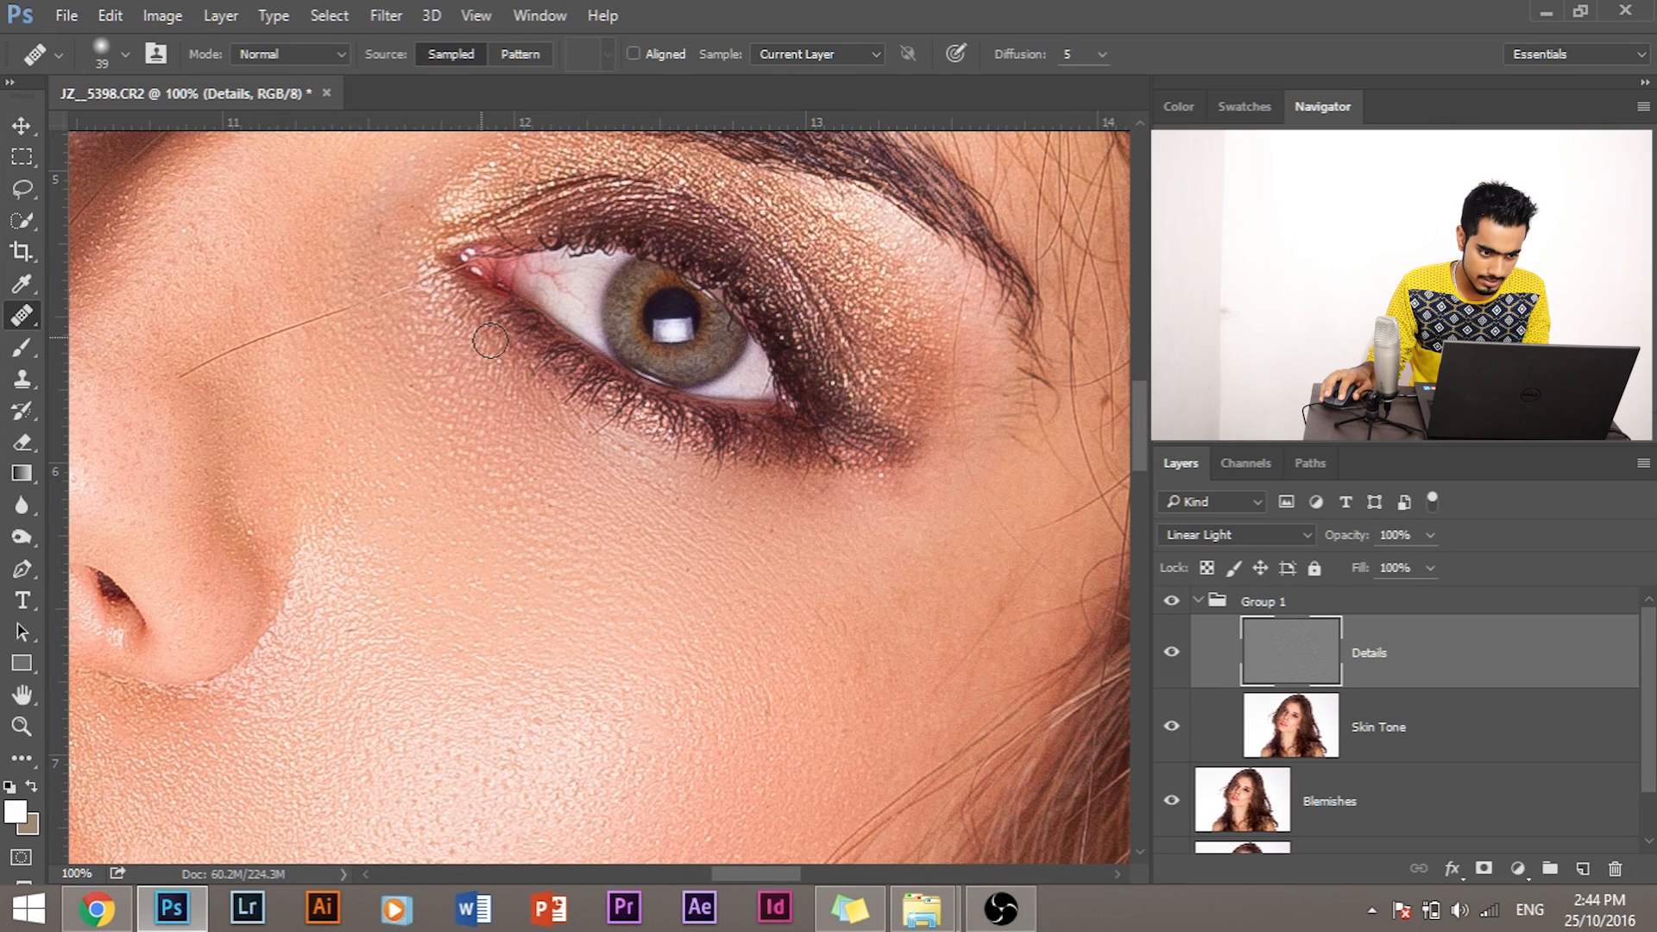
pyautogui.moveTo(491, 340); pyautogui.dragTo(632, 482)
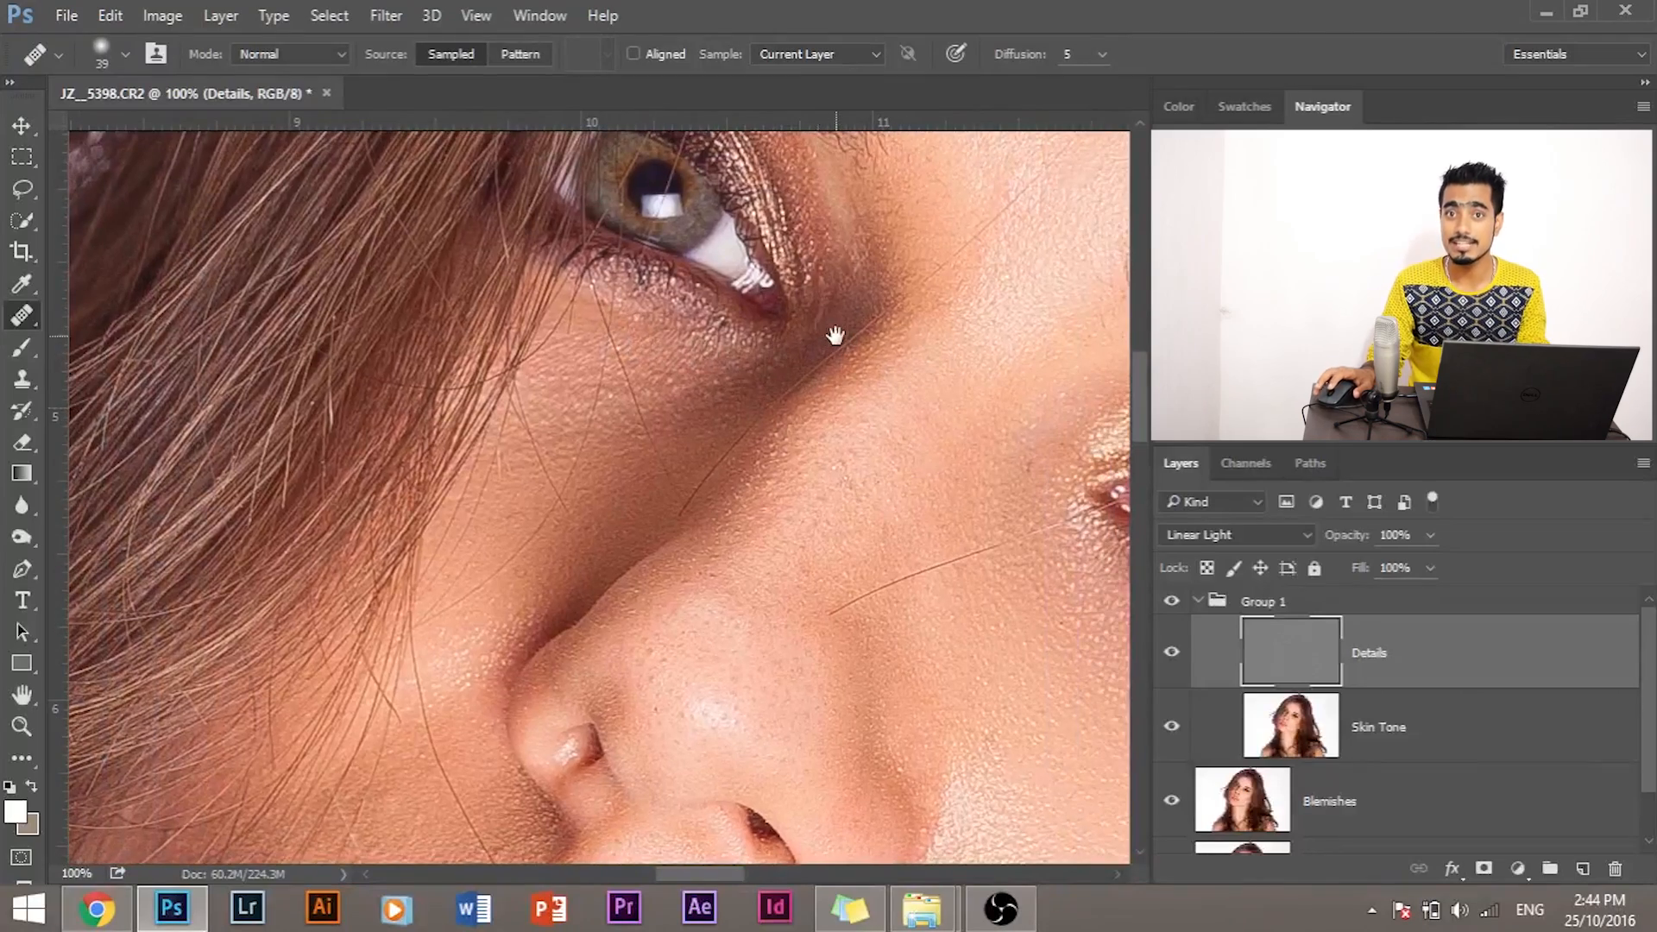
pyautogui.moveTo(835, 336); pyautogui.dragTo(820, 537)
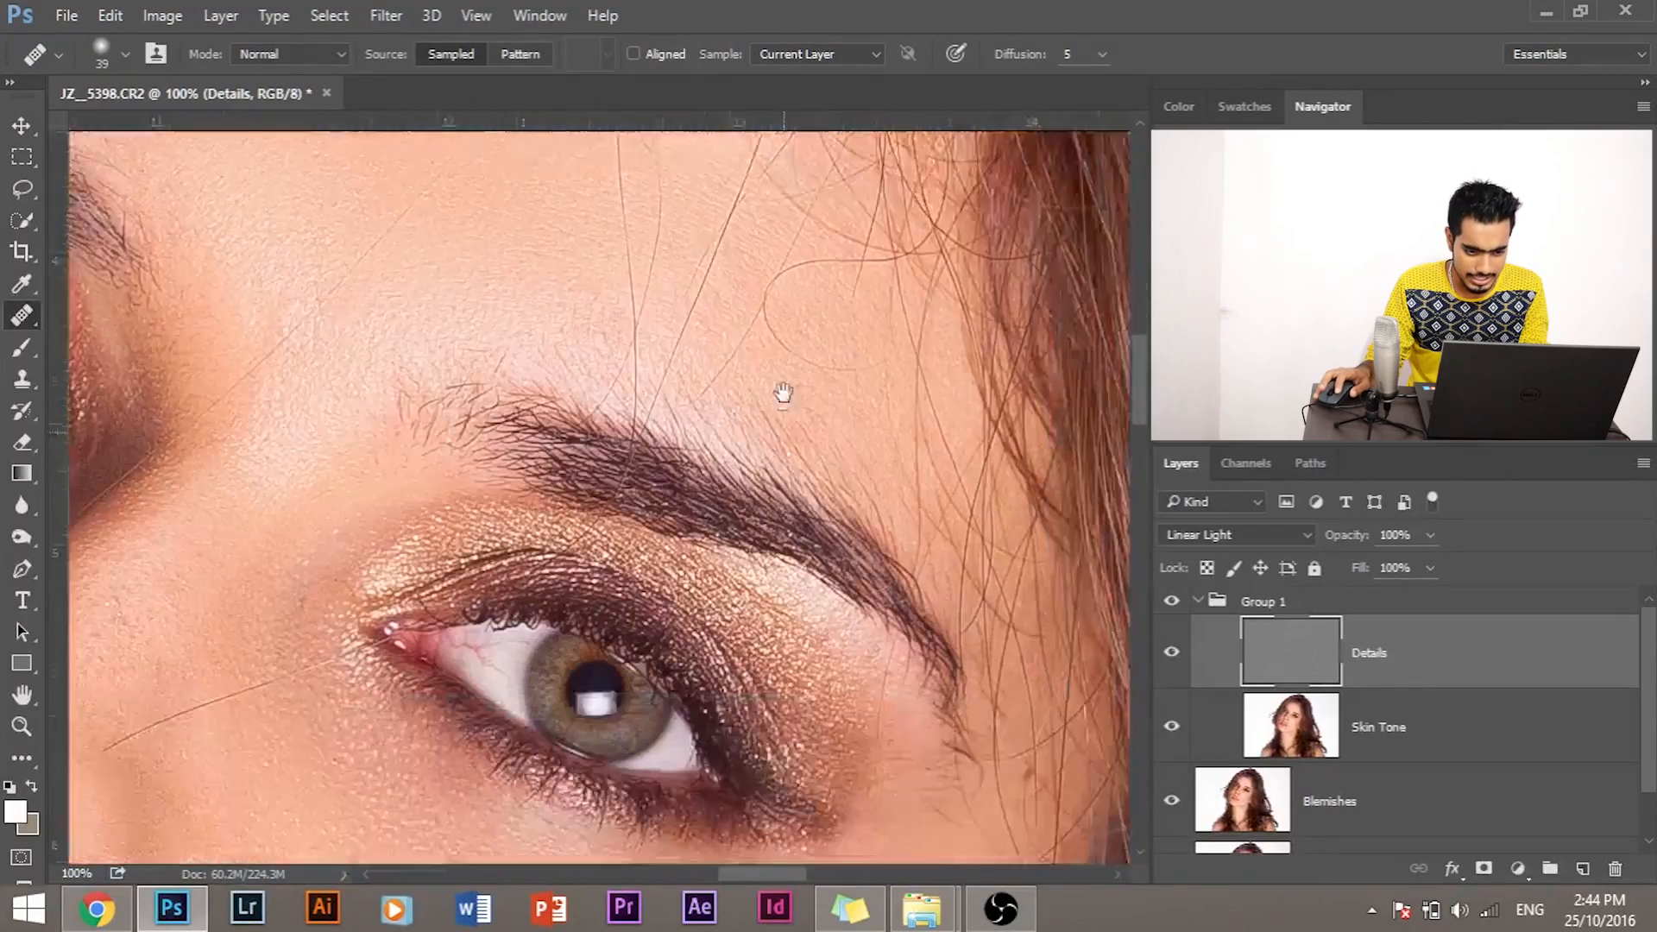
pyautogui.moveTo(783, 391); pyautogui.dragTo(956, 362)
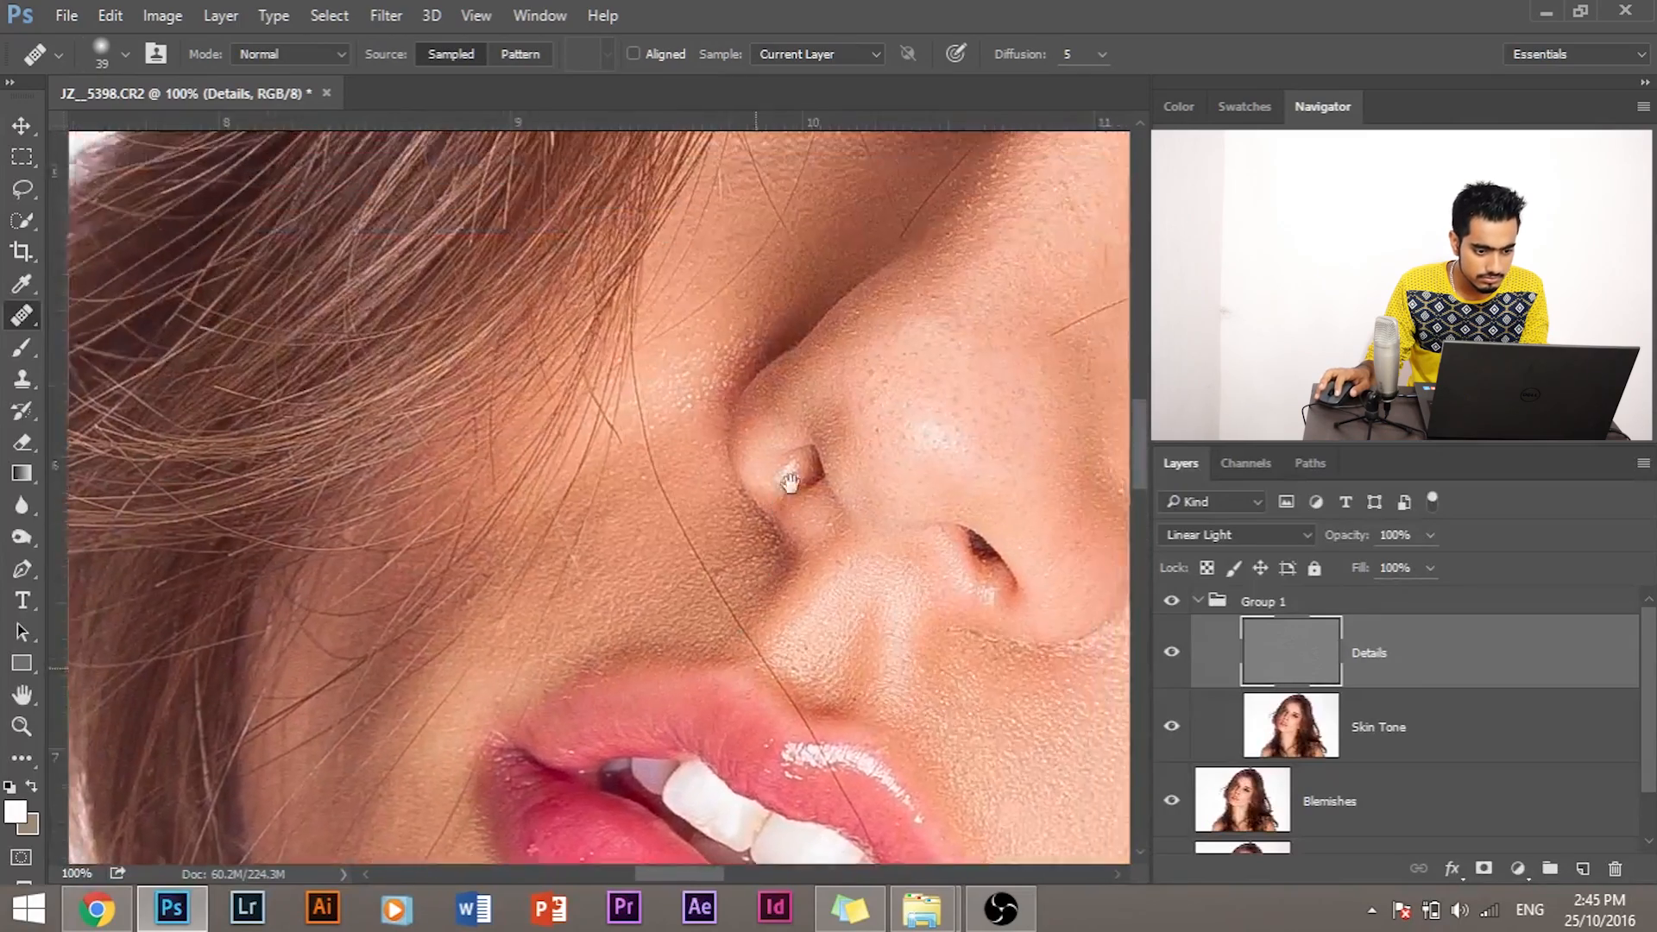
pyautogui.moveTo(788, 481); pyautogui.dragTo(787, 307)
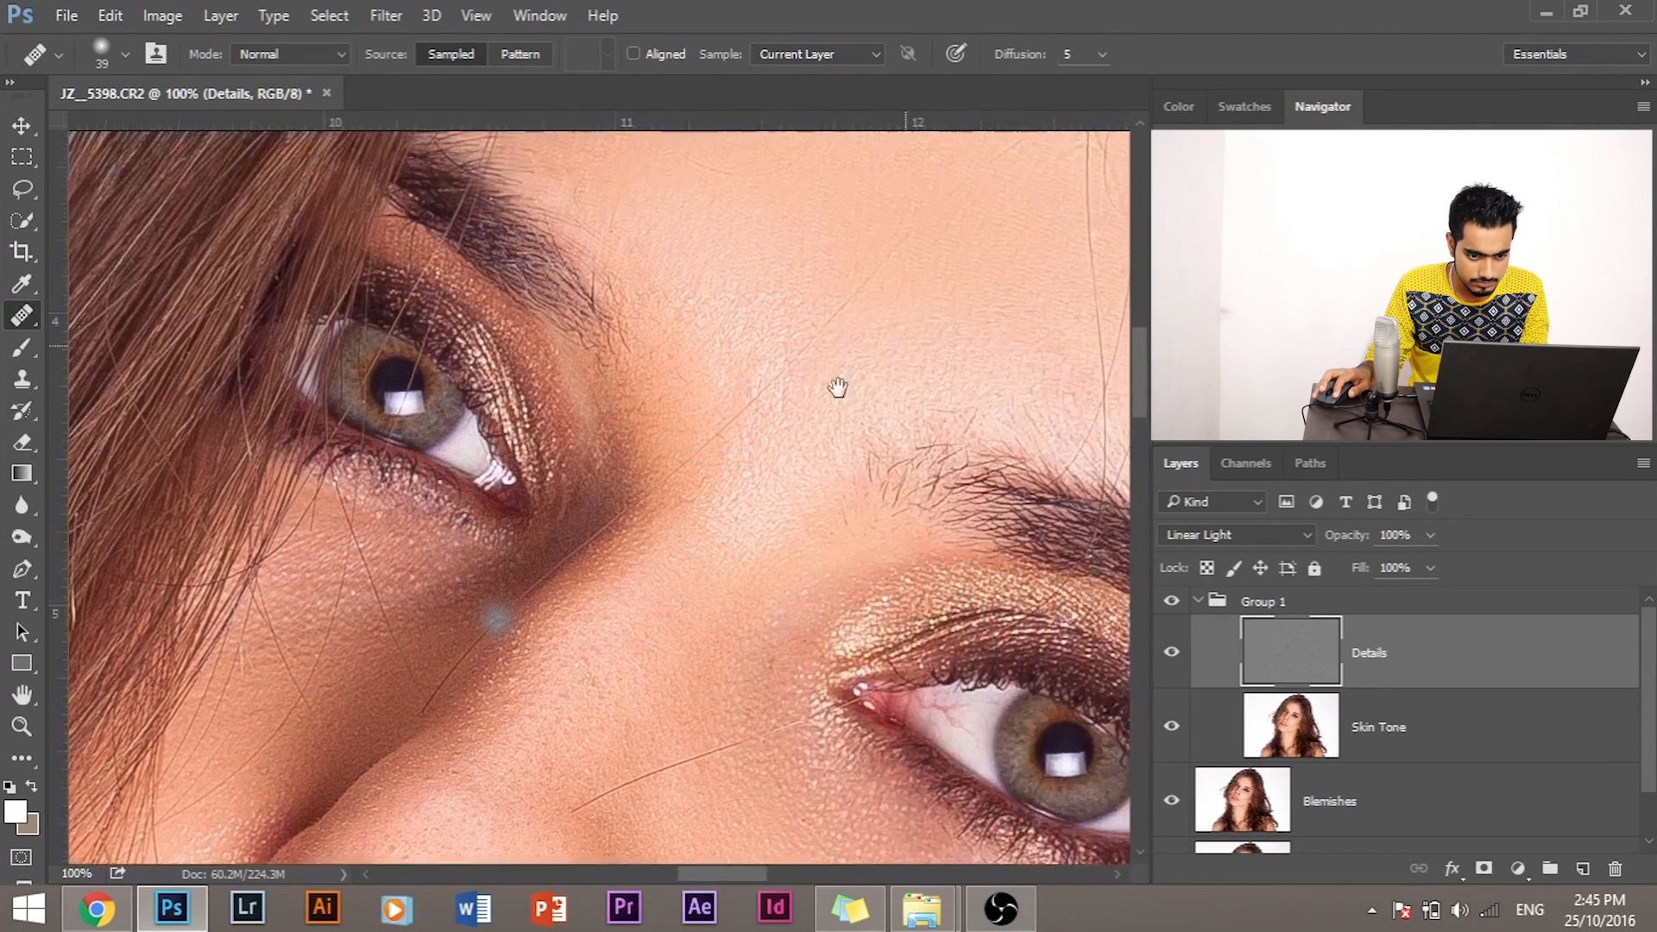
pyautogui.moveTo(838, 386); pyautogui.dragTo(500, 477)
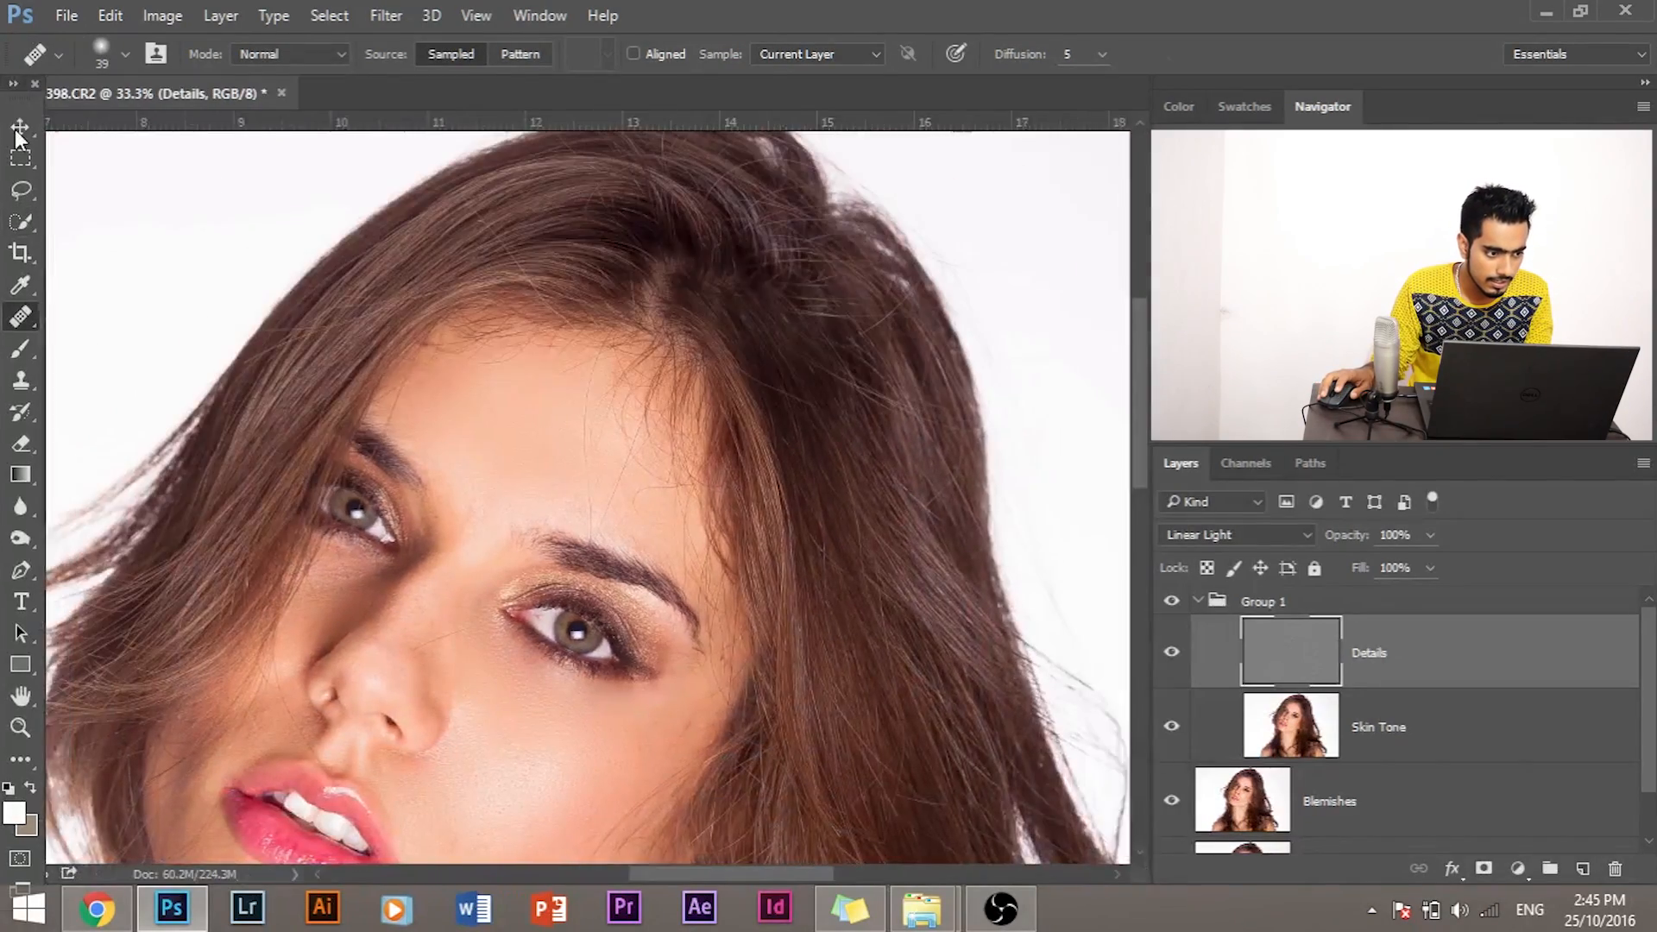
# - Switch to the Move tool and select the Blemishes layer as the working layer
pyautogui.click(20, 127)
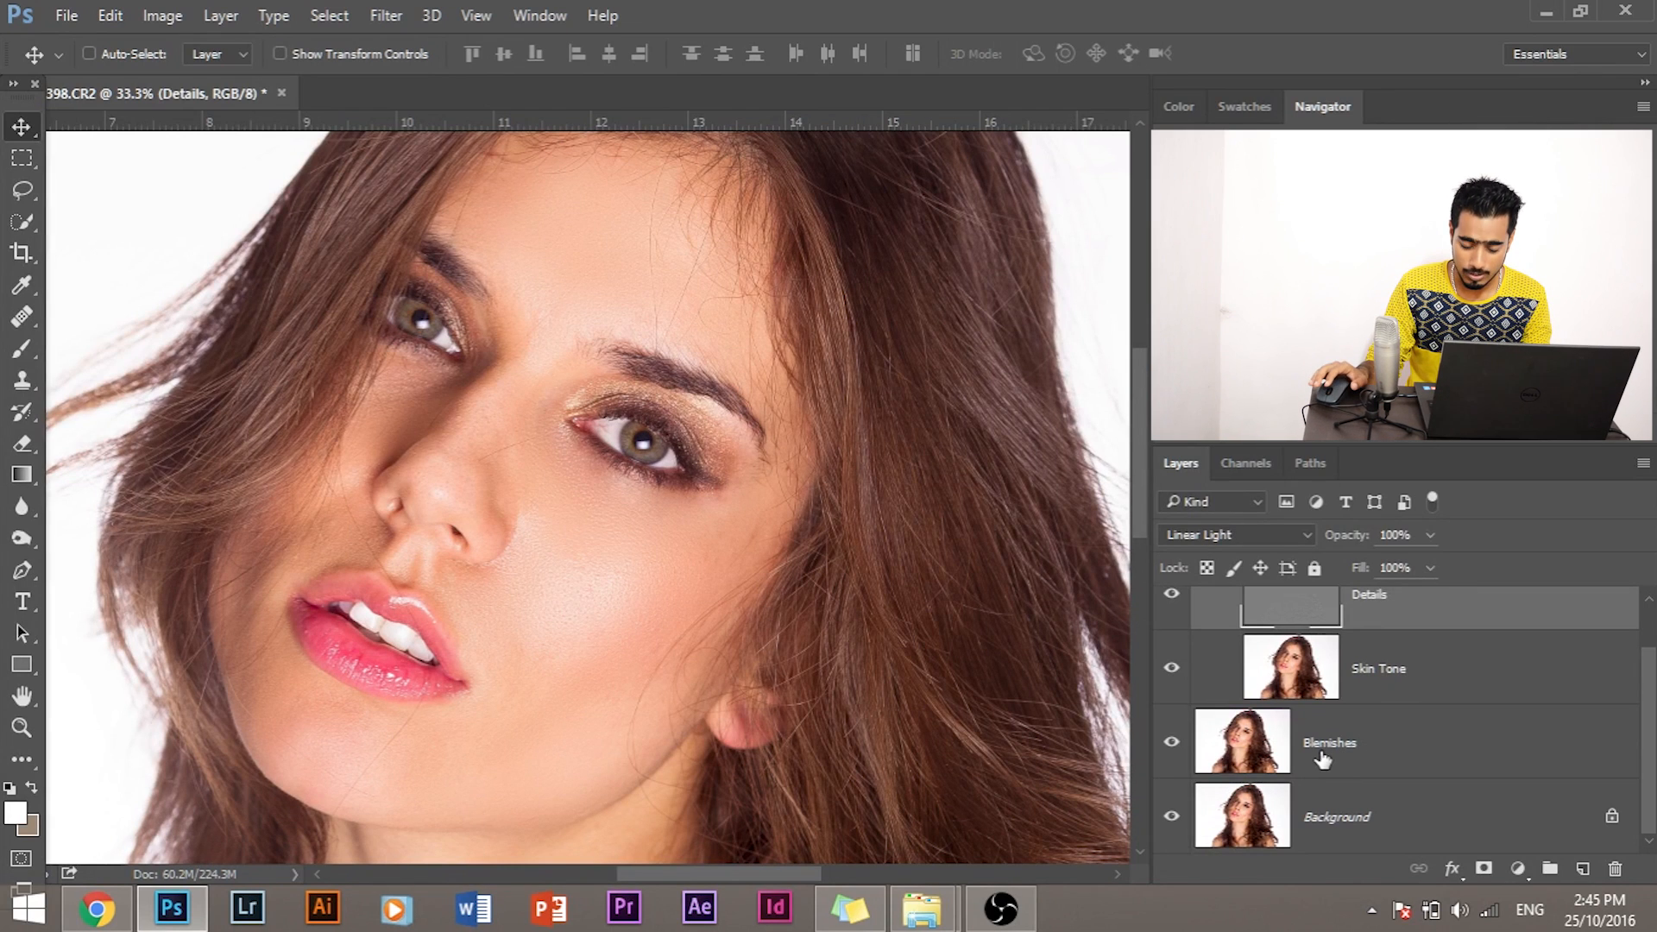
pyautogui.click(1329, 743)
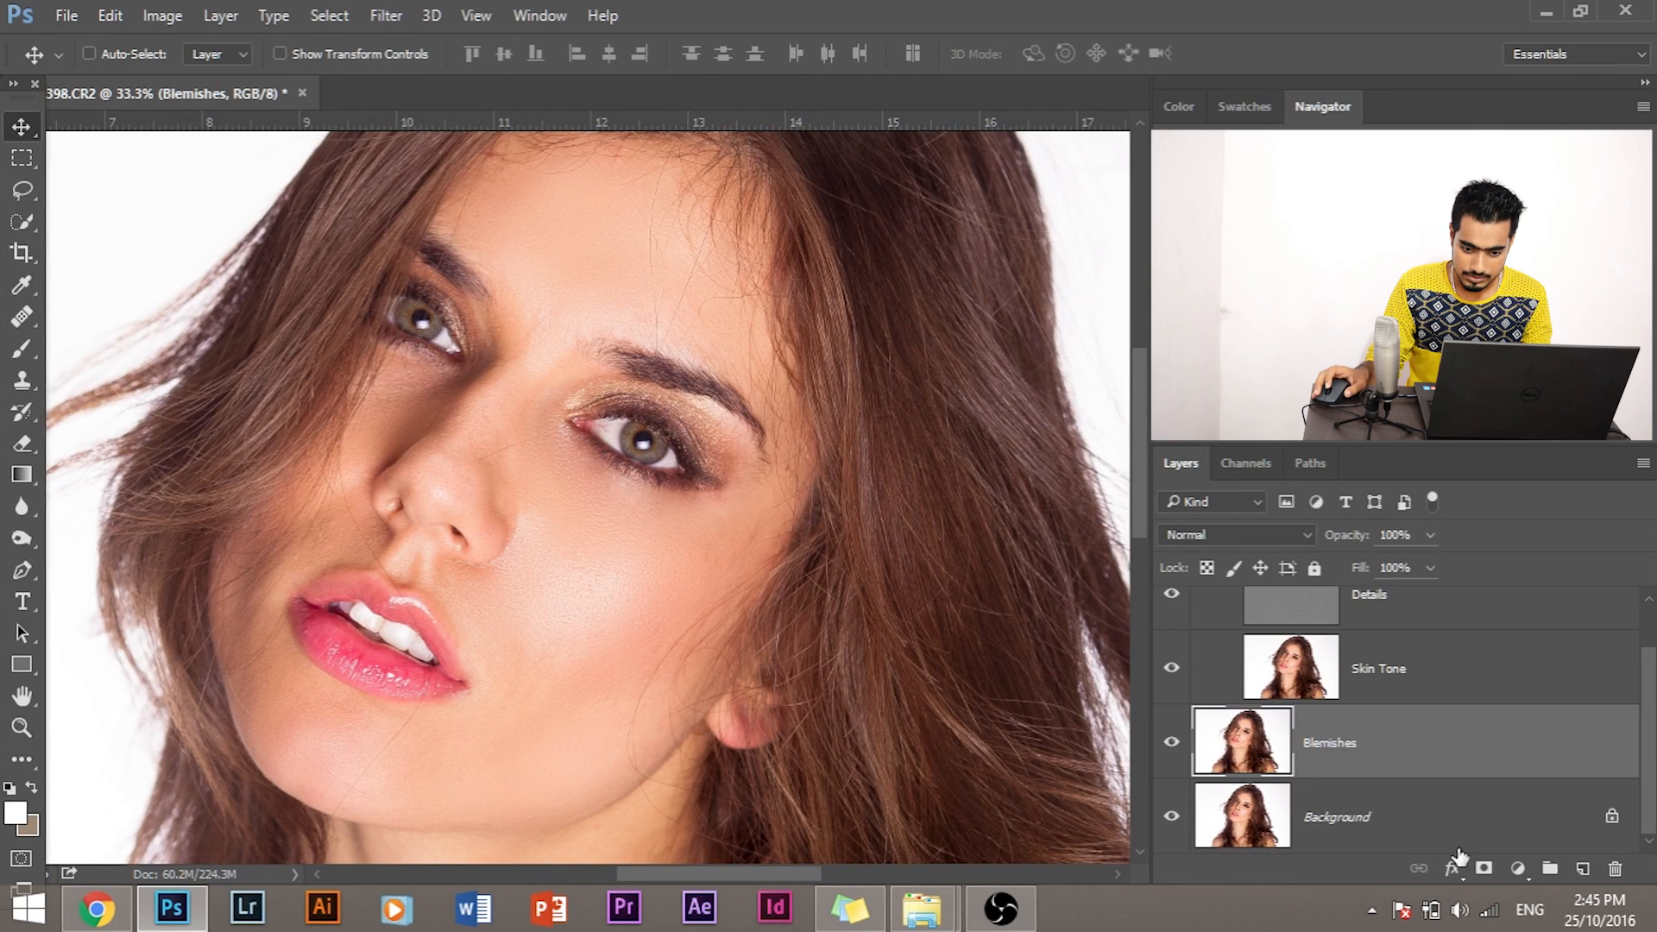